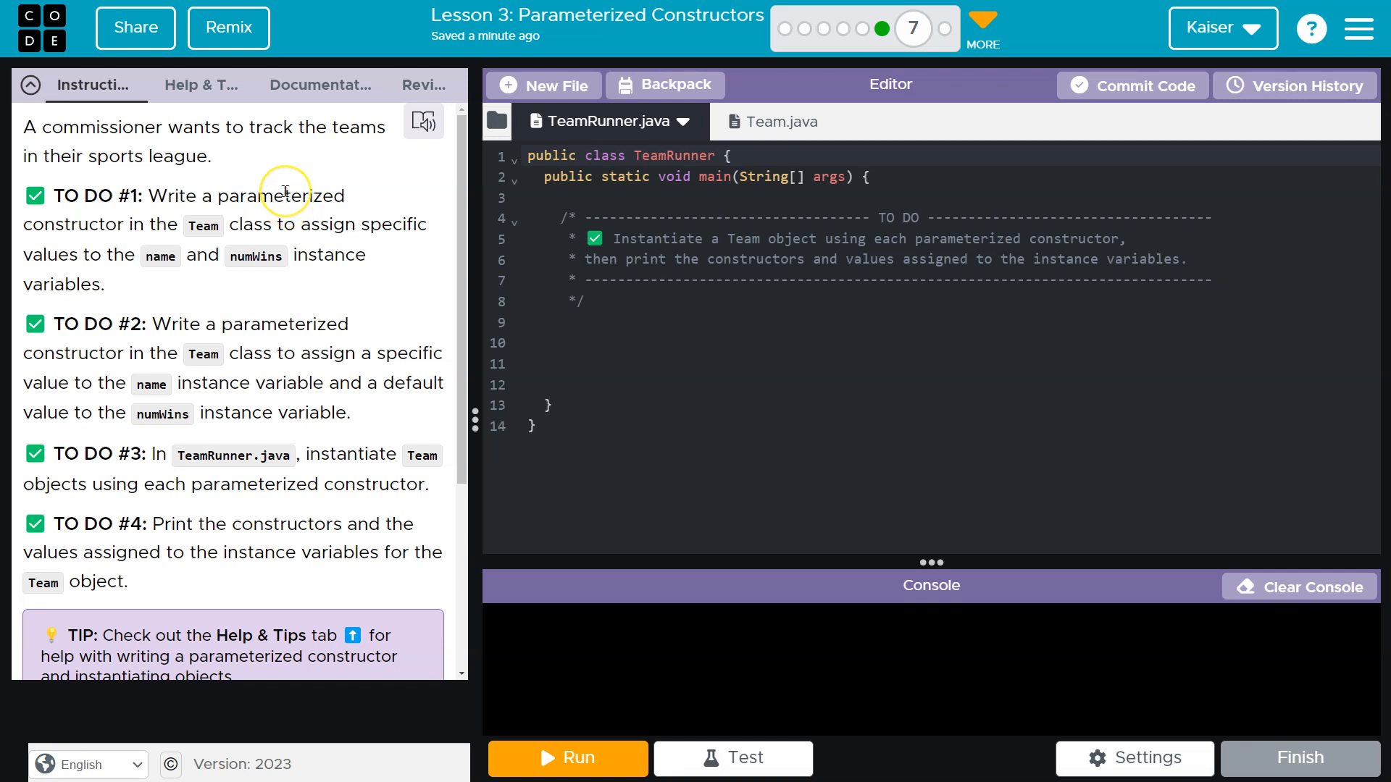
mouse_move(286, 193)
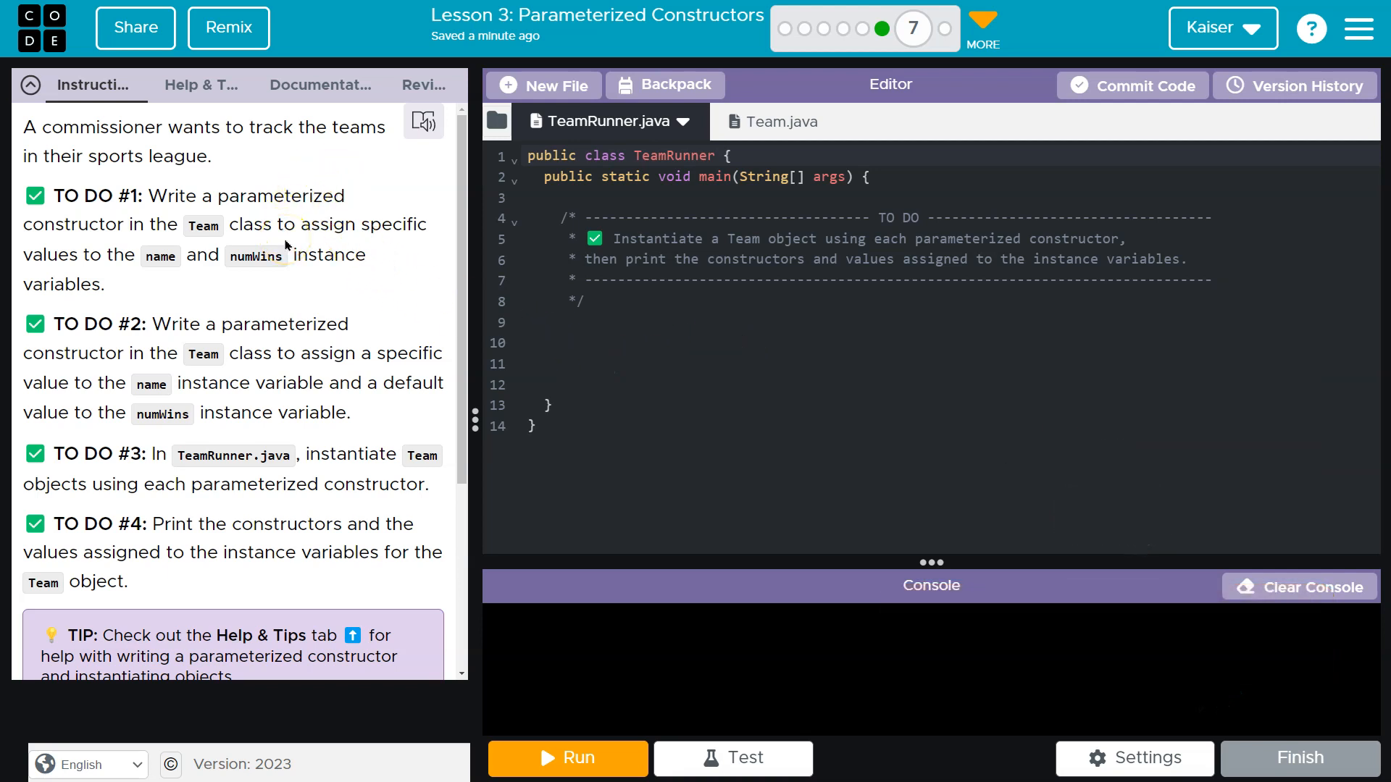
mouse_move(394, 243)
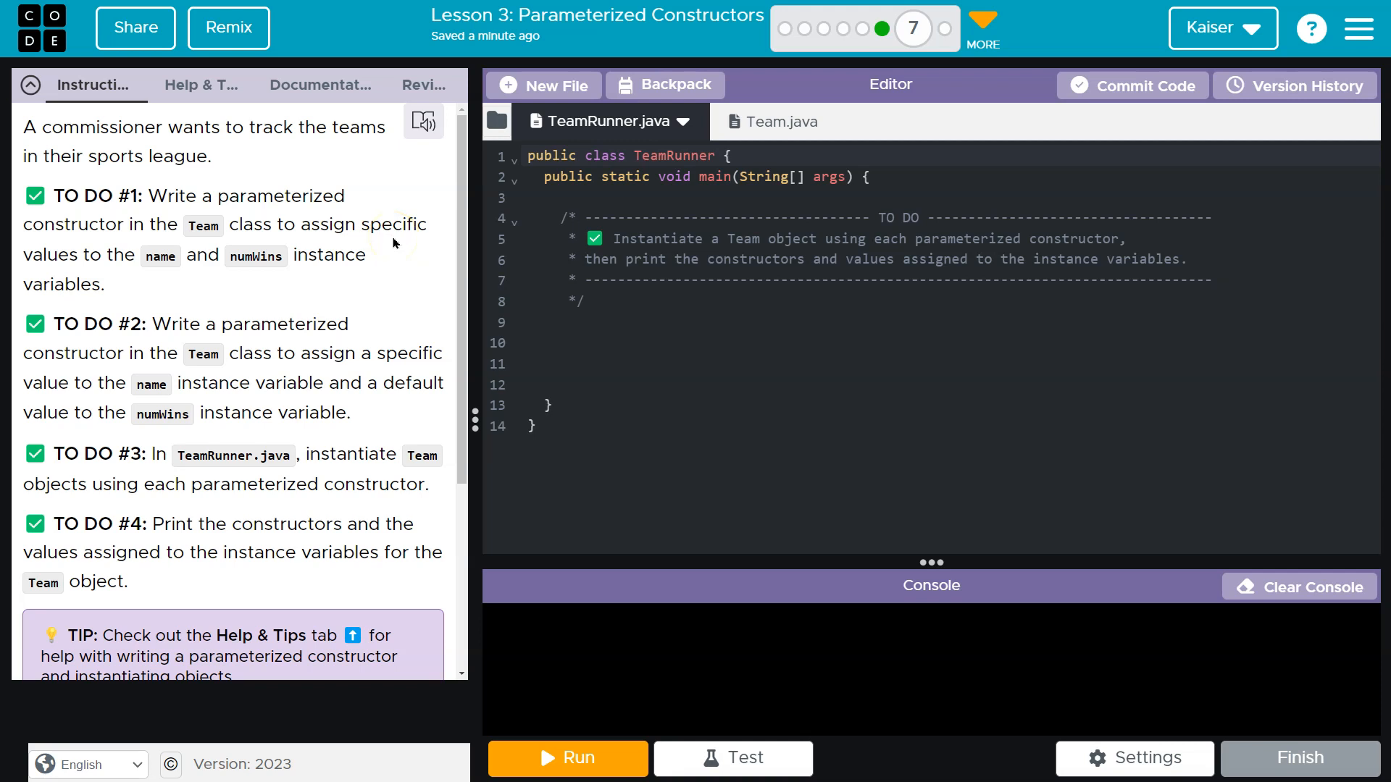
mouse_move(259, 272)
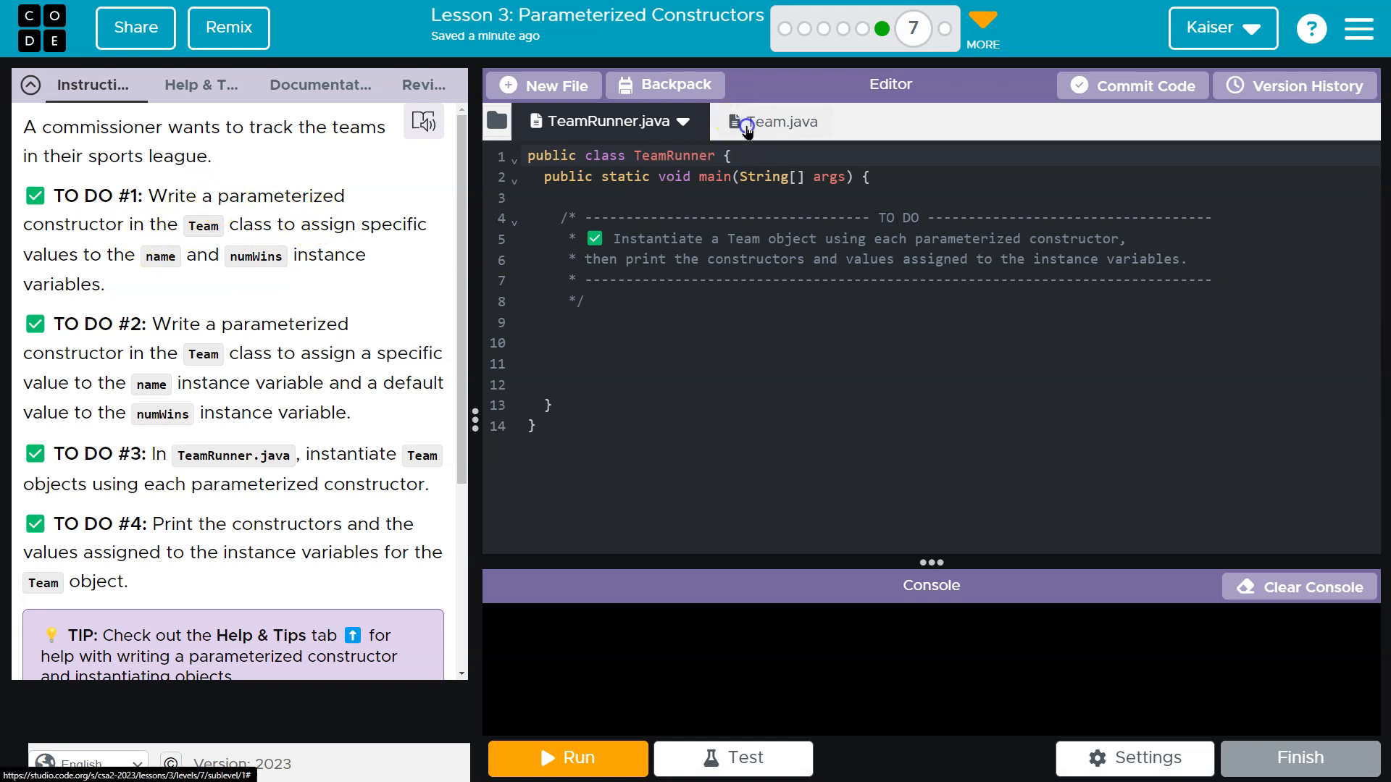
Step: Review Team.java's instance variables and its no-argument constructor
left_click(768, 122)
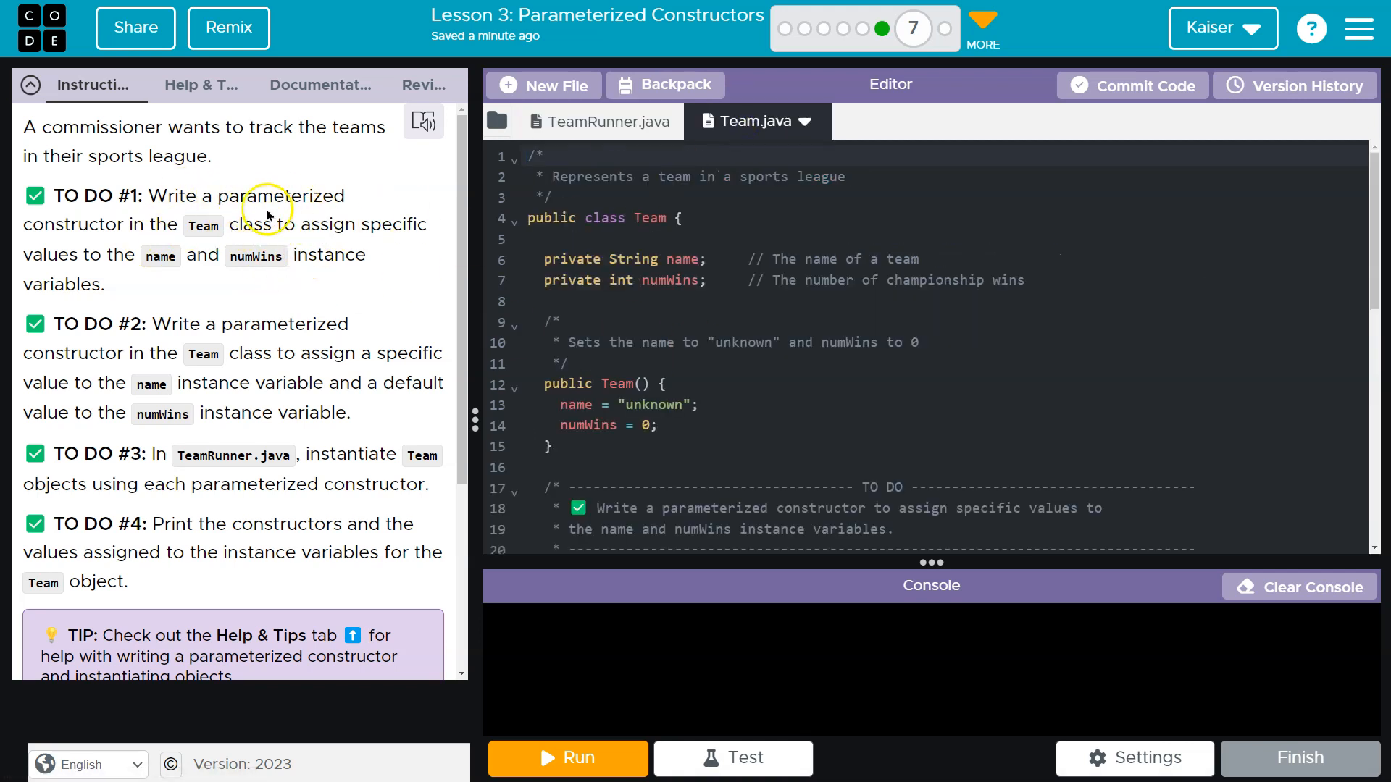
scroll("down", 3)
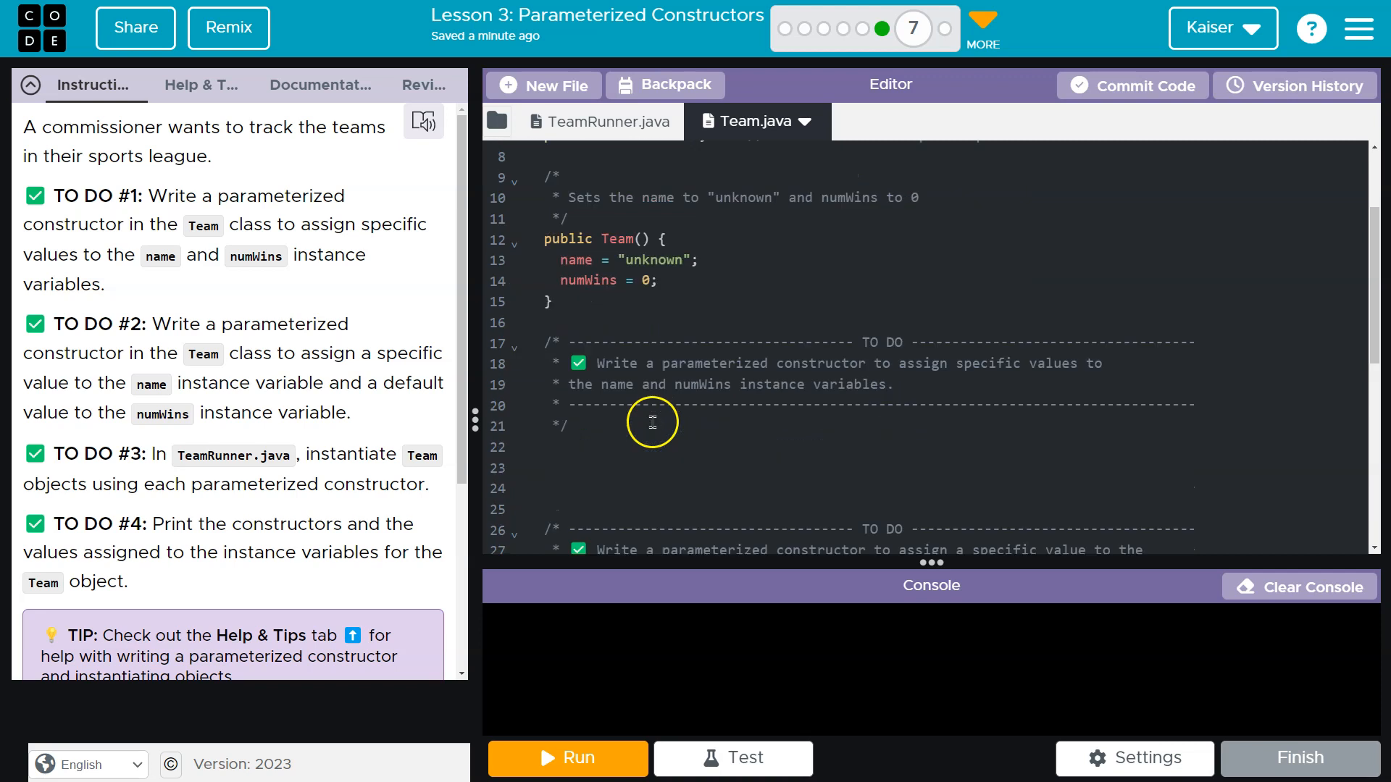
scroll("up", 3)
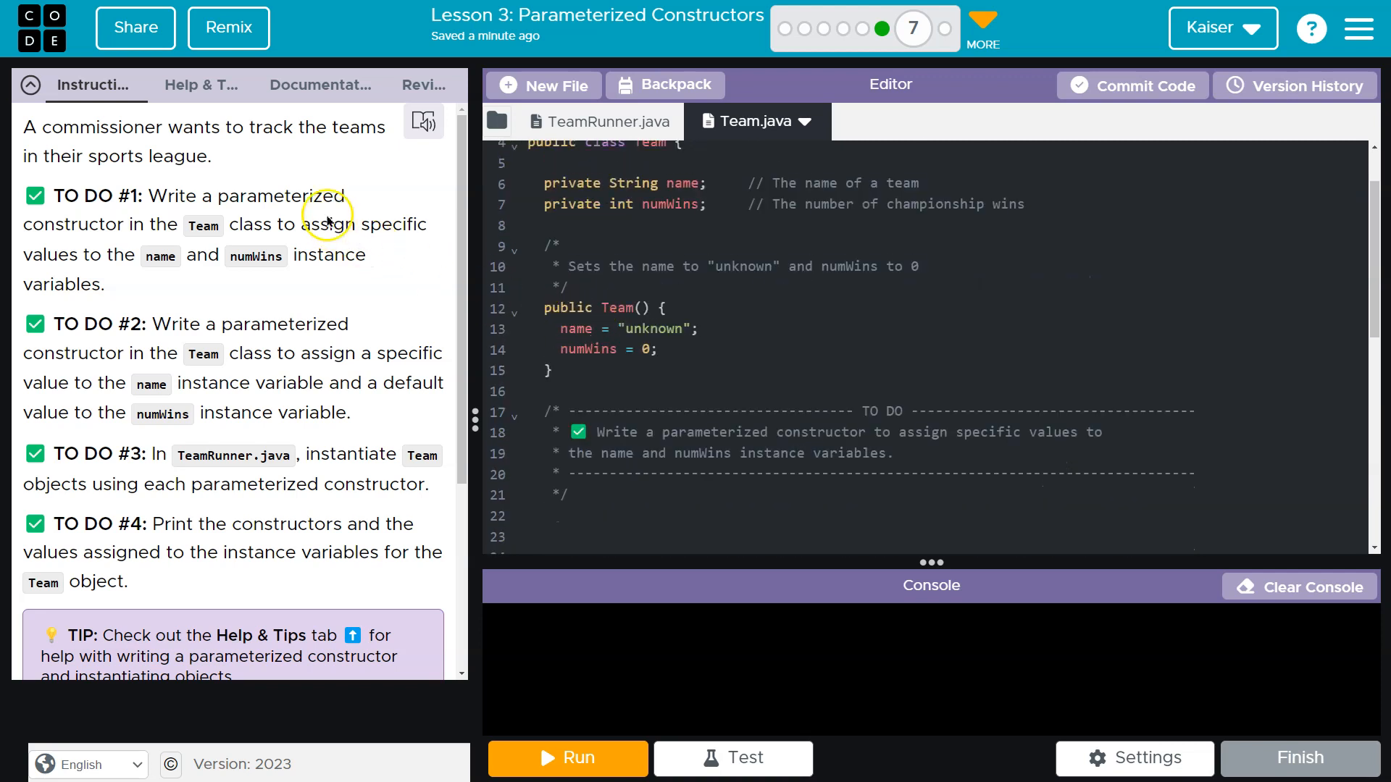
mouse_move(592, 371)
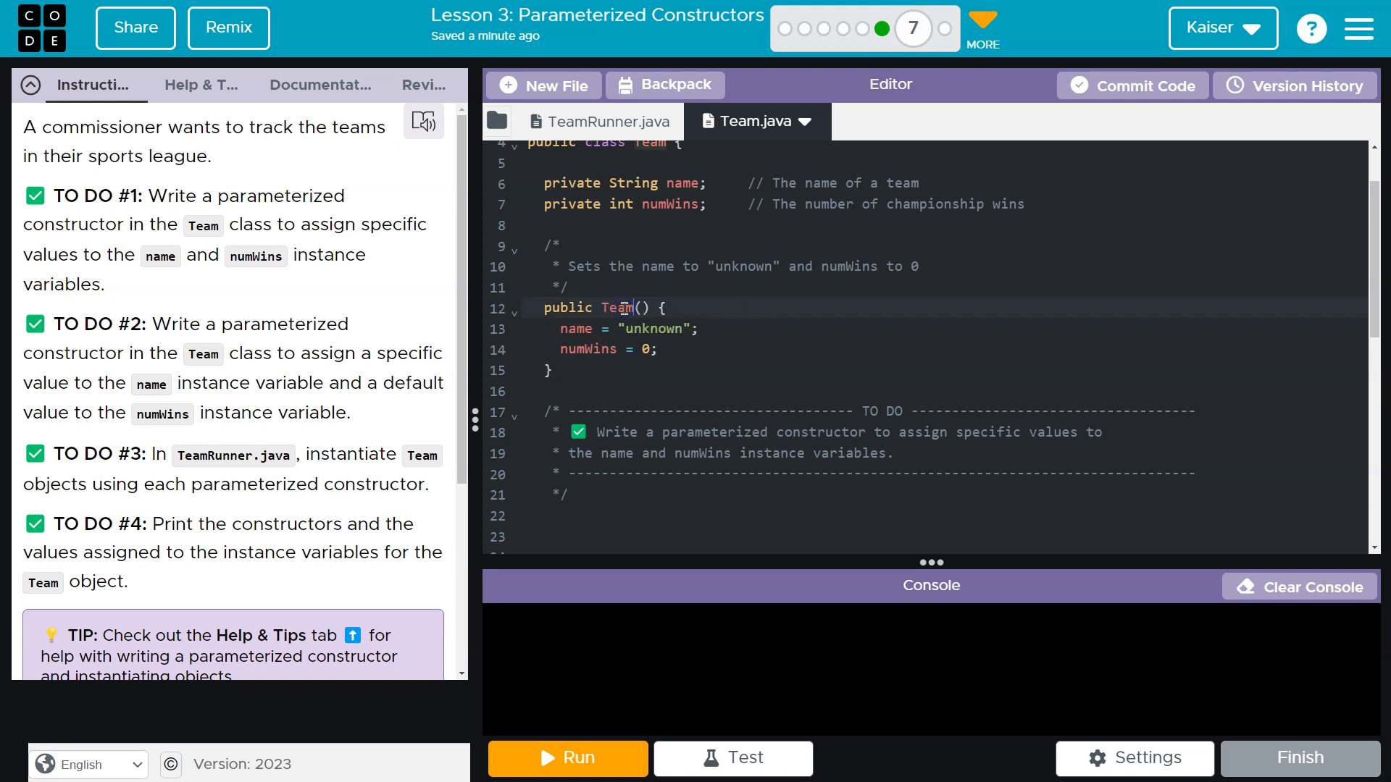
scroll("up", 3)
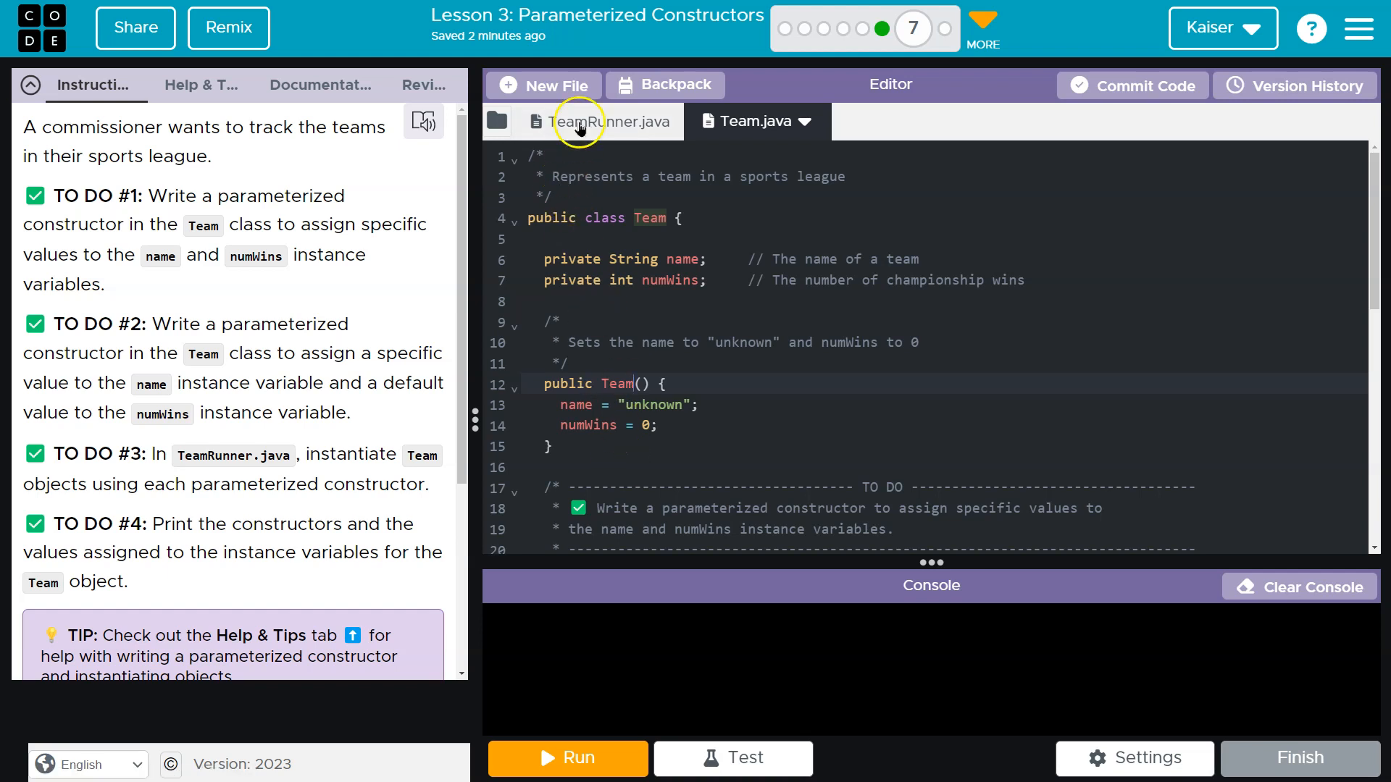
Step: Declare Team robots = new Team(); in TeamRunner's main method
left_click(610, 121)
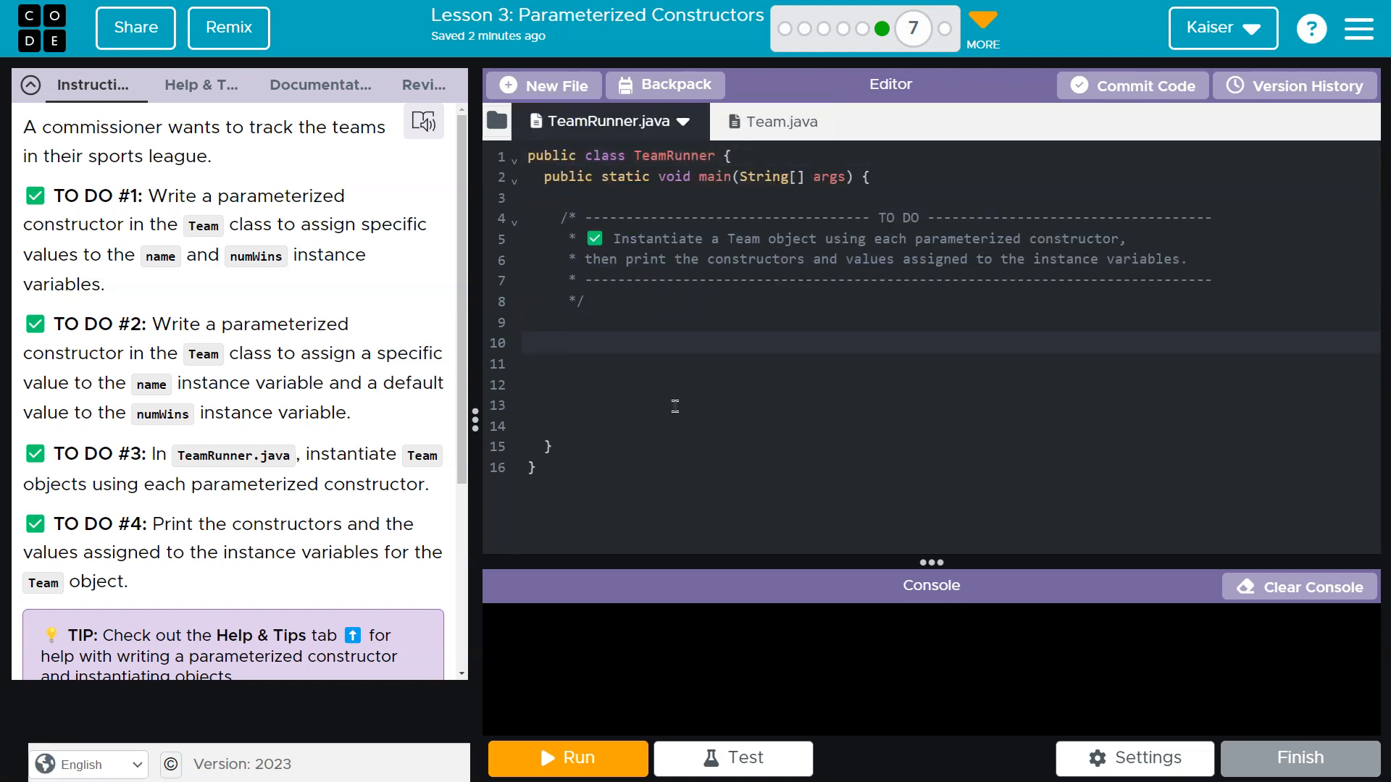
type("T")
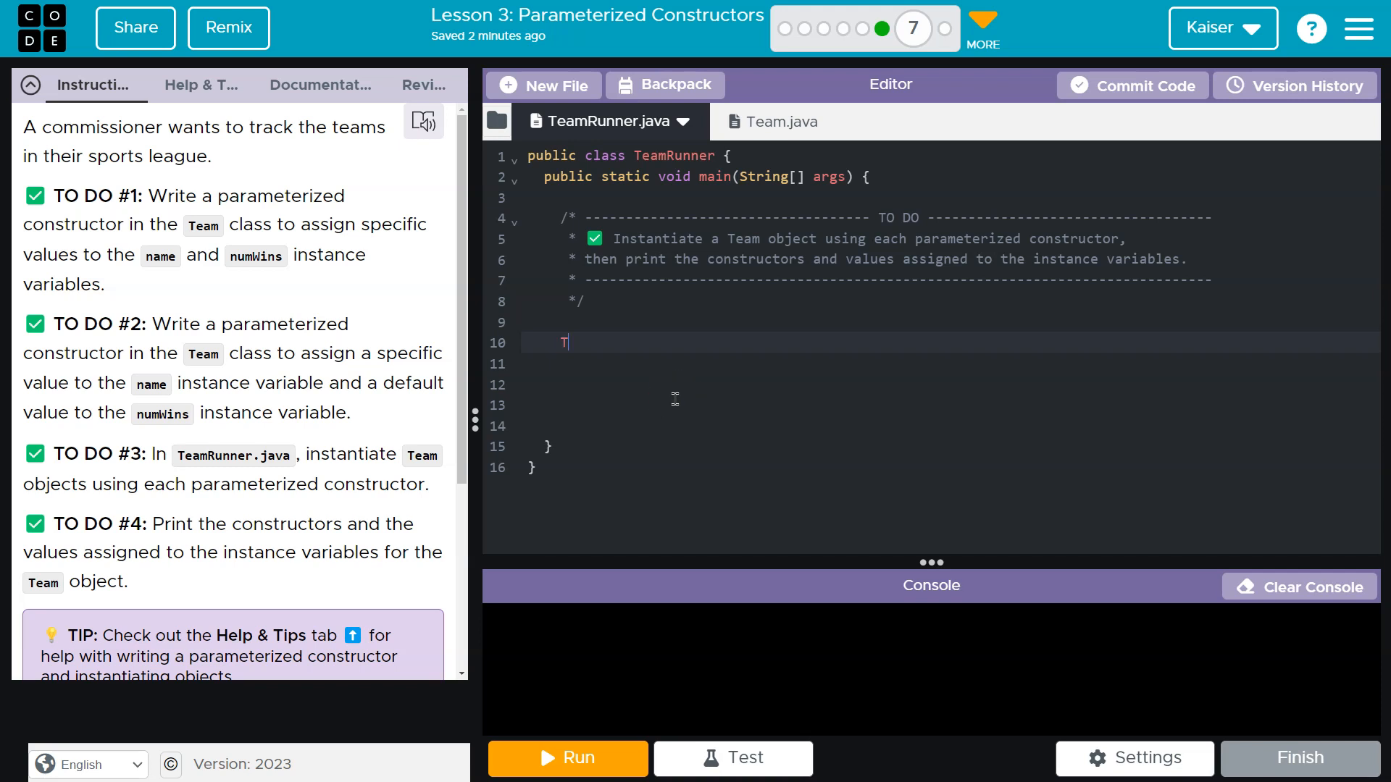
type("eam")
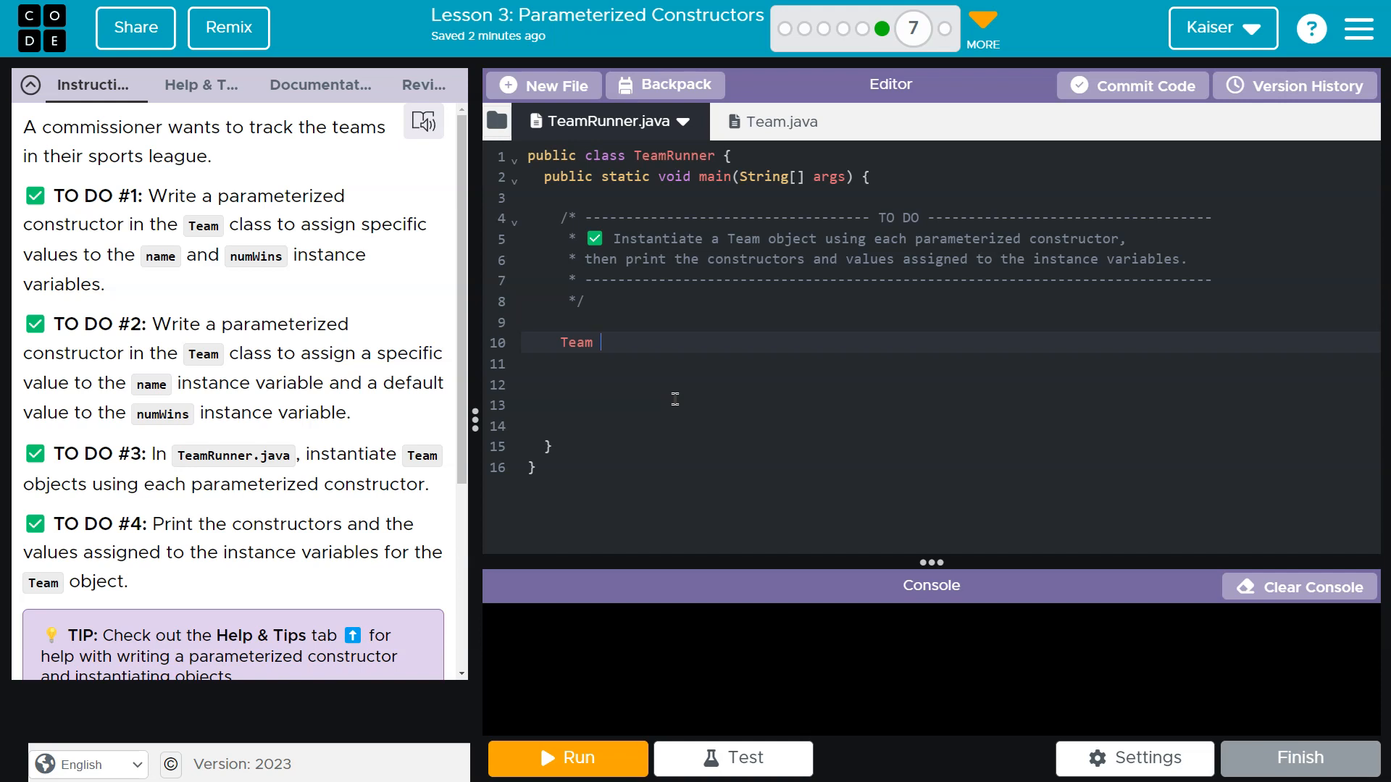
type("robo")
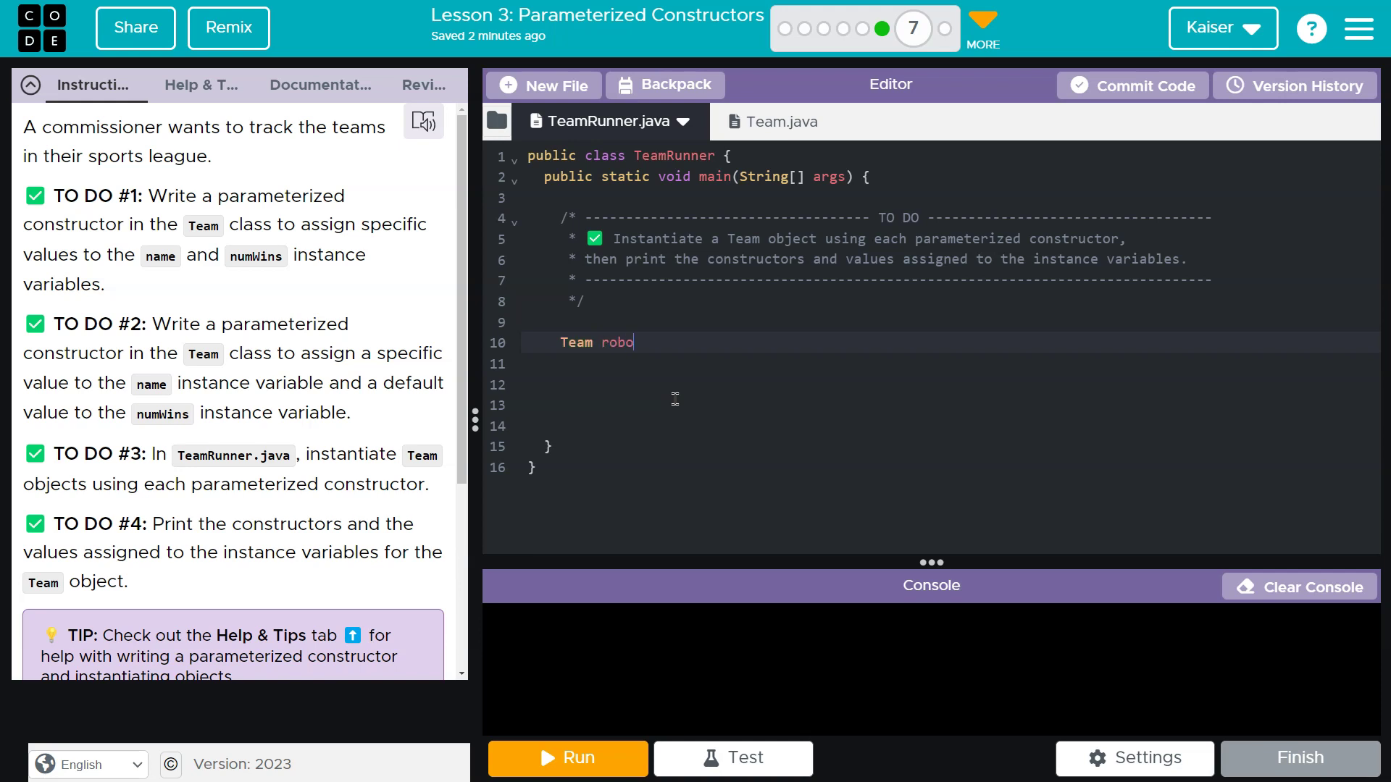
type("ts =")
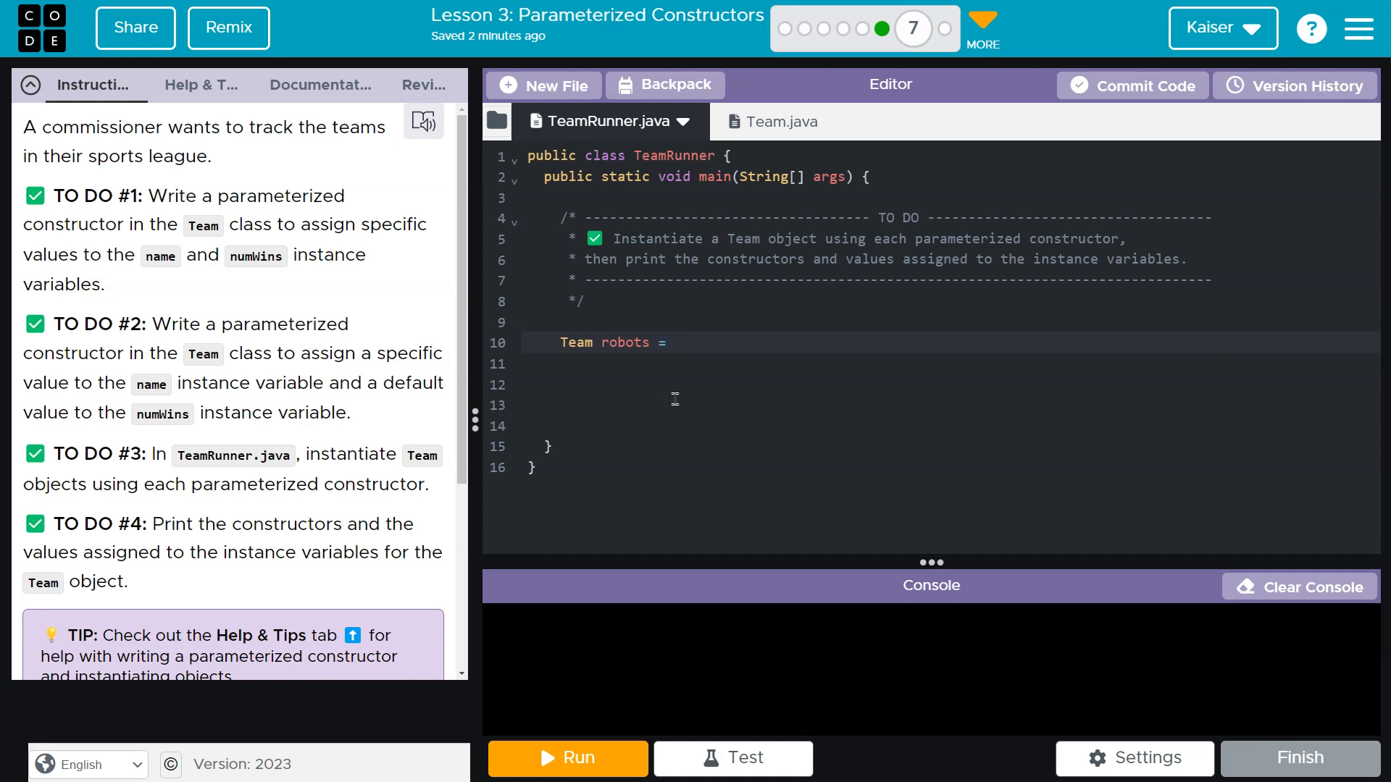
type("new Te")
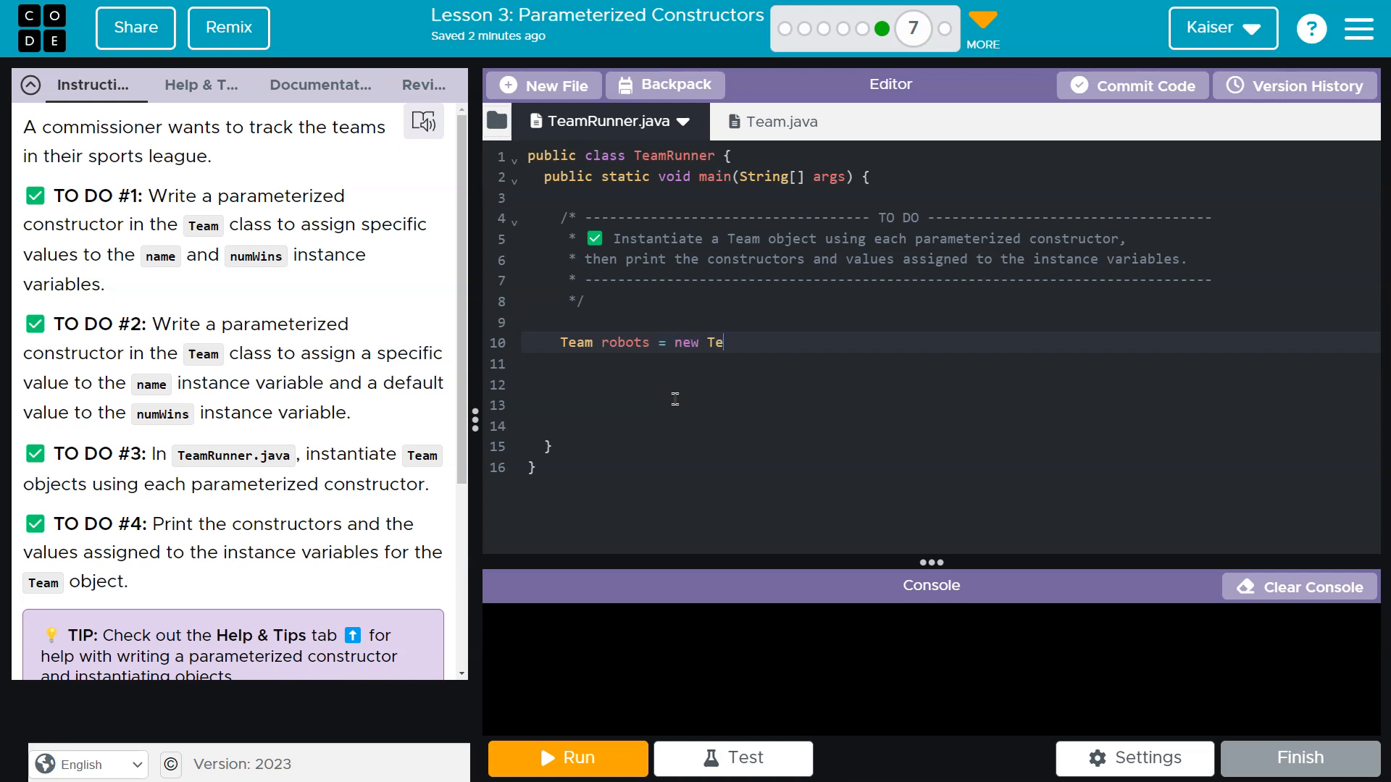
type("am();")
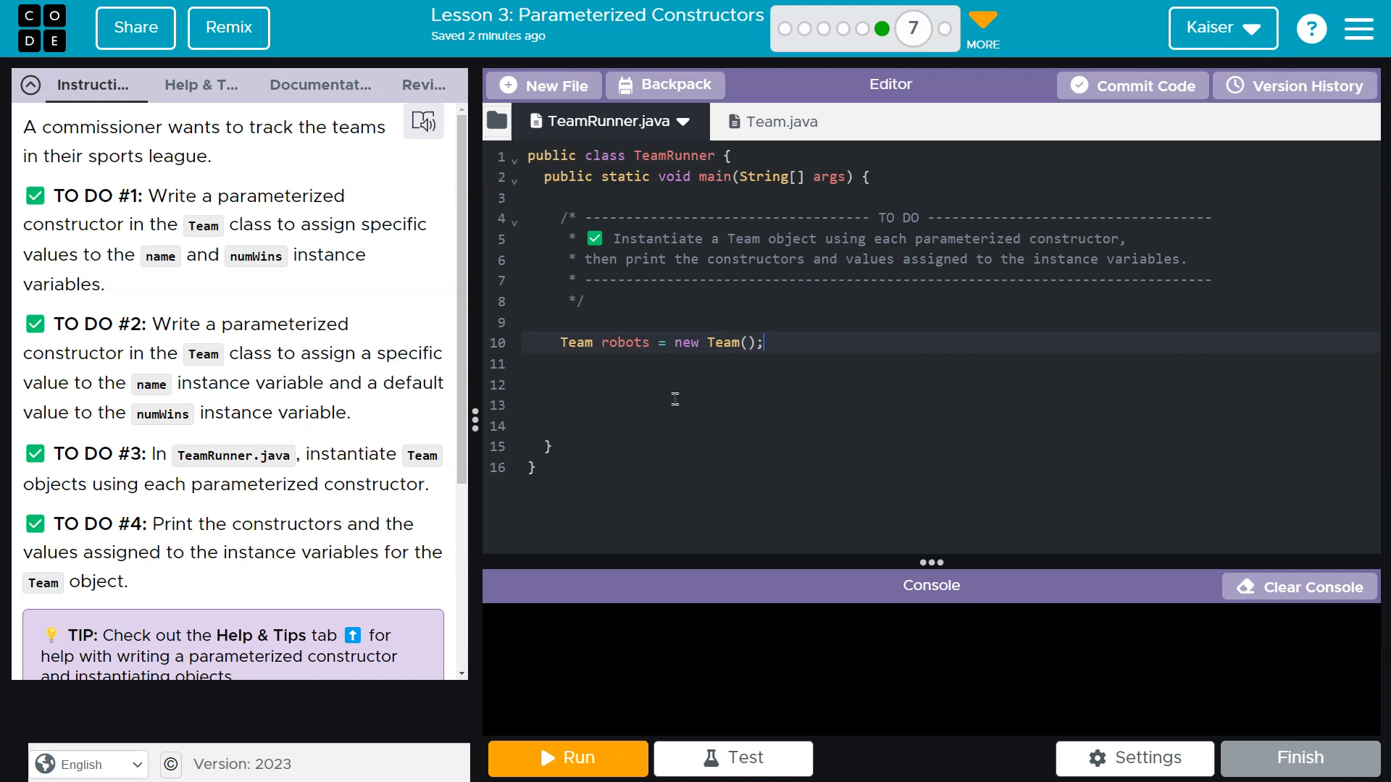
Step: After checking Team's constructor, add System.out.println calls for robots.getName() and robots.getNumWins()
left_click(758, 121)
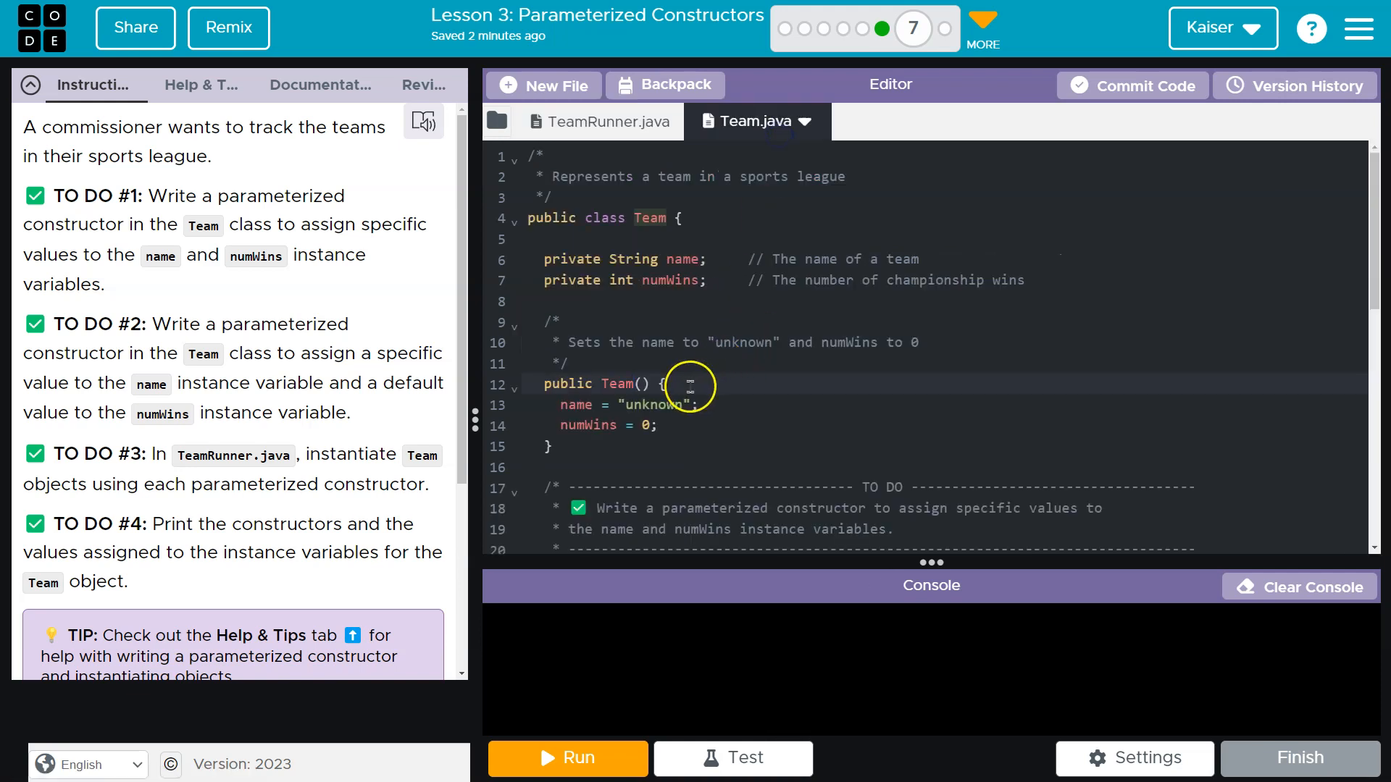
left_click(590, 122)
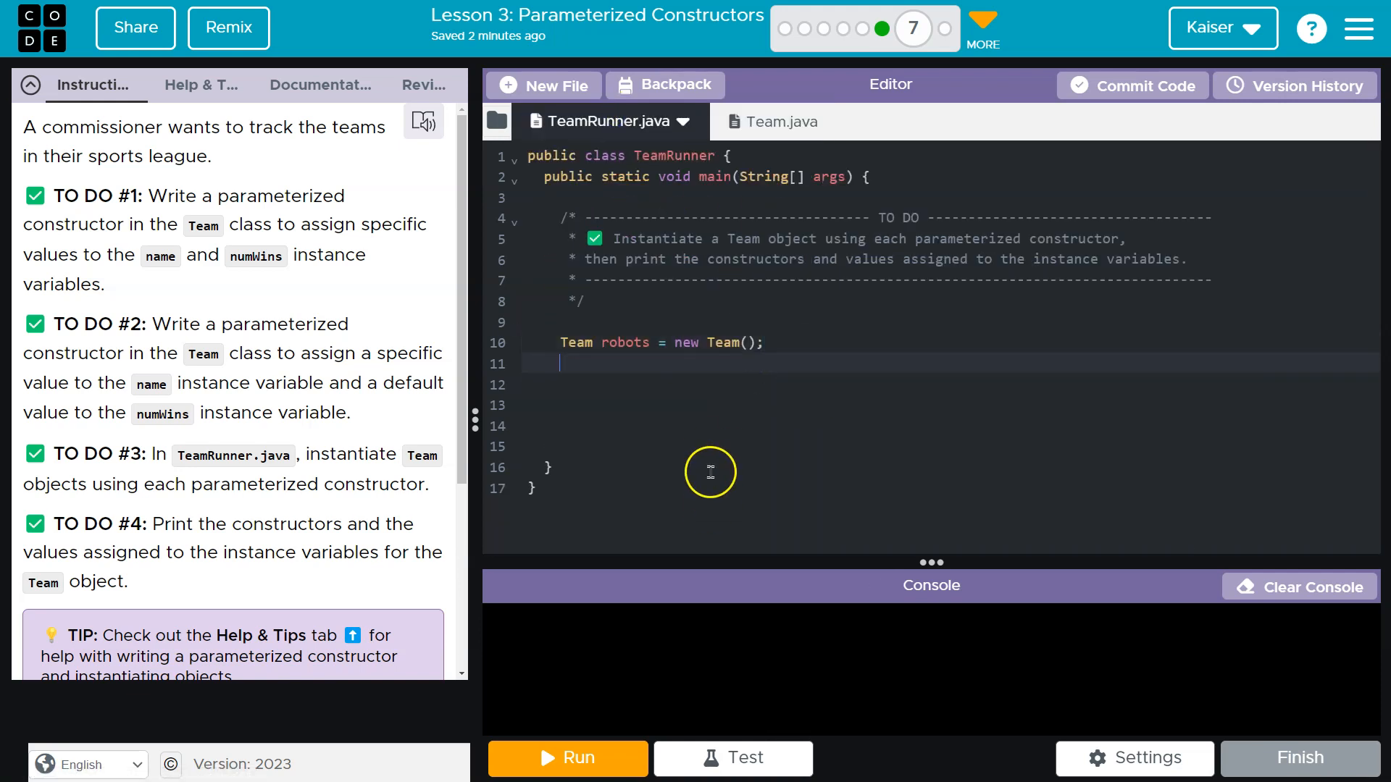
type("System.")
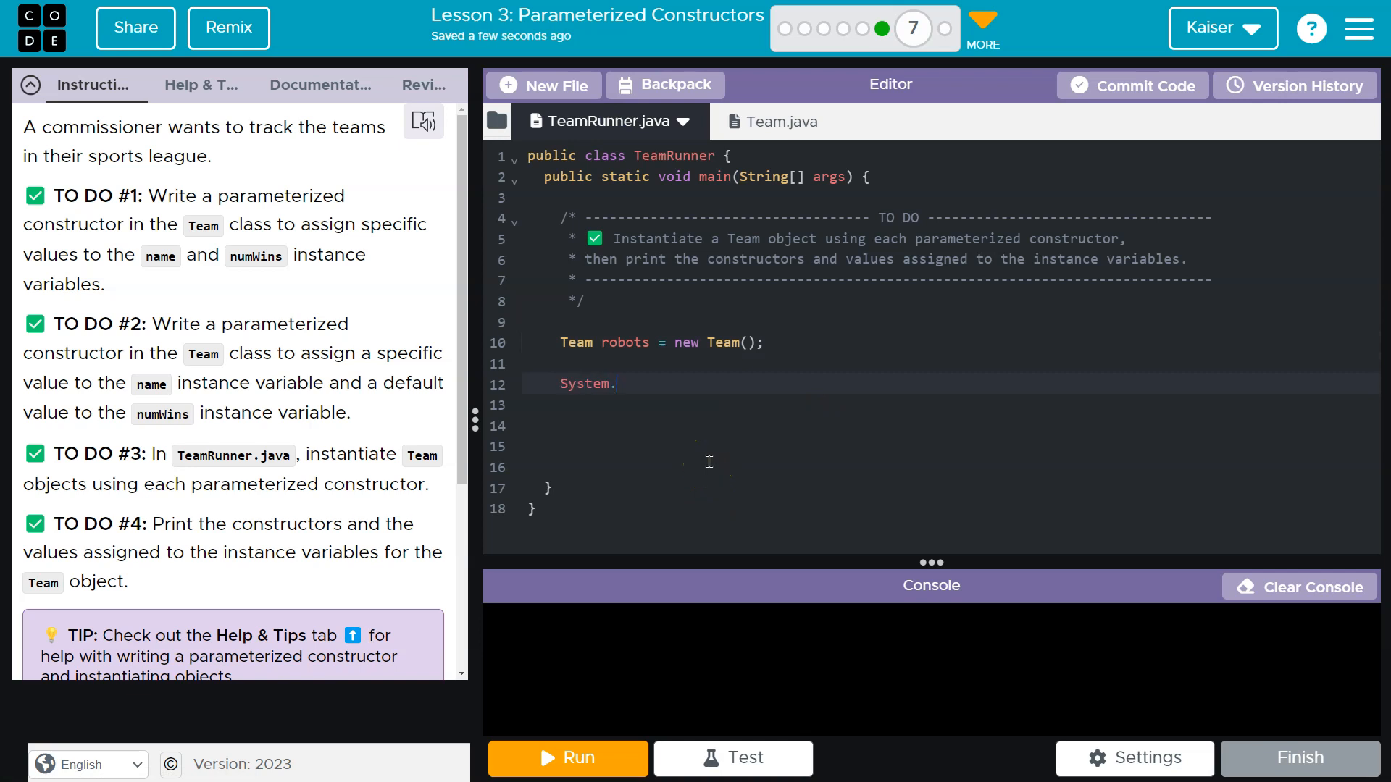
type("out.println()")
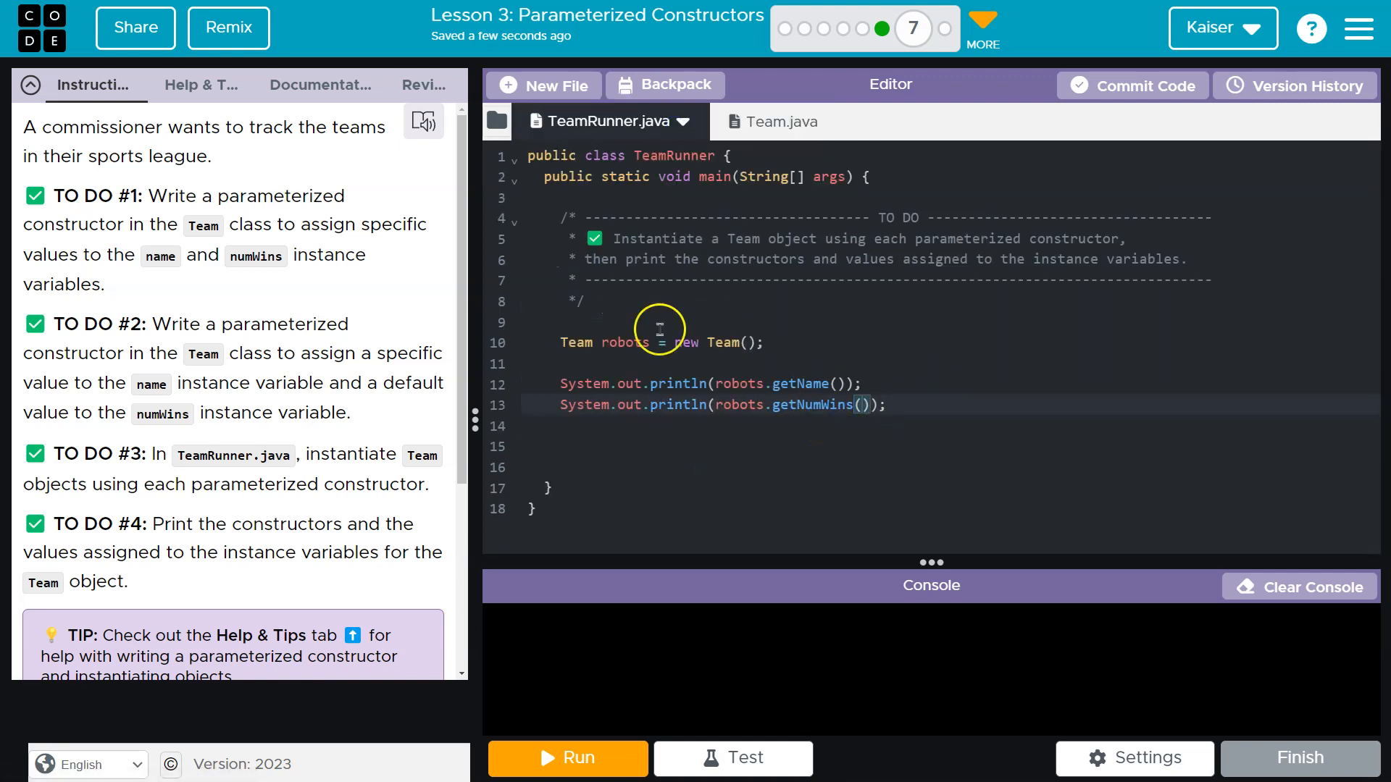
Step: Run TeamRunner, which prints unknown and 0, then review Team's getters and default constructor
left_click(567, 757)
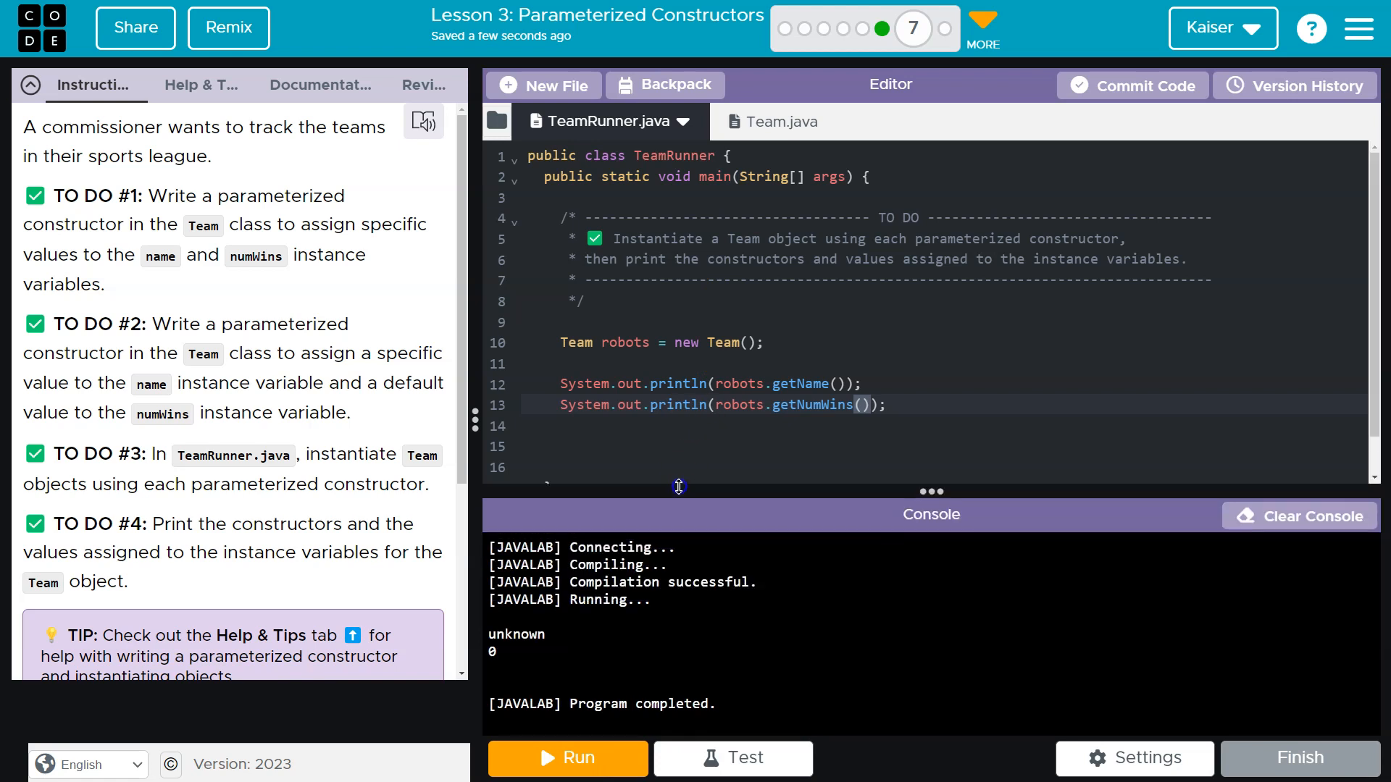
left_click(755, 122)
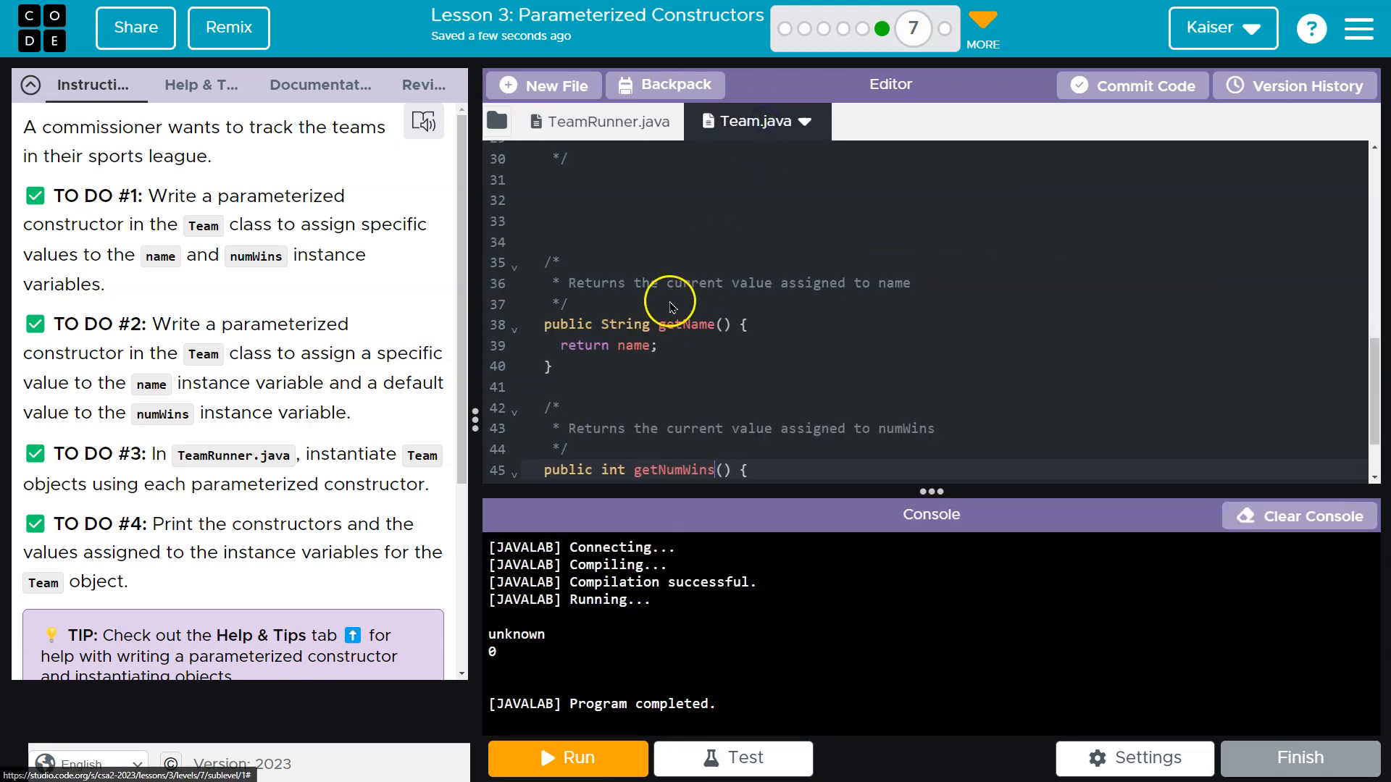
scroll("up", 3)
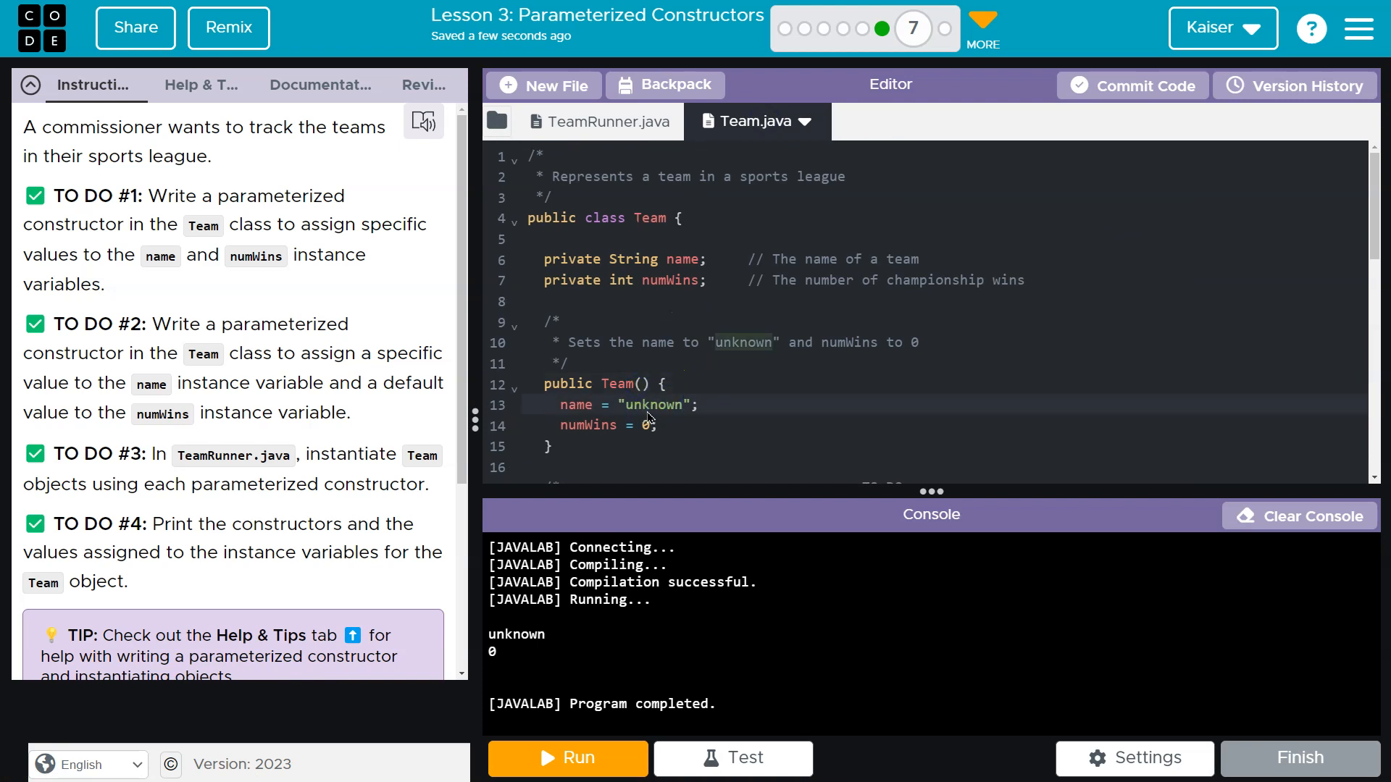
scroll("down", 3)
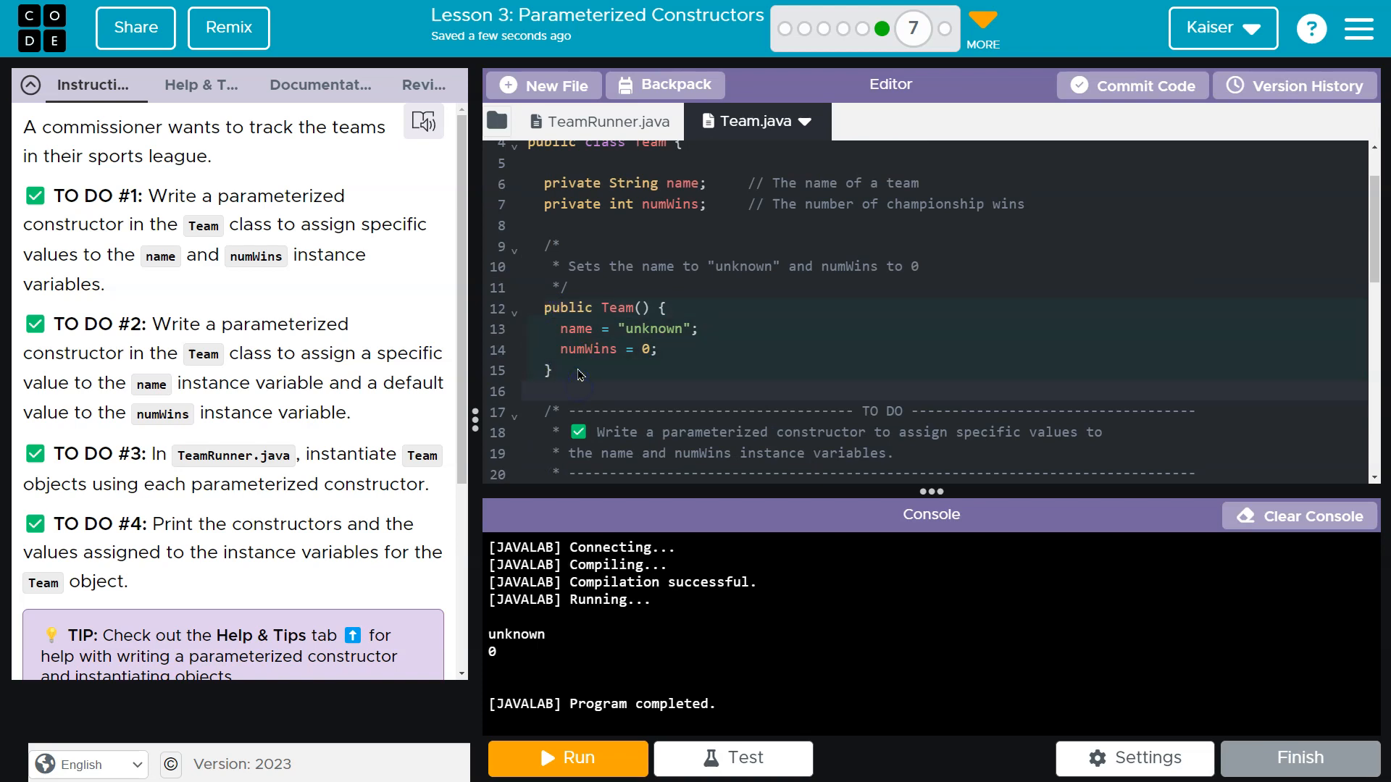
Step: Write Team(String newName, int newNumWins) assigning name = newName and numWins = newNumWins
scroll("down", 3)
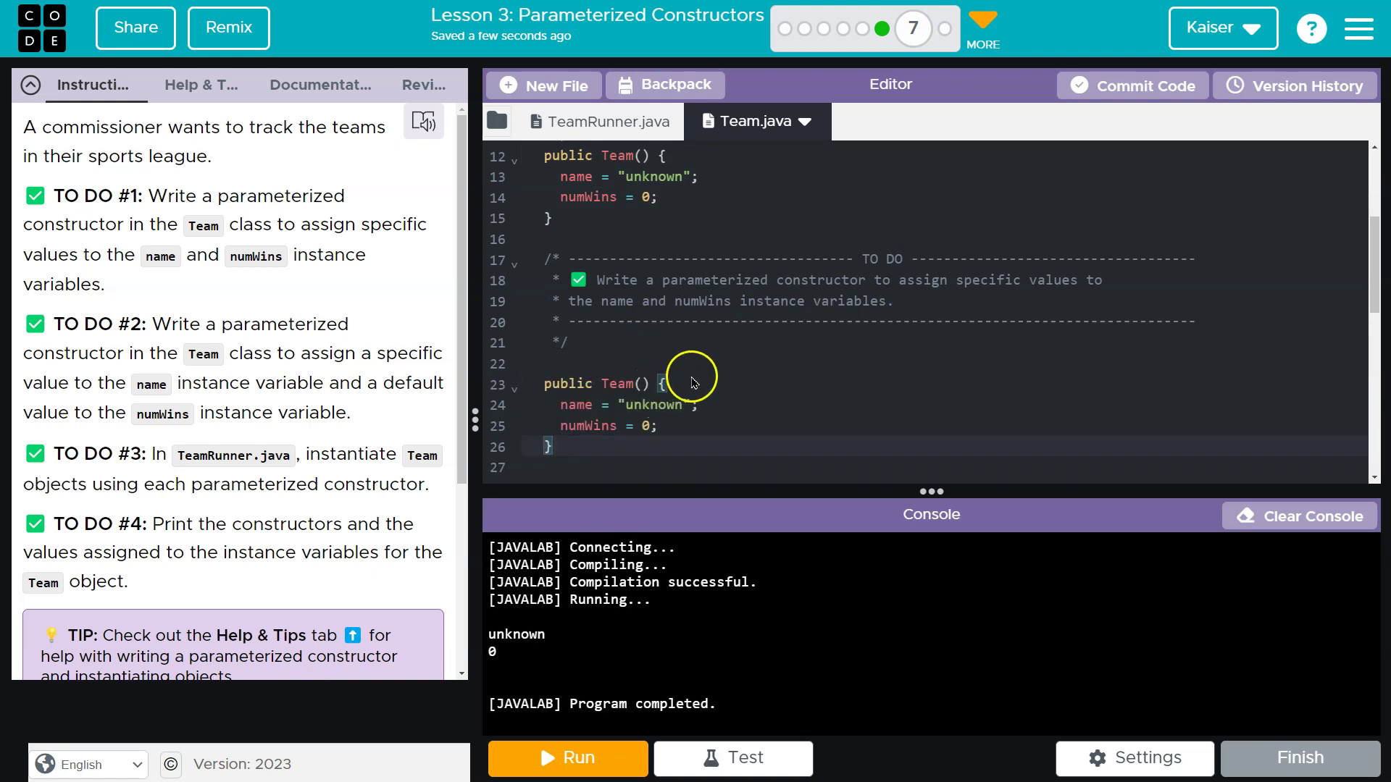
mouse_move(721, 410)
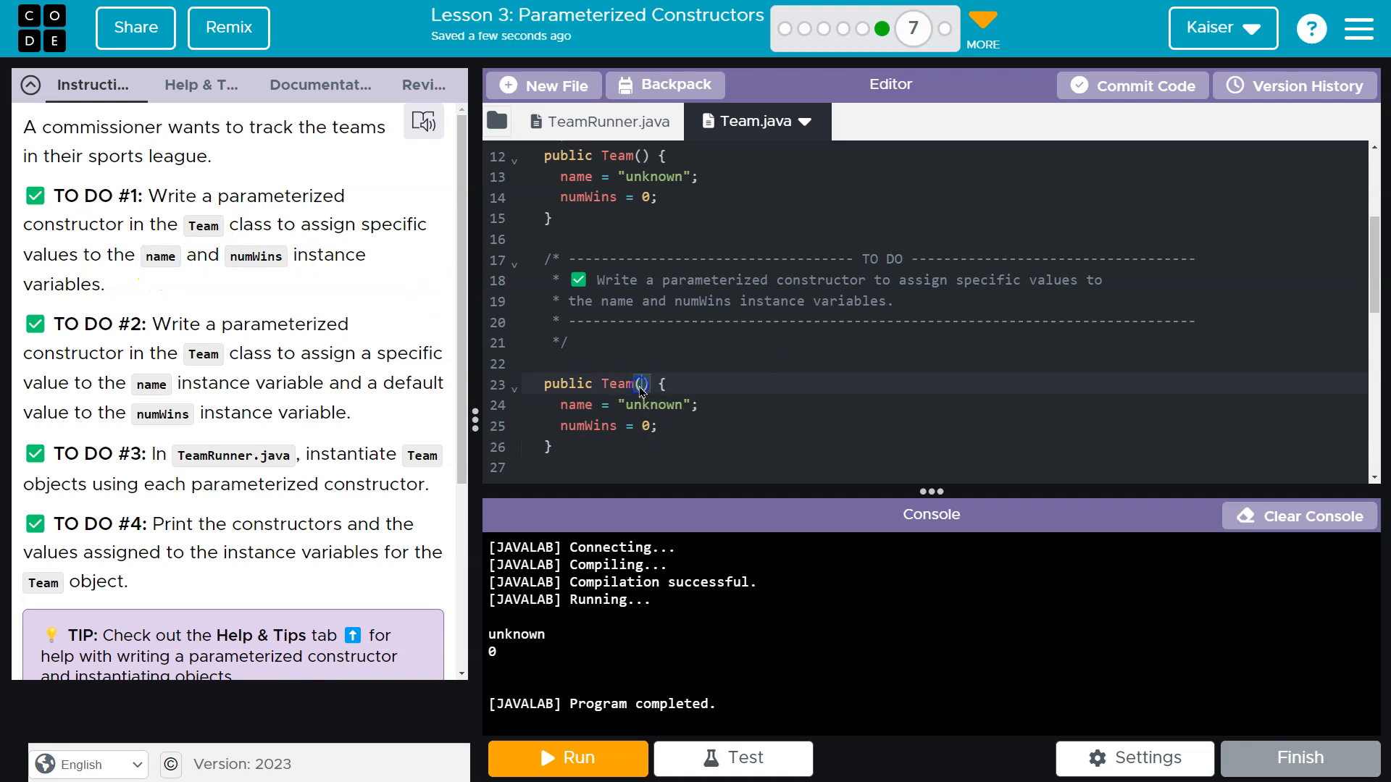
type("String name,")
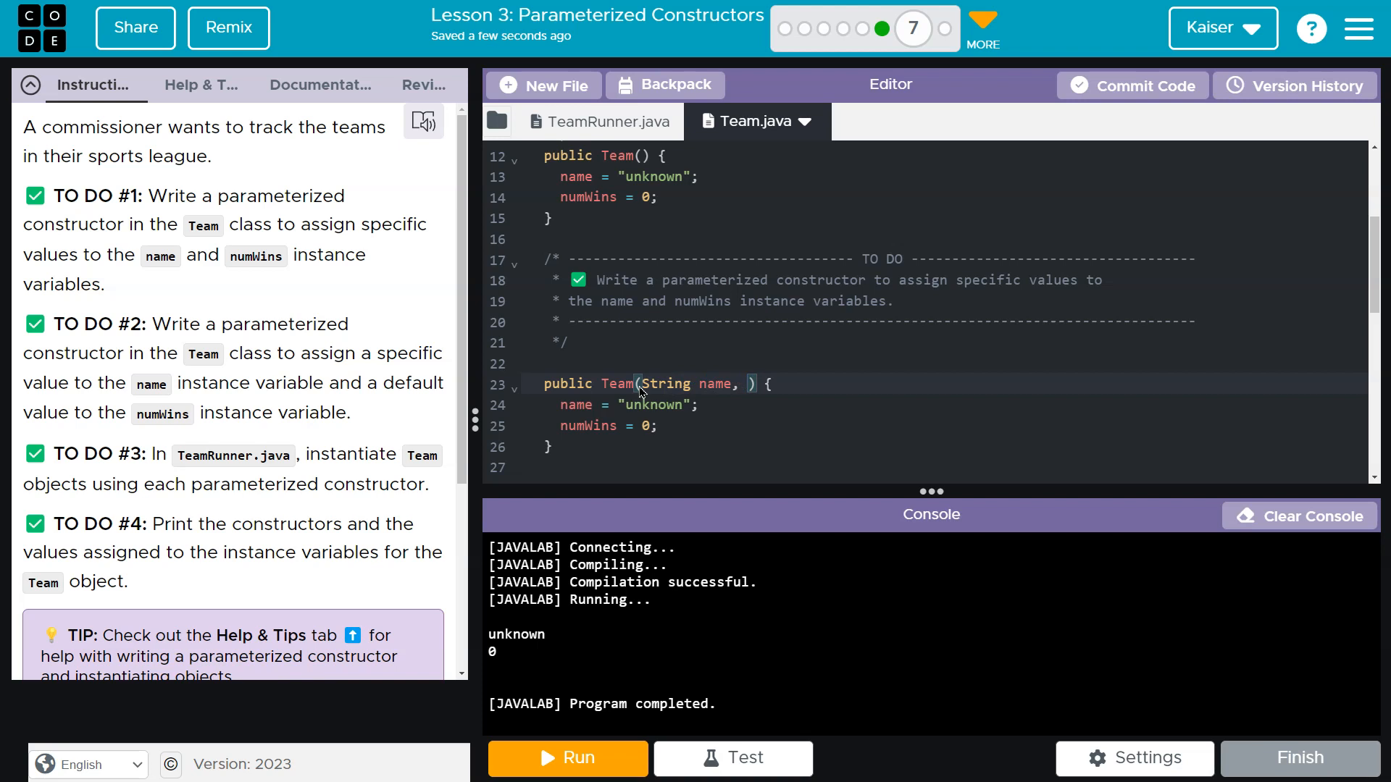
type("int numWins")
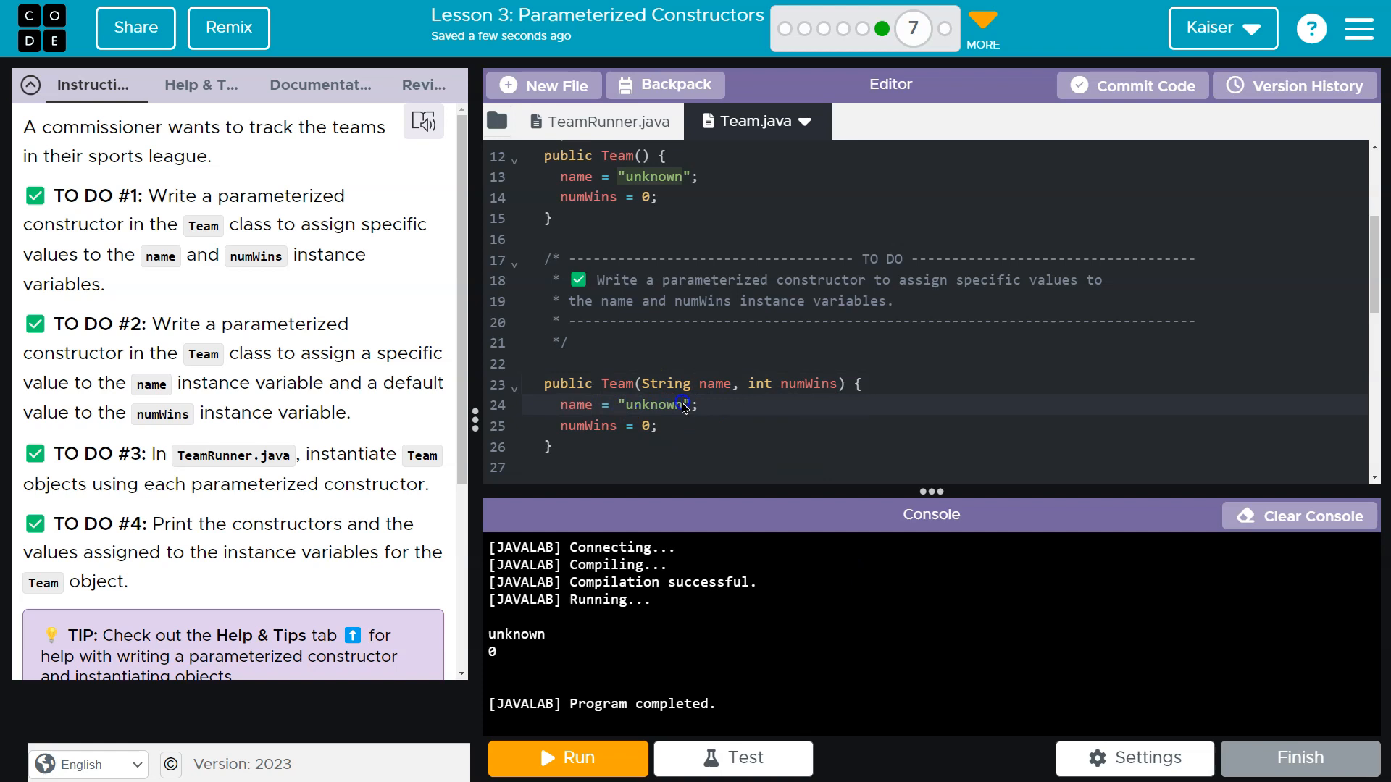
type("name")
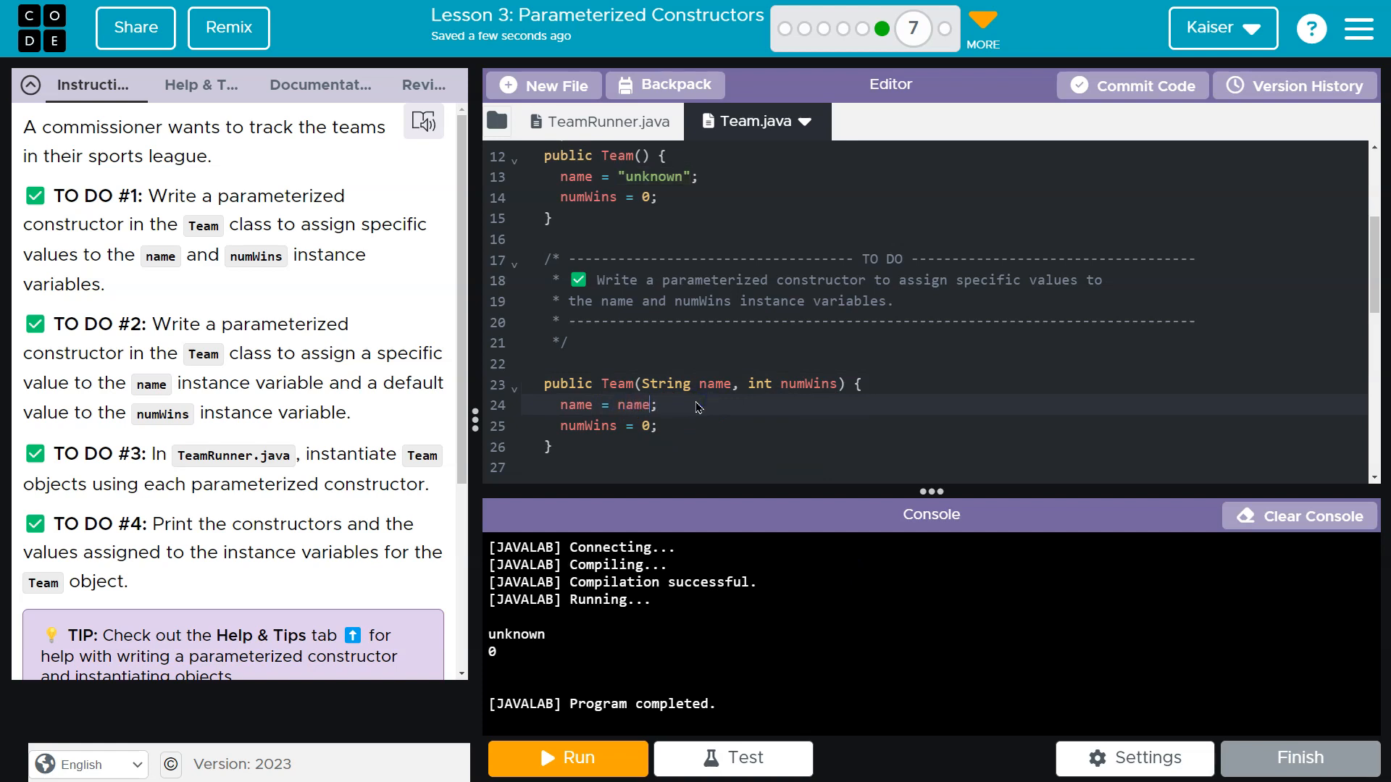
type("numWins")
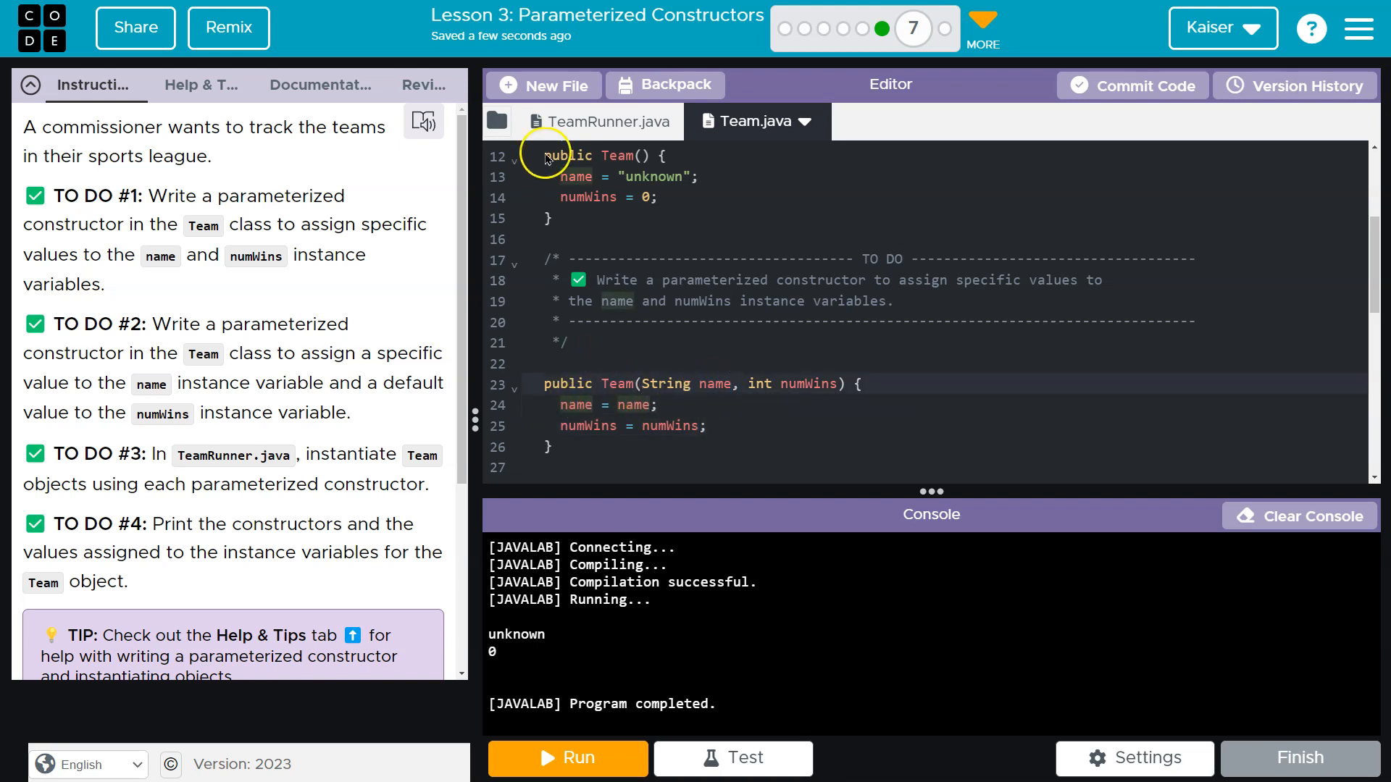
type("thi")
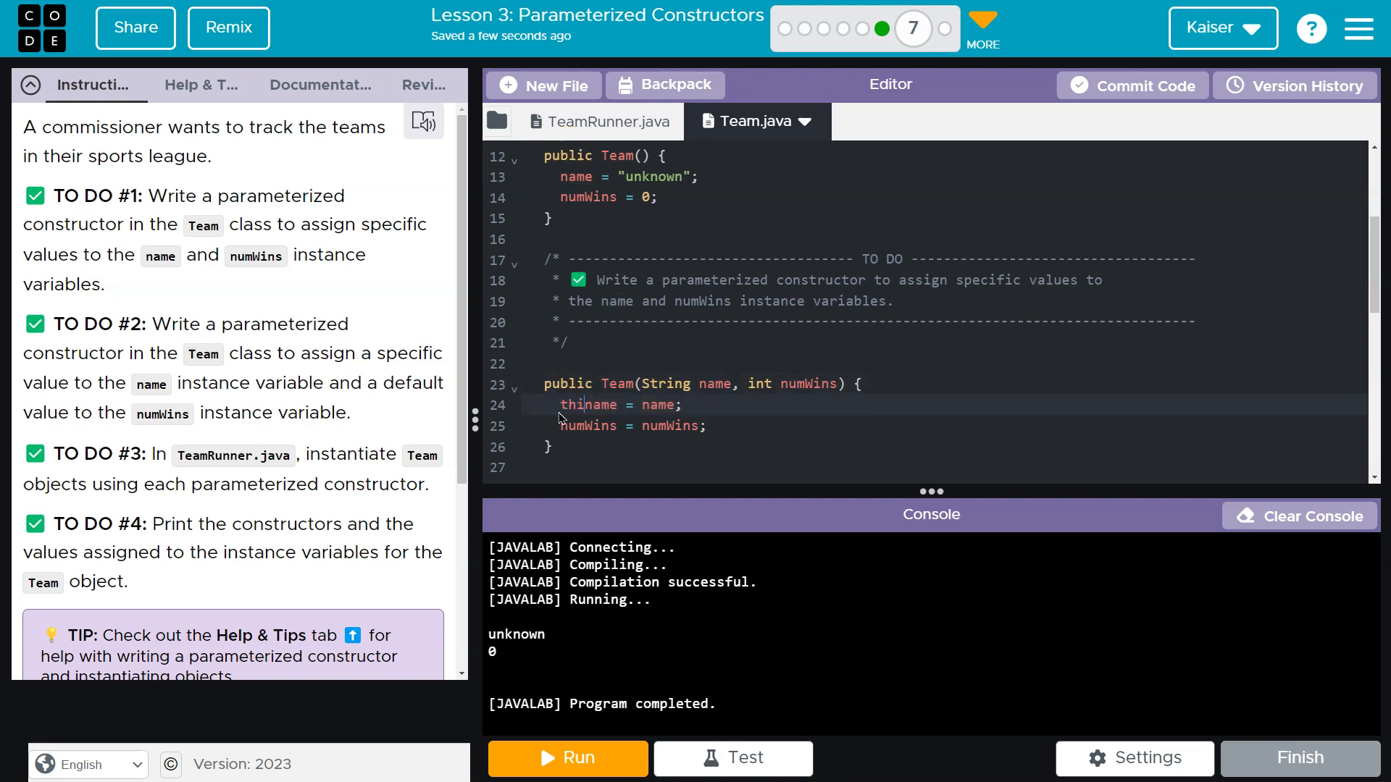
scroll("up", 3)
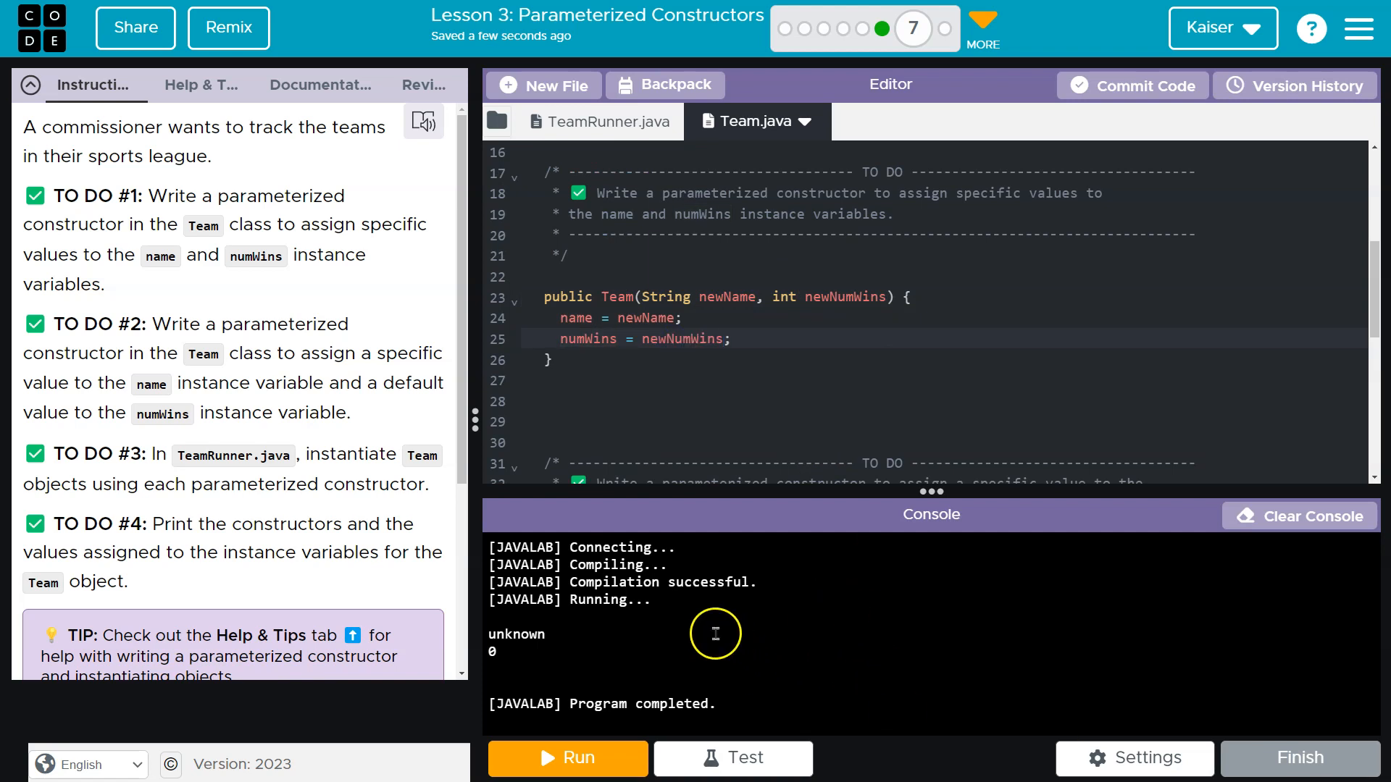
left_click(603, 401)
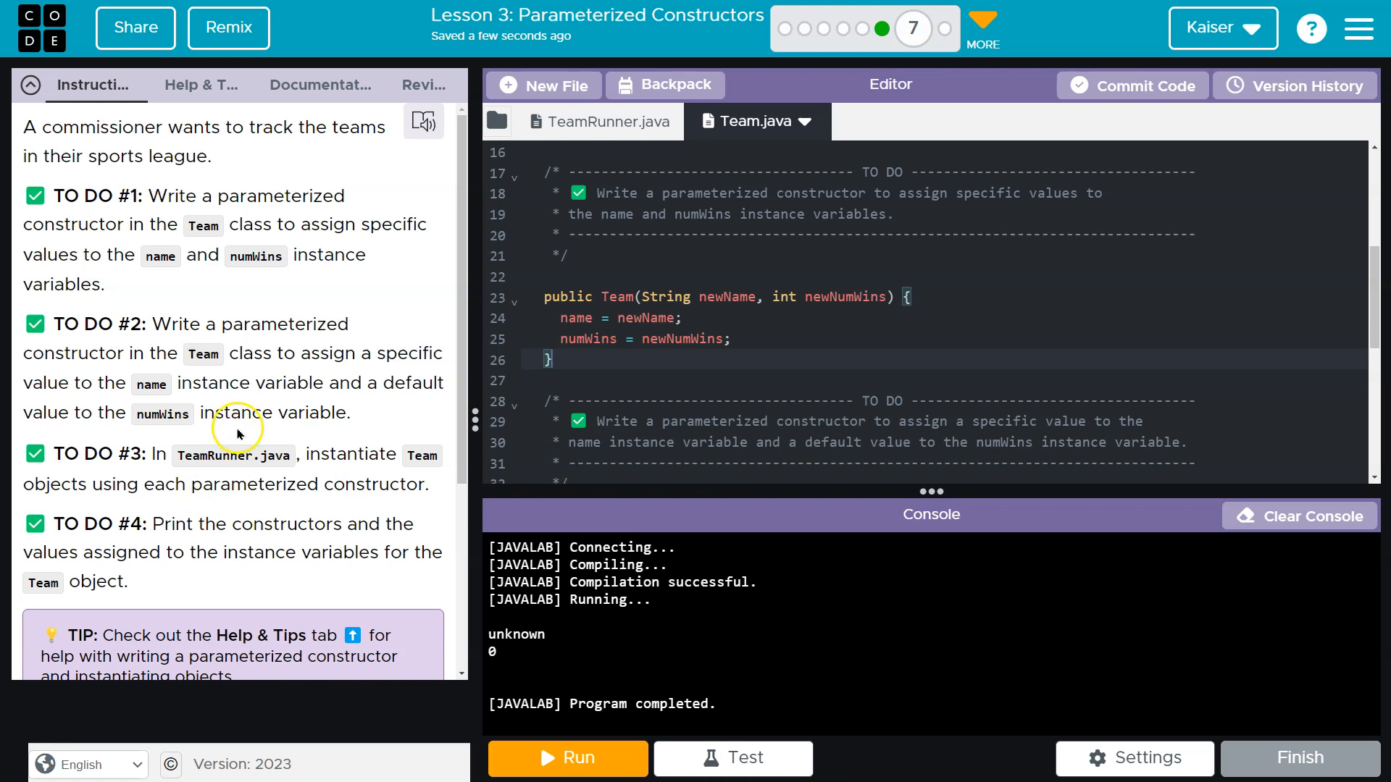
mouse_move(317, 361)
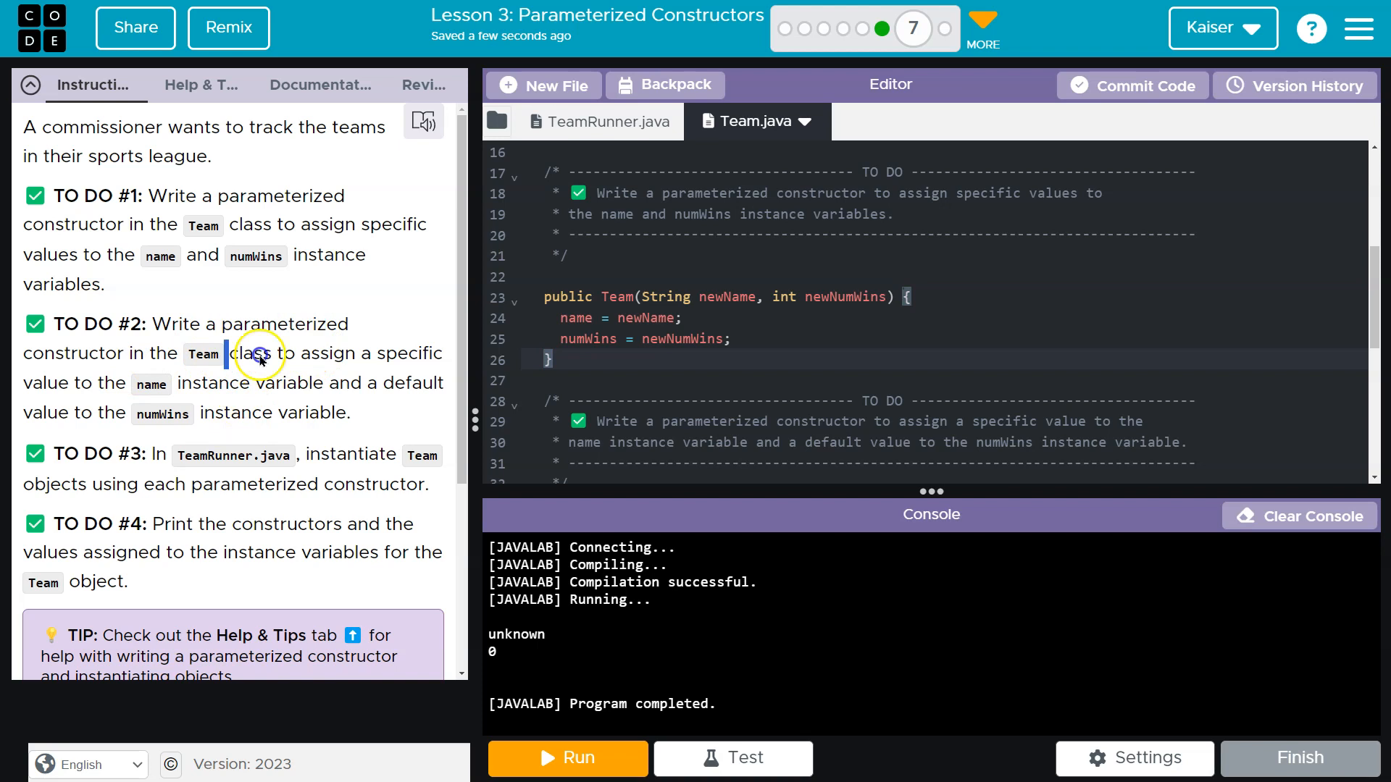
mouse_move(258, 397)
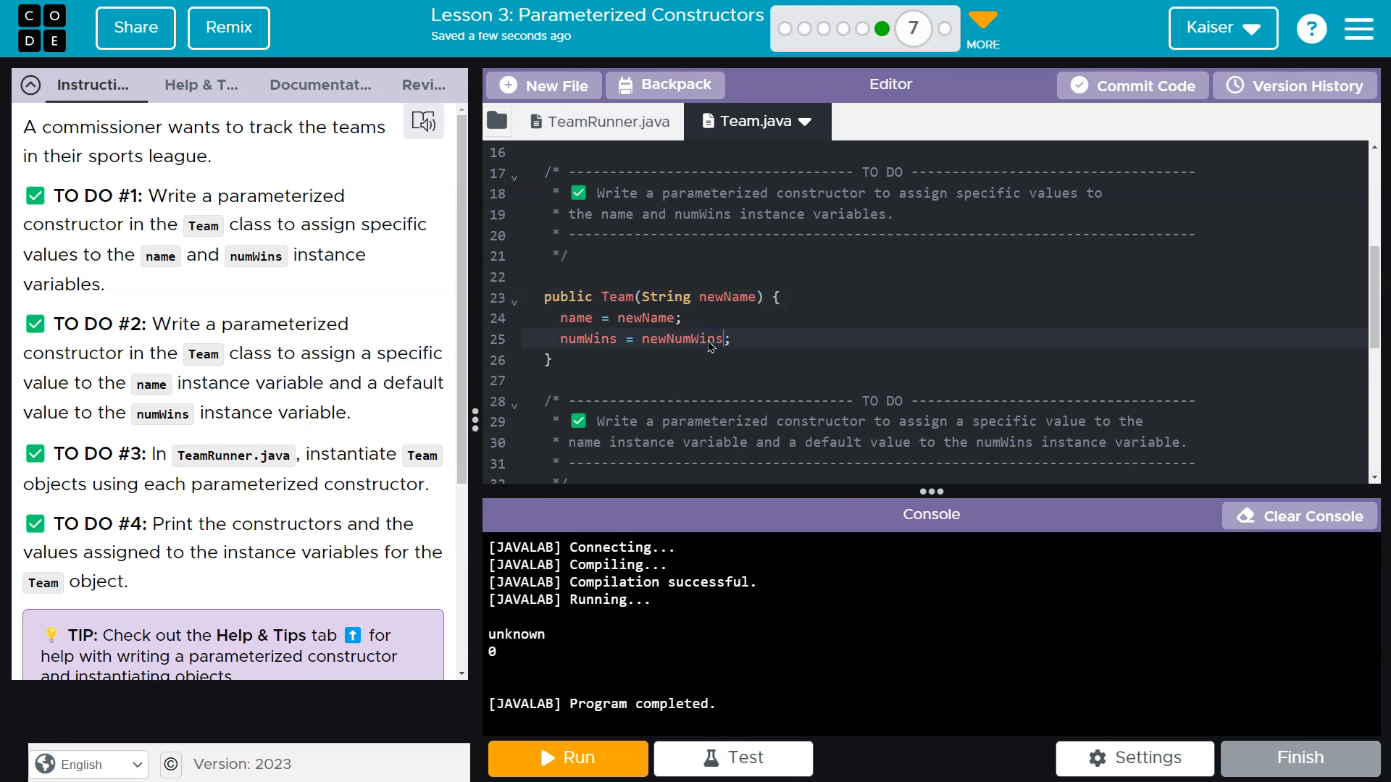
Step: Reduce that constructor to Team(String newName), setting numWins = 5 in its body
scroll("up", 3)
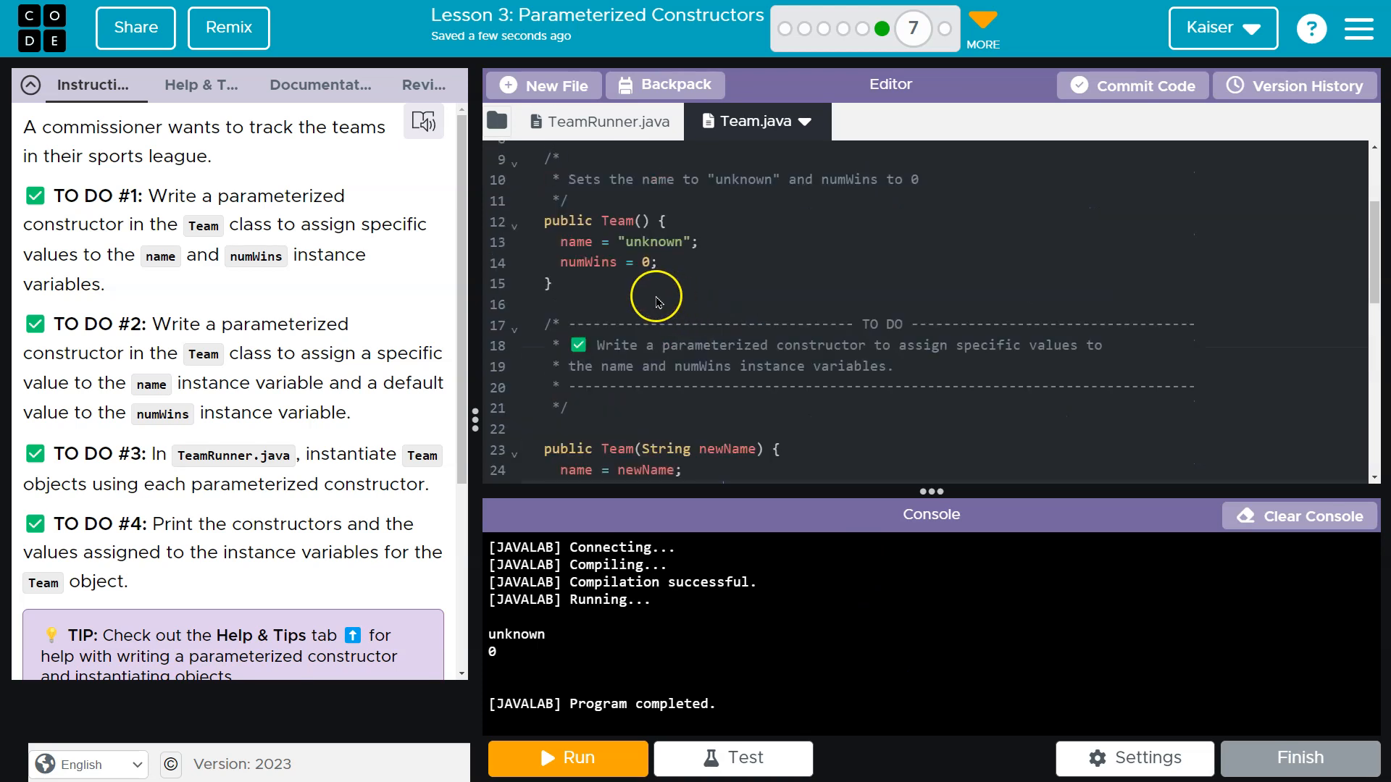
scroll("down", 3)
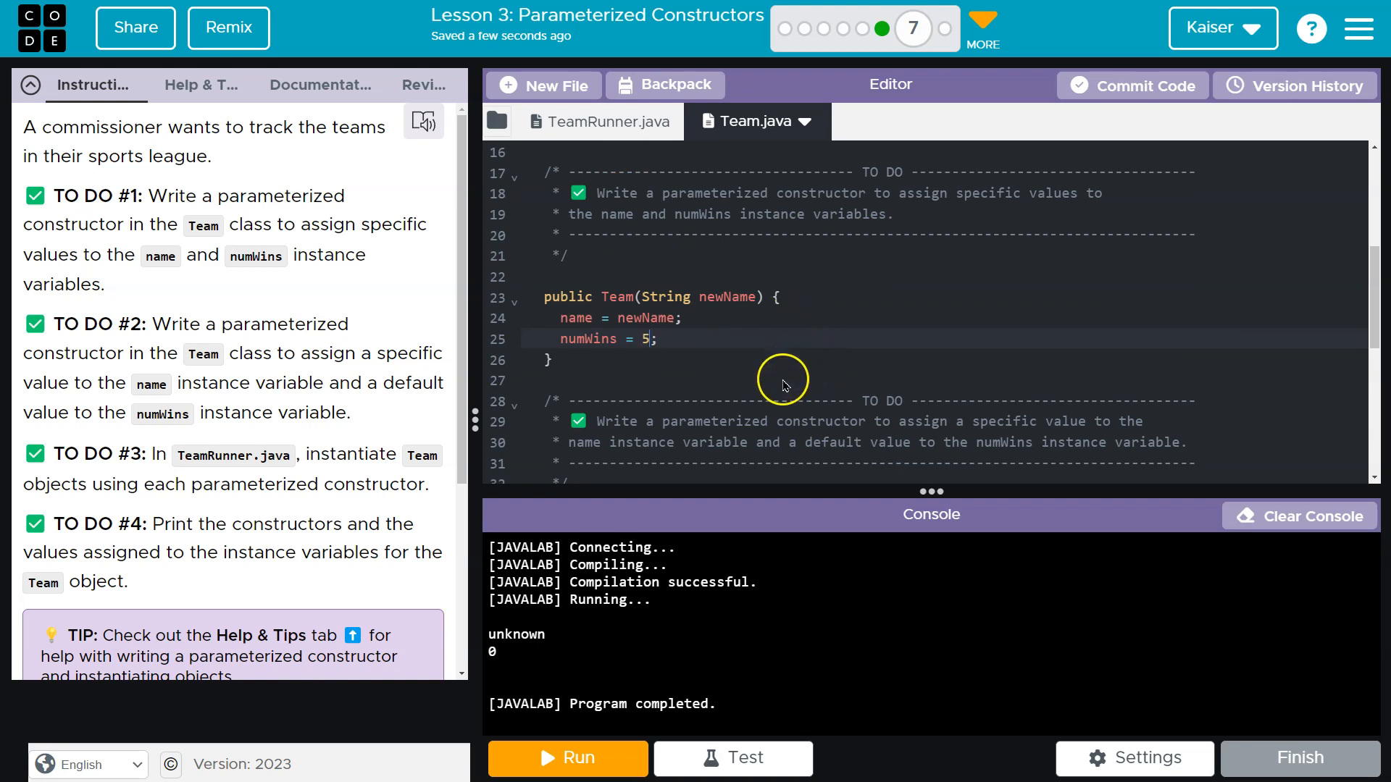
mouse_move(342, 406)
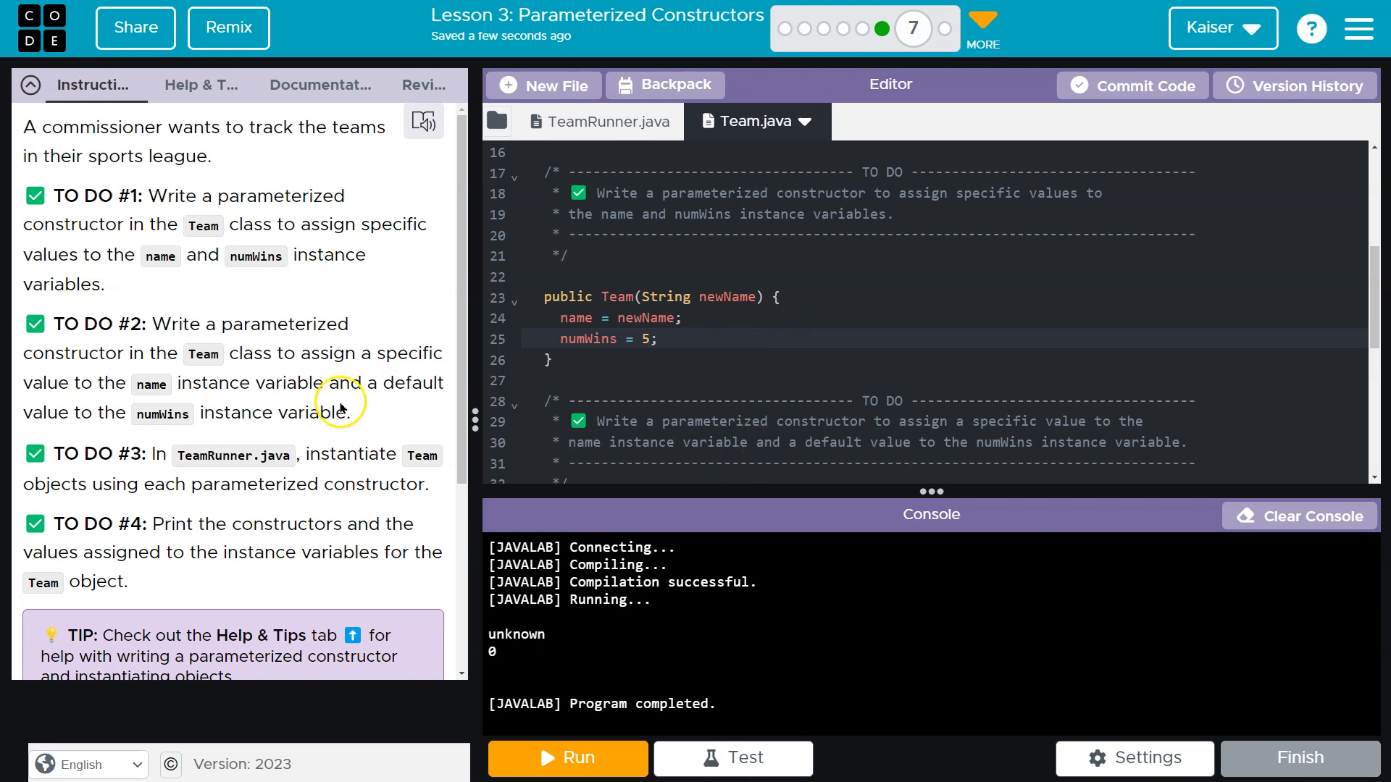
Step: Construct robots as new Team("Robot Heros") in TeamRunner and run to check the output
left_click(600, 122)
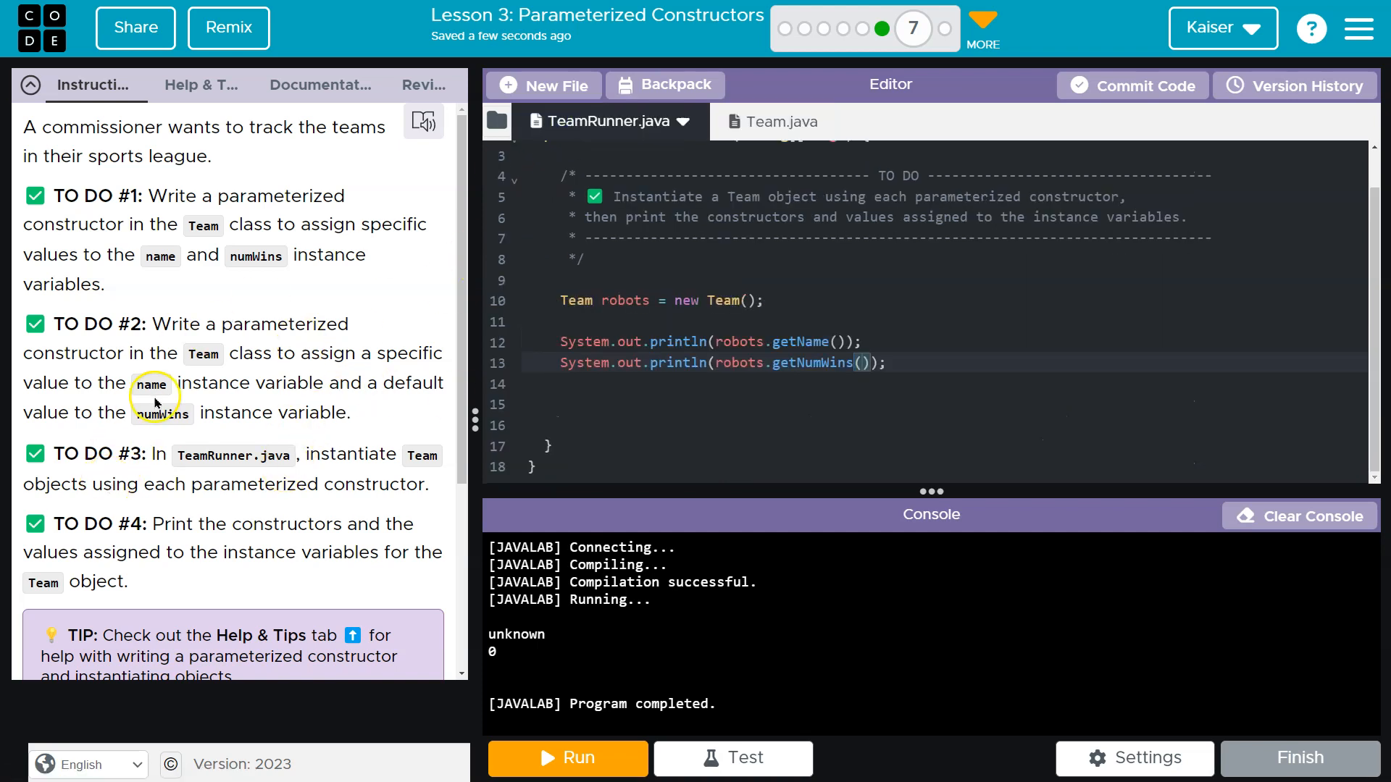
mouse_move(417, 455)
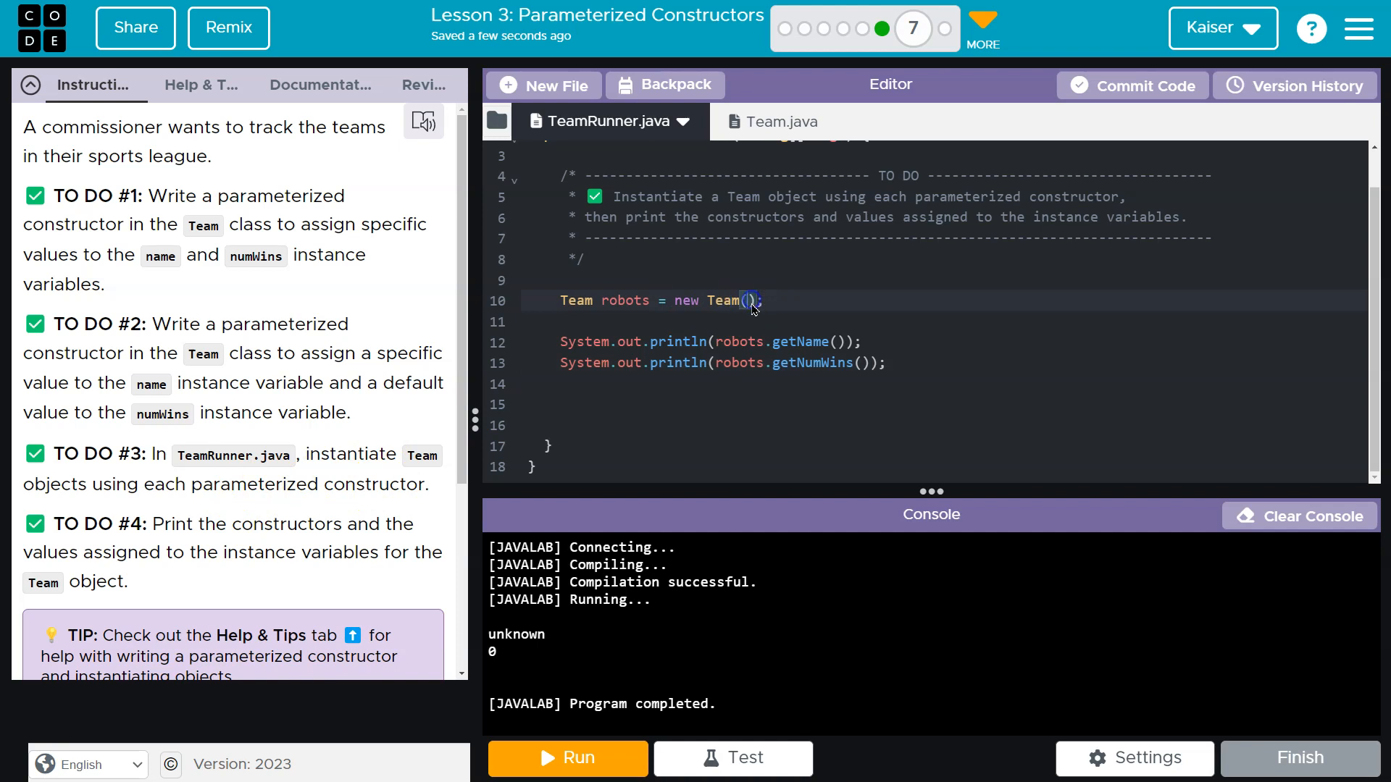
type("\"Rob\"")
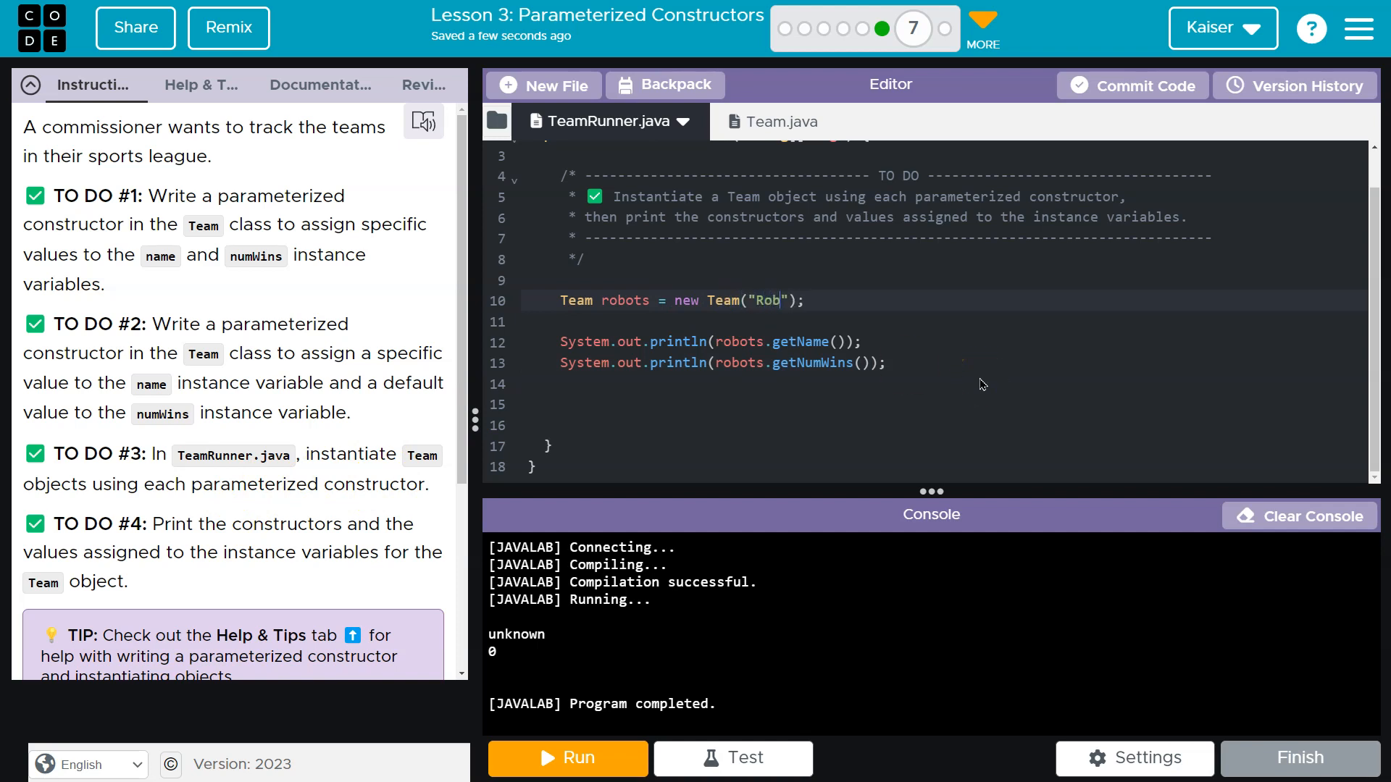
type("ots")
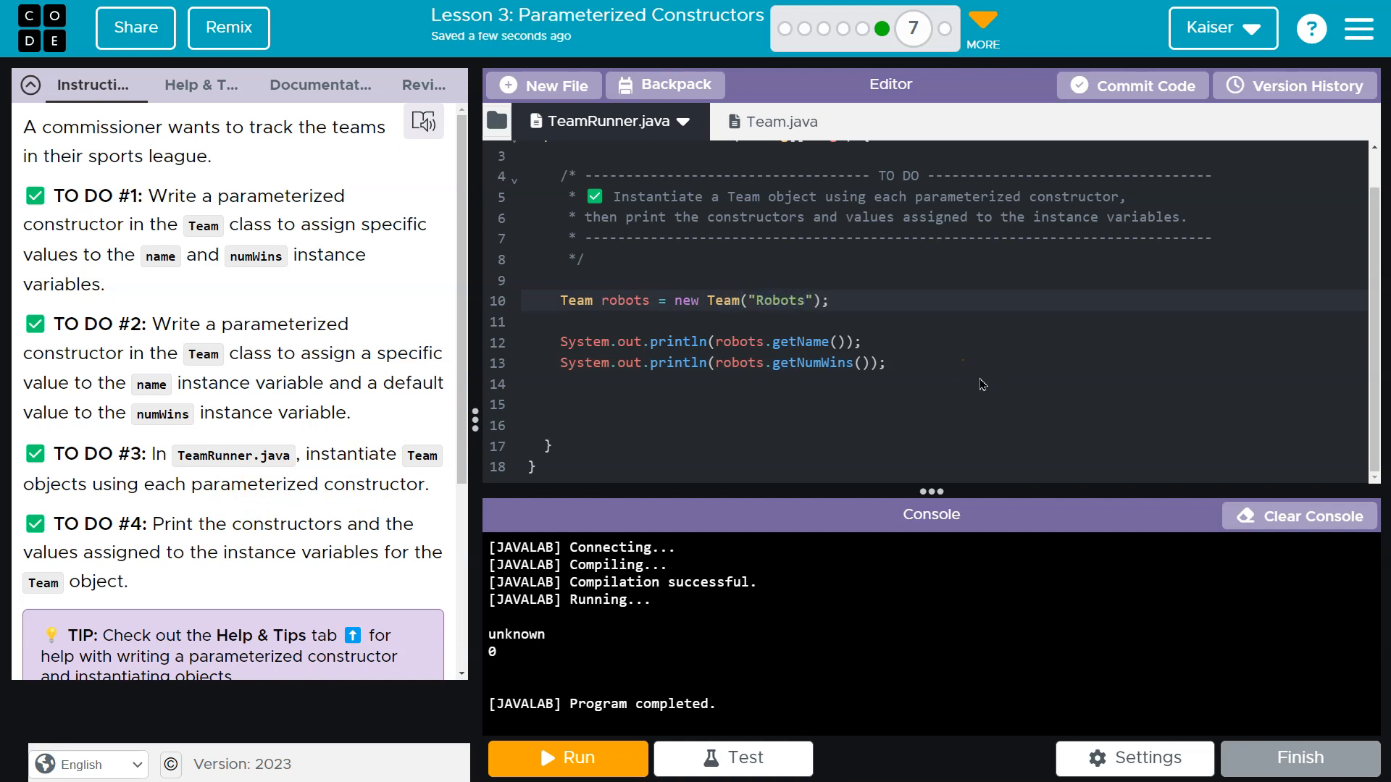
type("Heros")
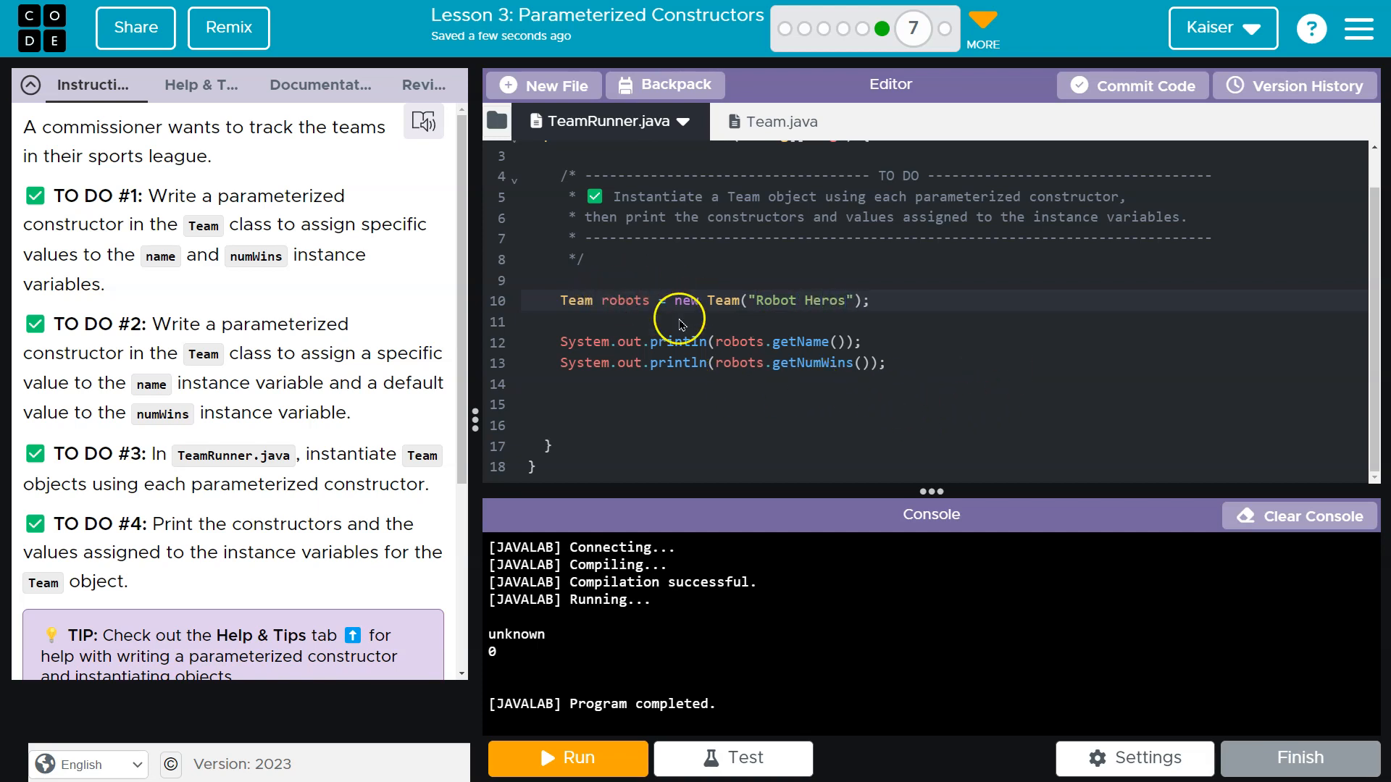
mouse_move(430, 499)
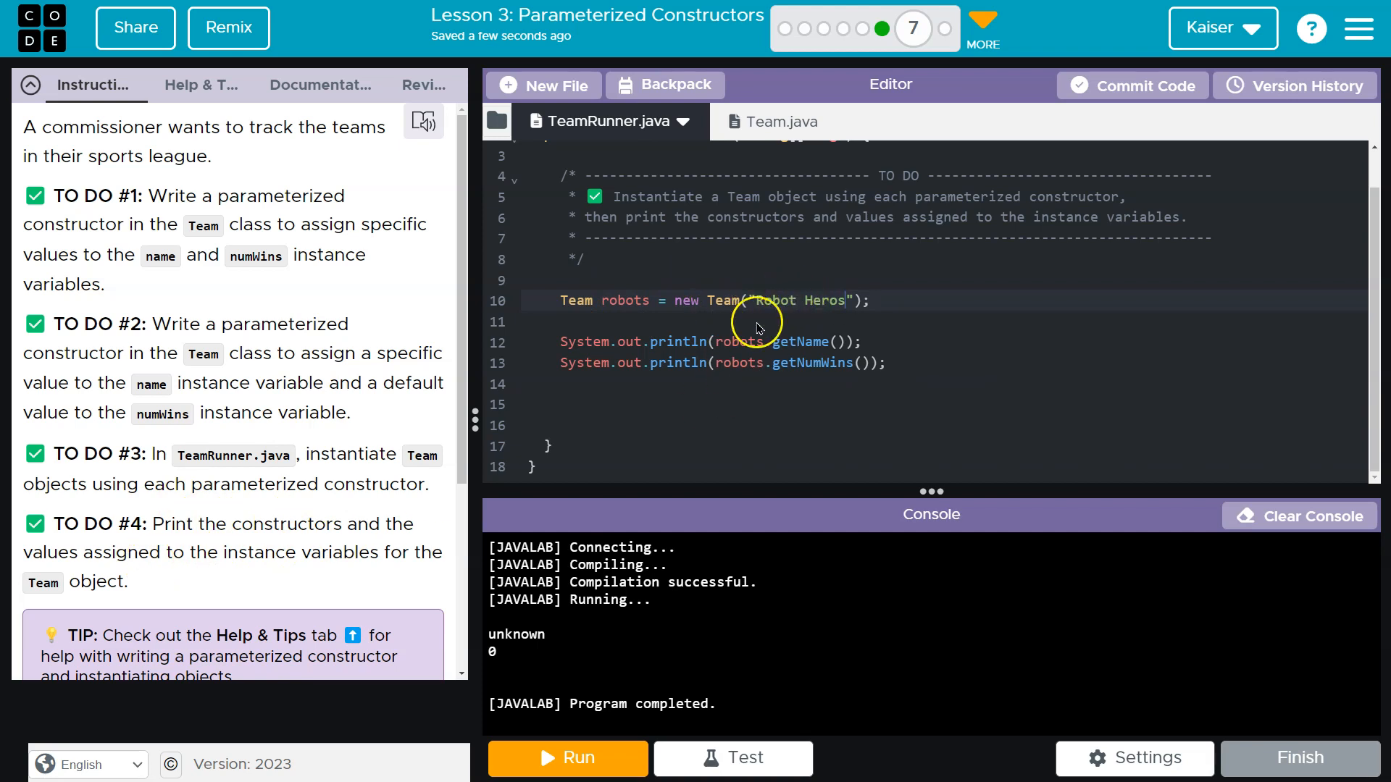
left_click(567, 757)
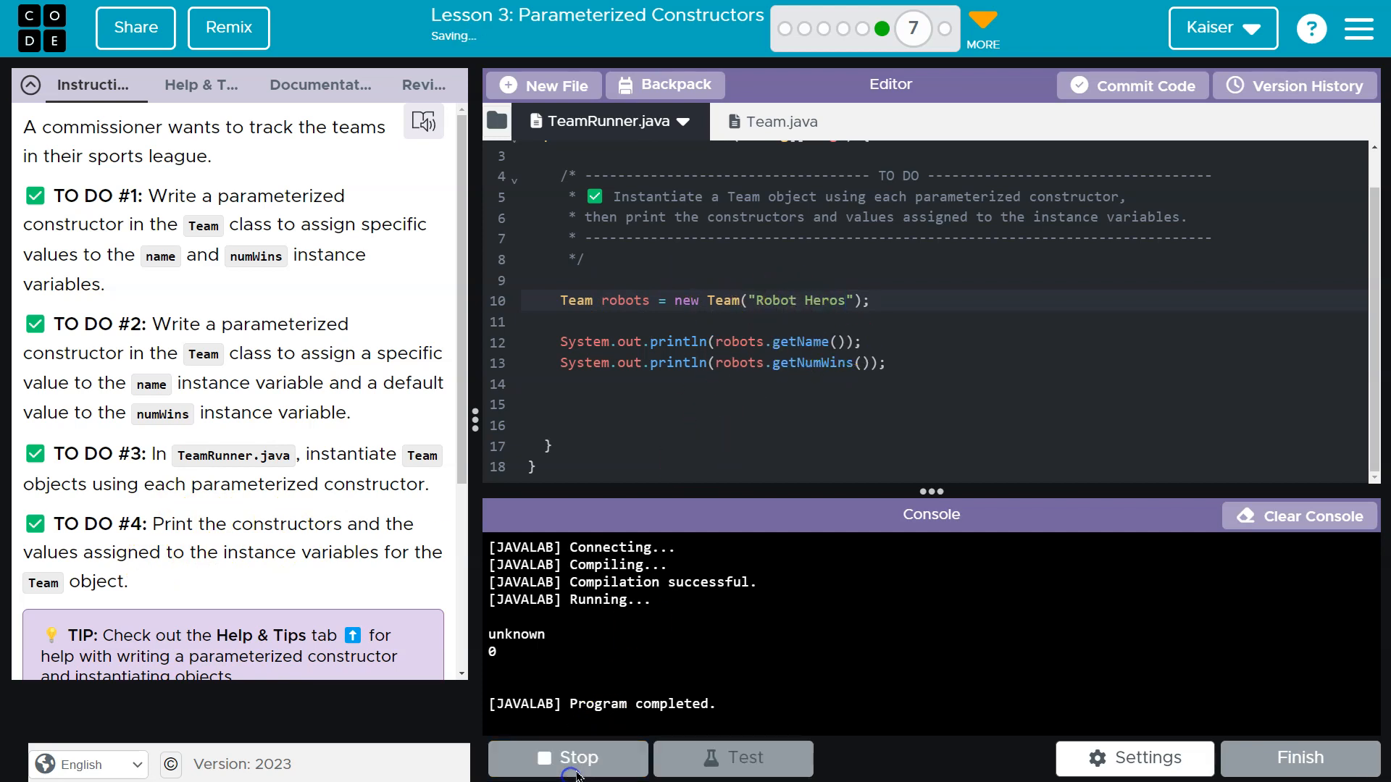
Step: Label the printed lines with Name and Wins, then run the level tests, which flag the missing two-argument constructor
left_click(569, 758)
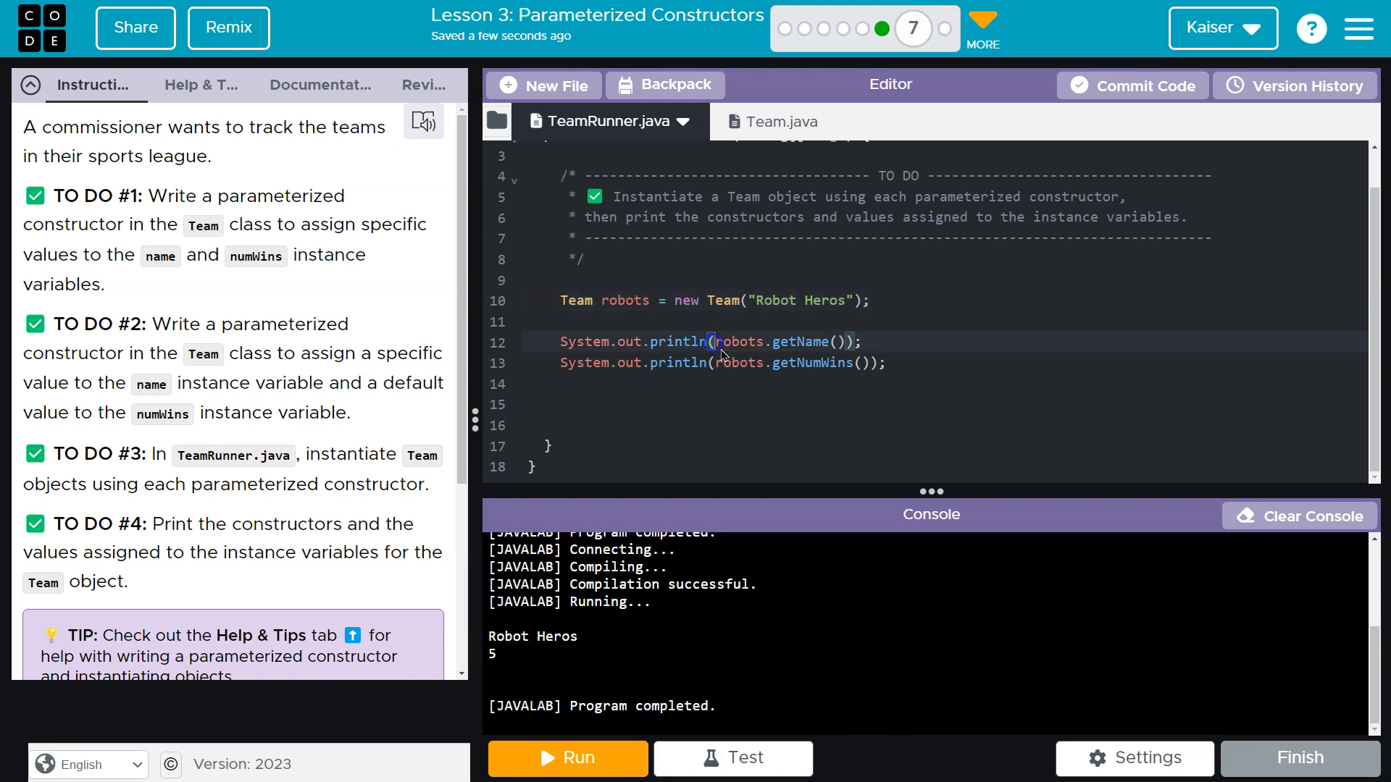
type("\"Name: \" +")
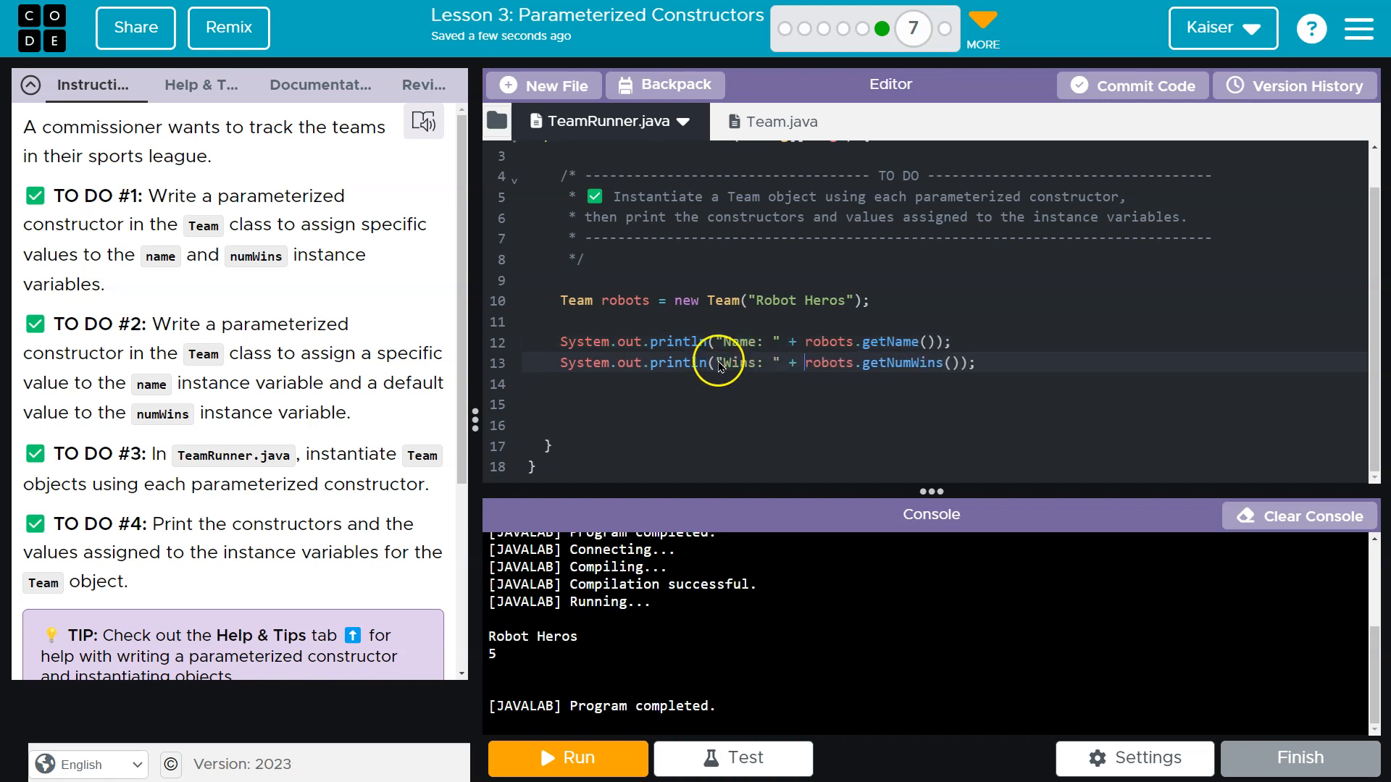
left_click(566, 758)
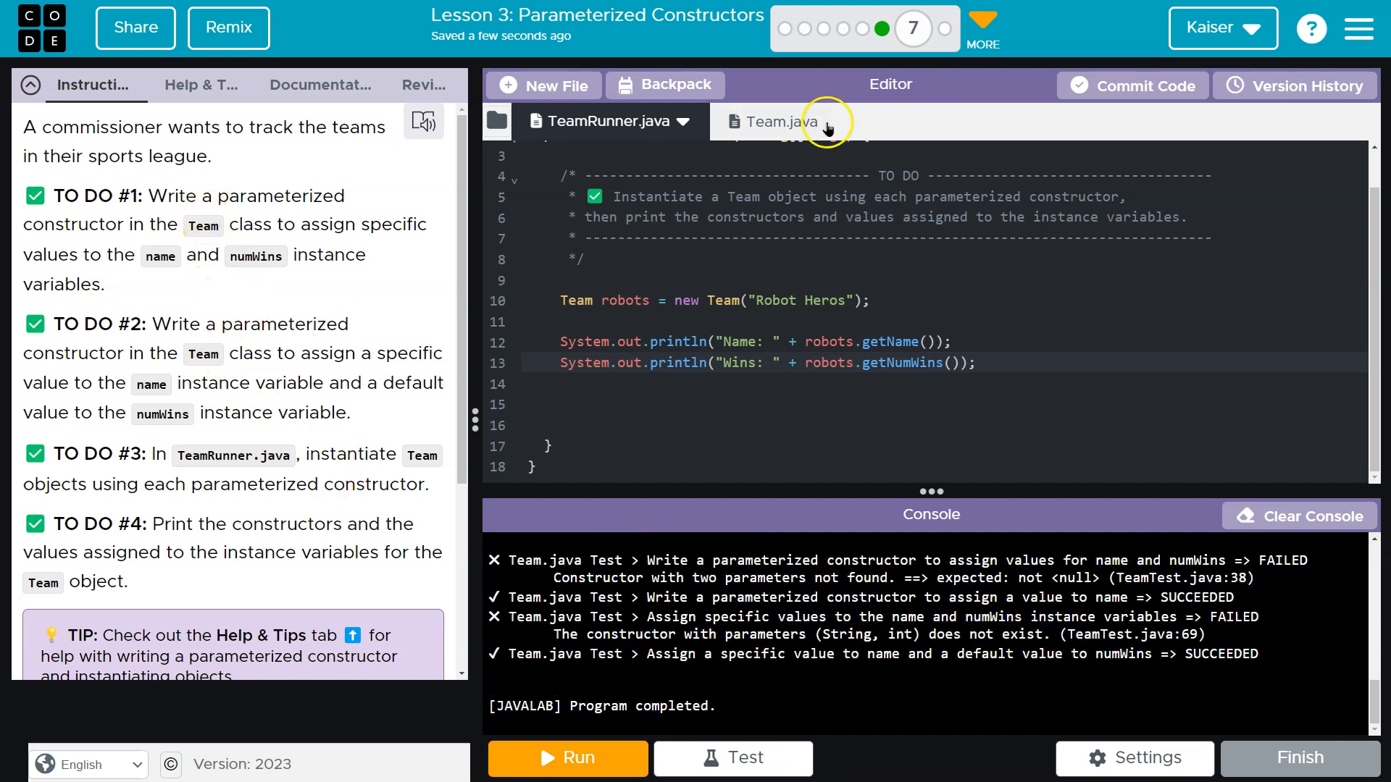
Step: Change the constructor to Team(String newName, int newNumWins) with numWins = newNumWins
left_click(769, 121)
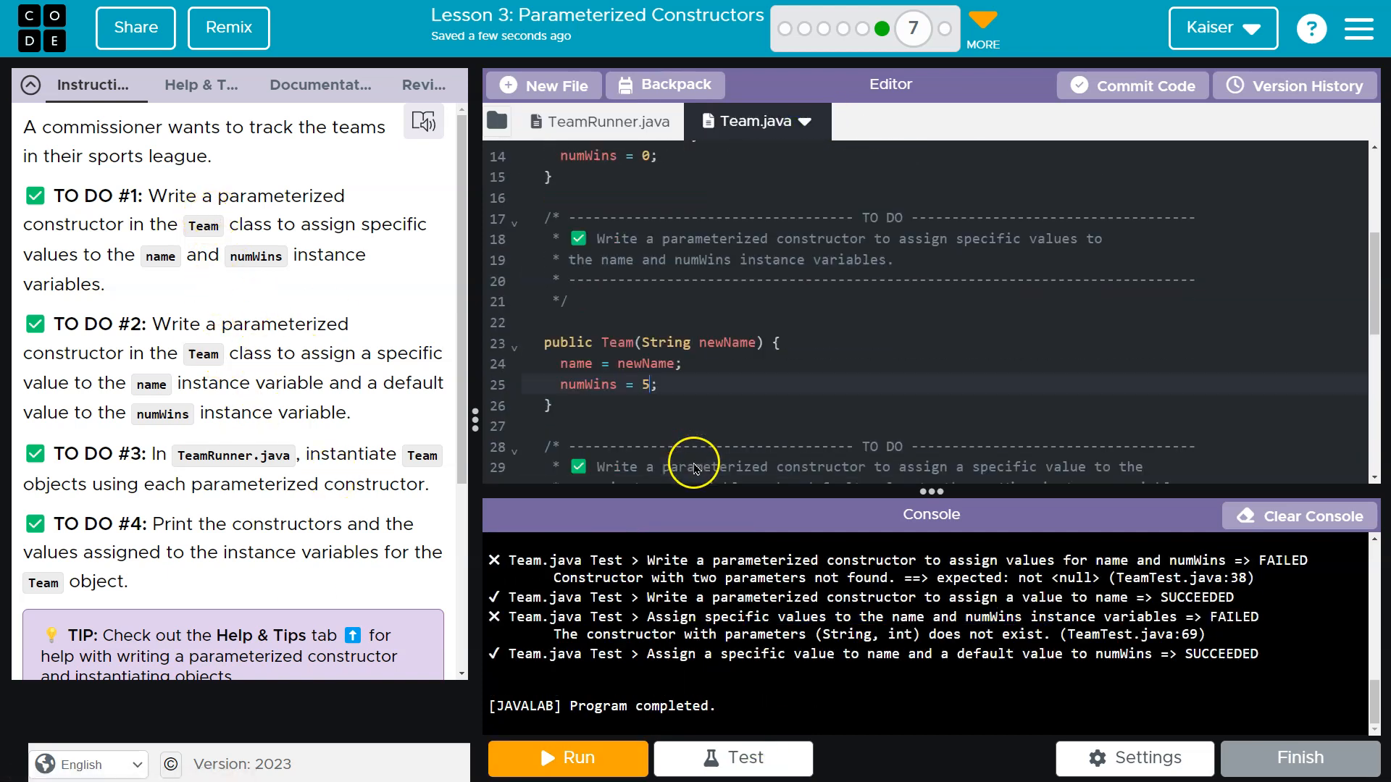
scroll("down", 3)
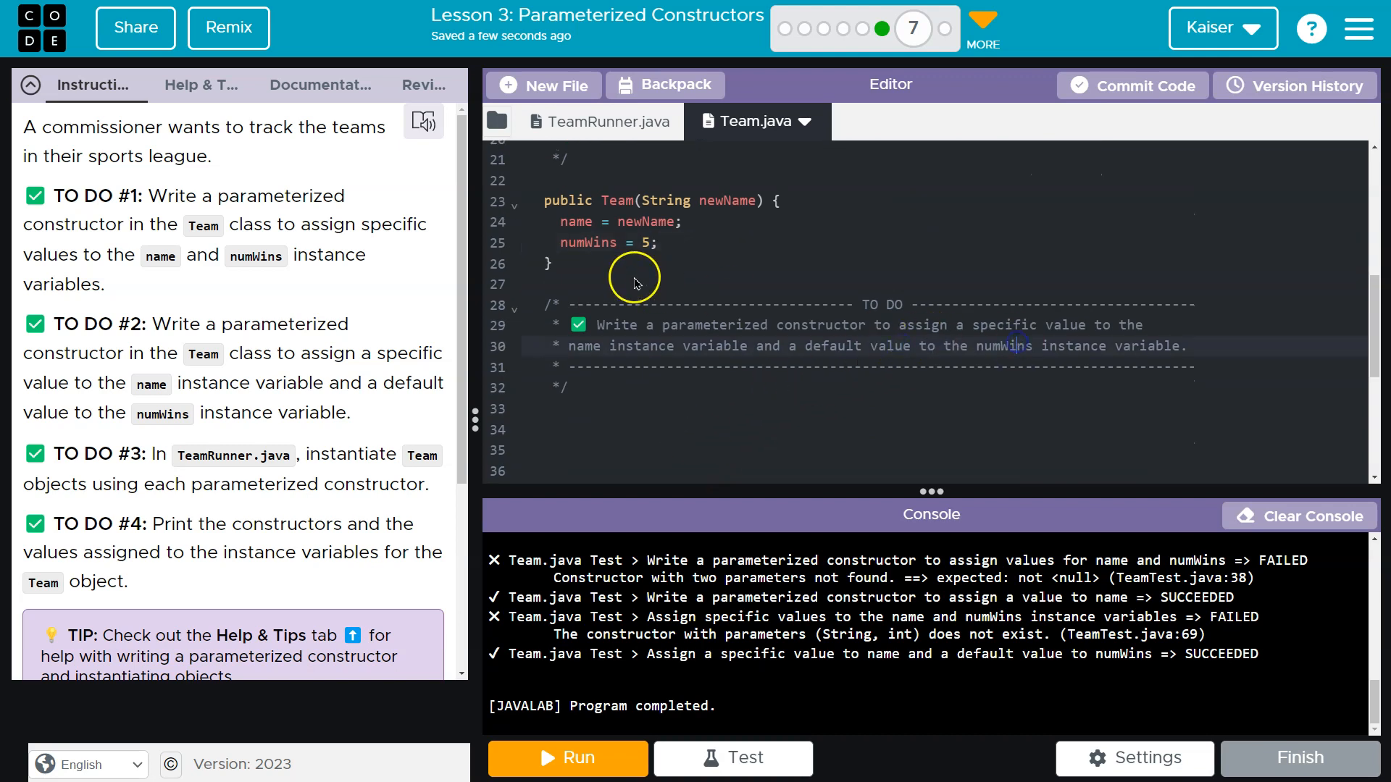
mouse_move(569, 271)
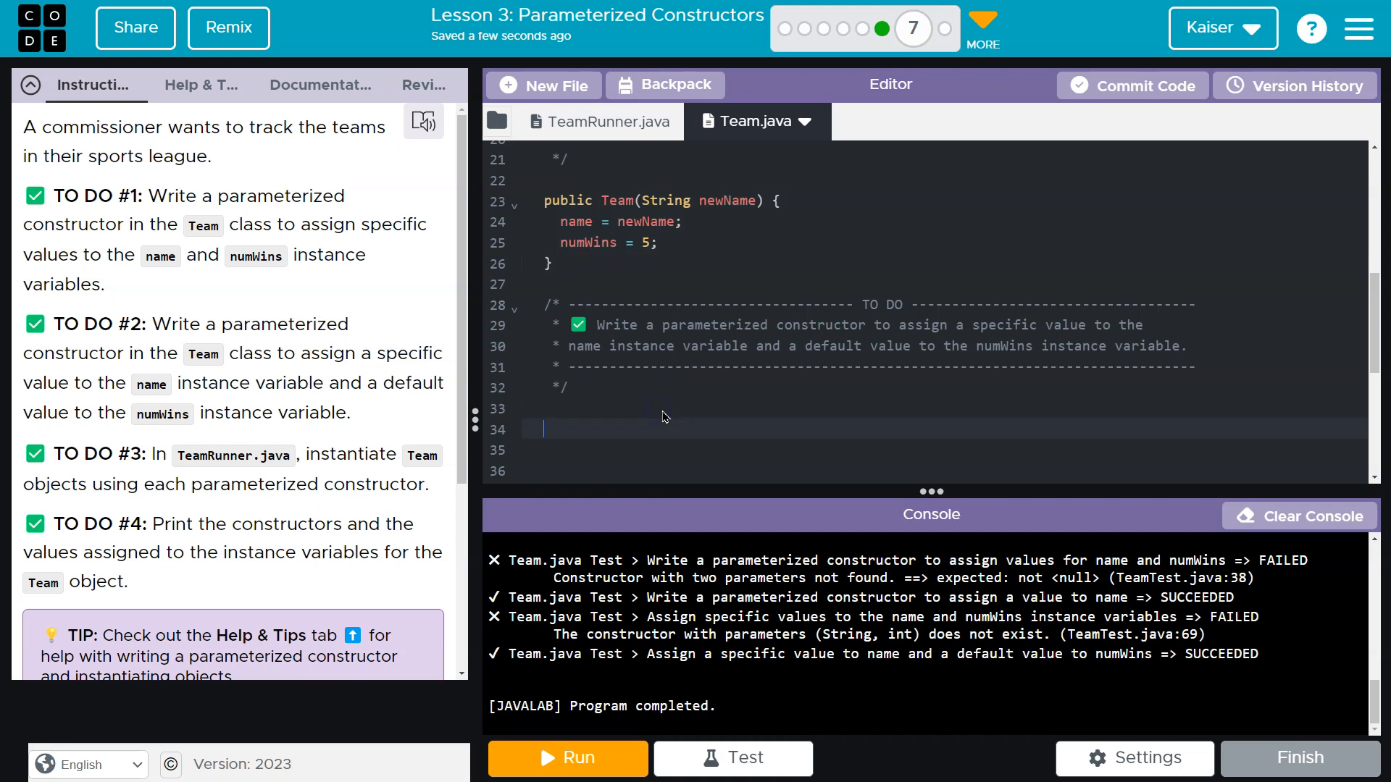
scroll("up", 3)
type(", ")
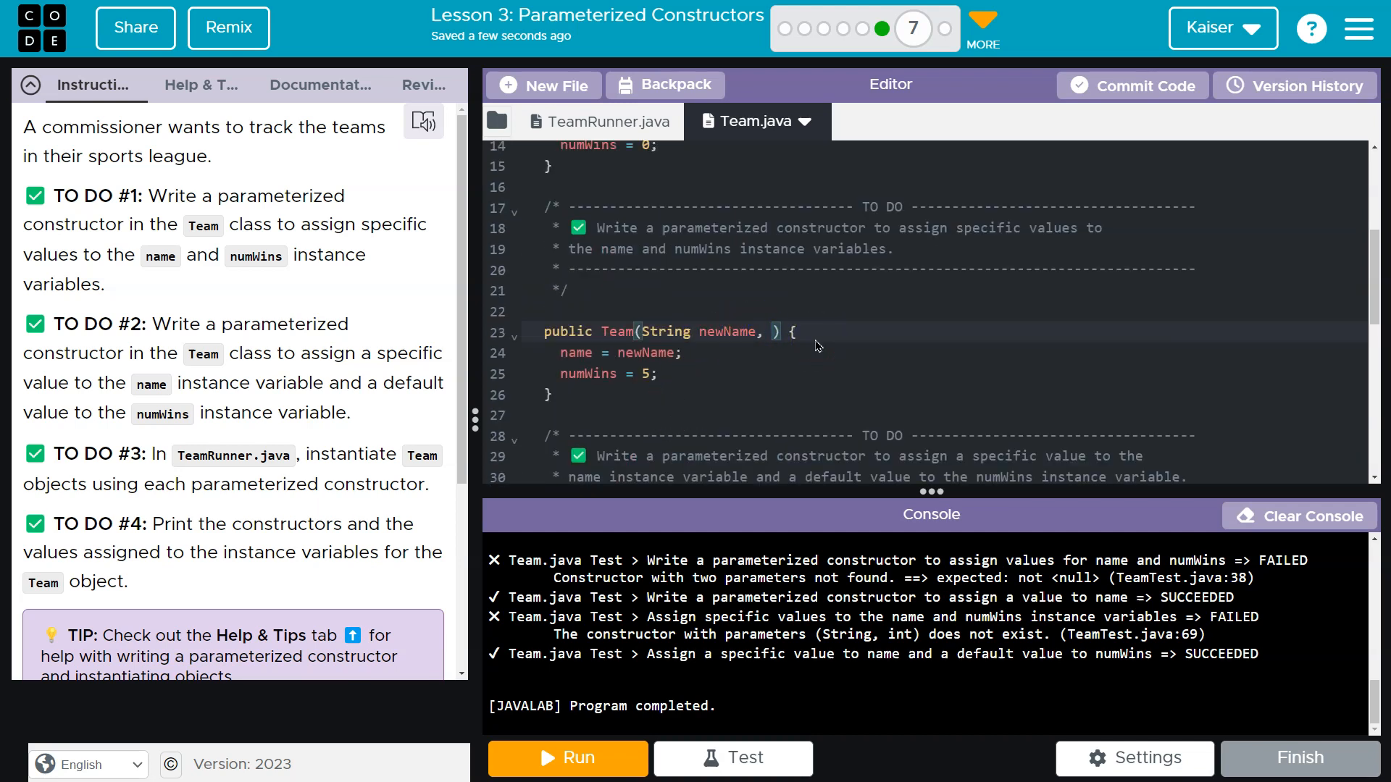
type("int num")
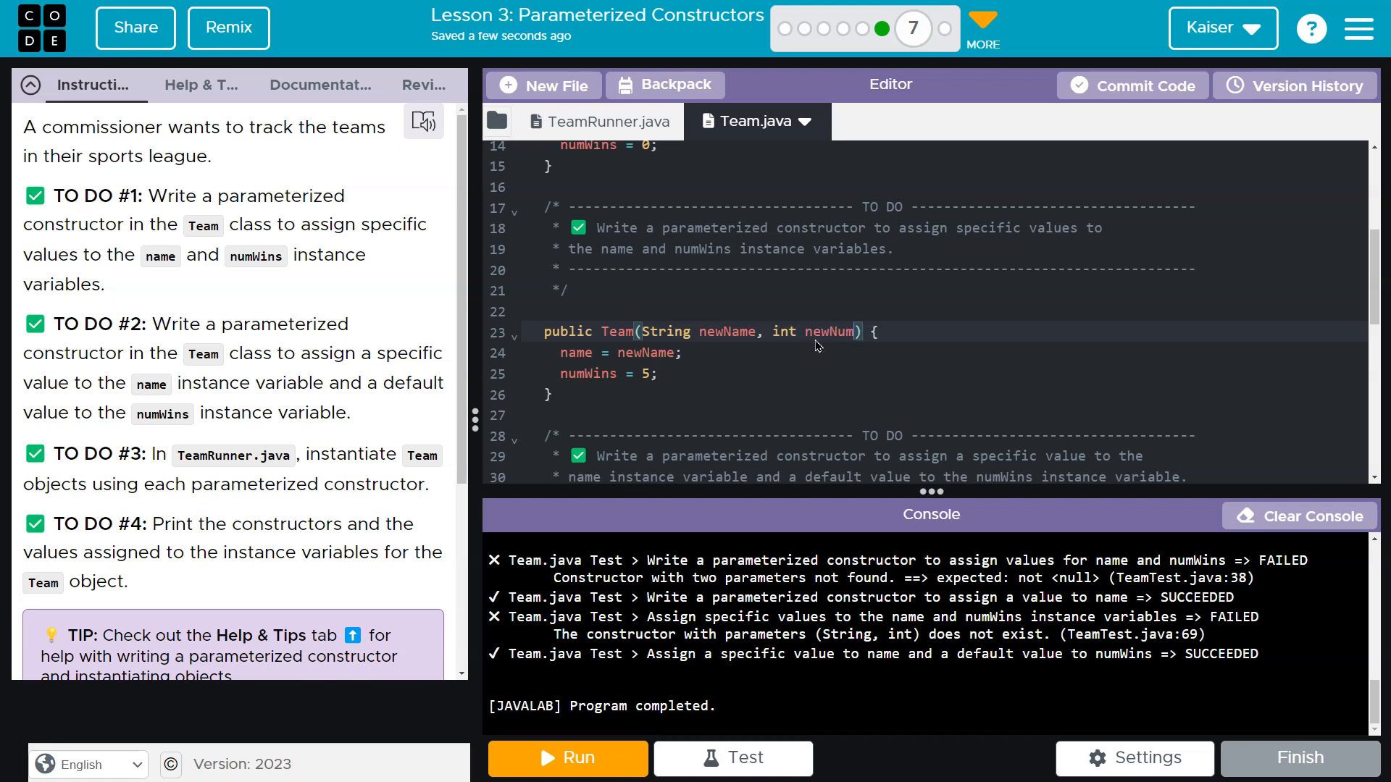
type("Wins")
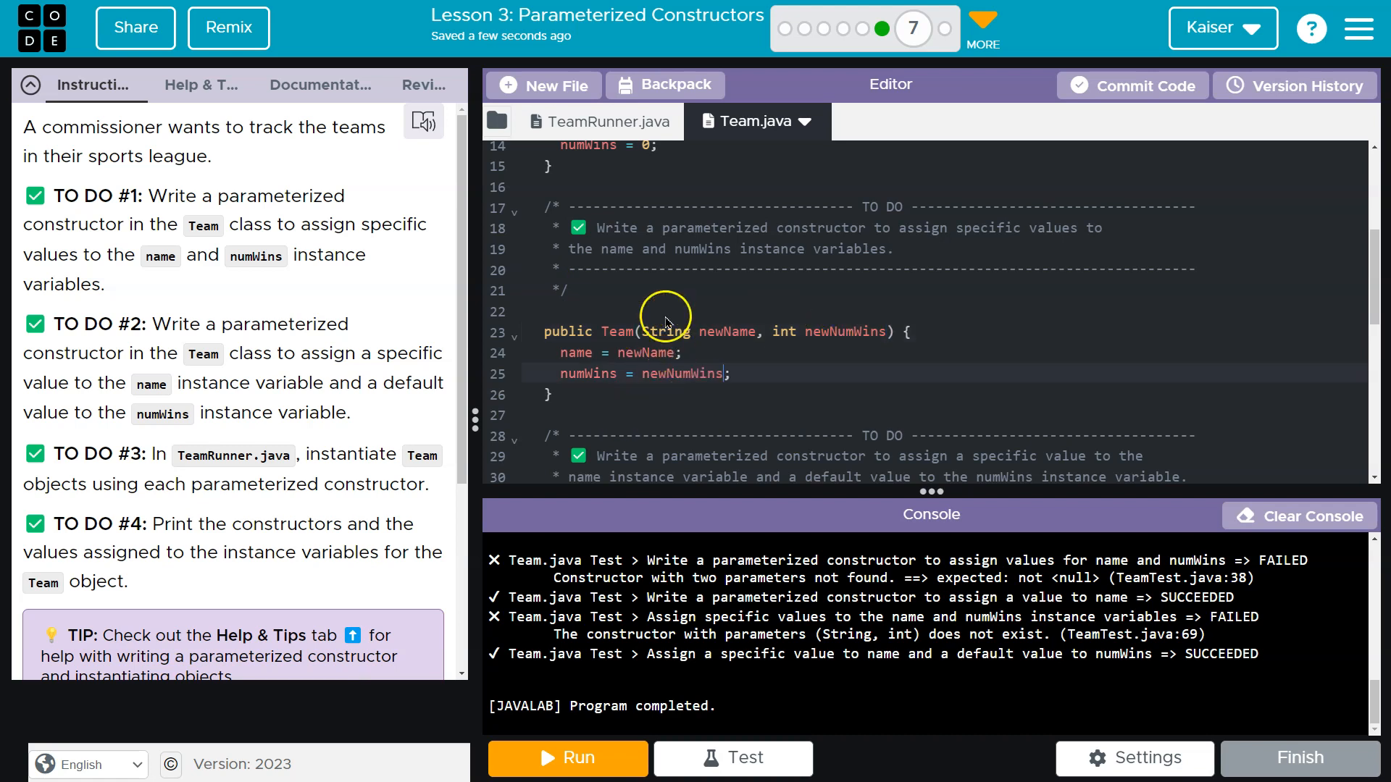
left_click(598, 122)
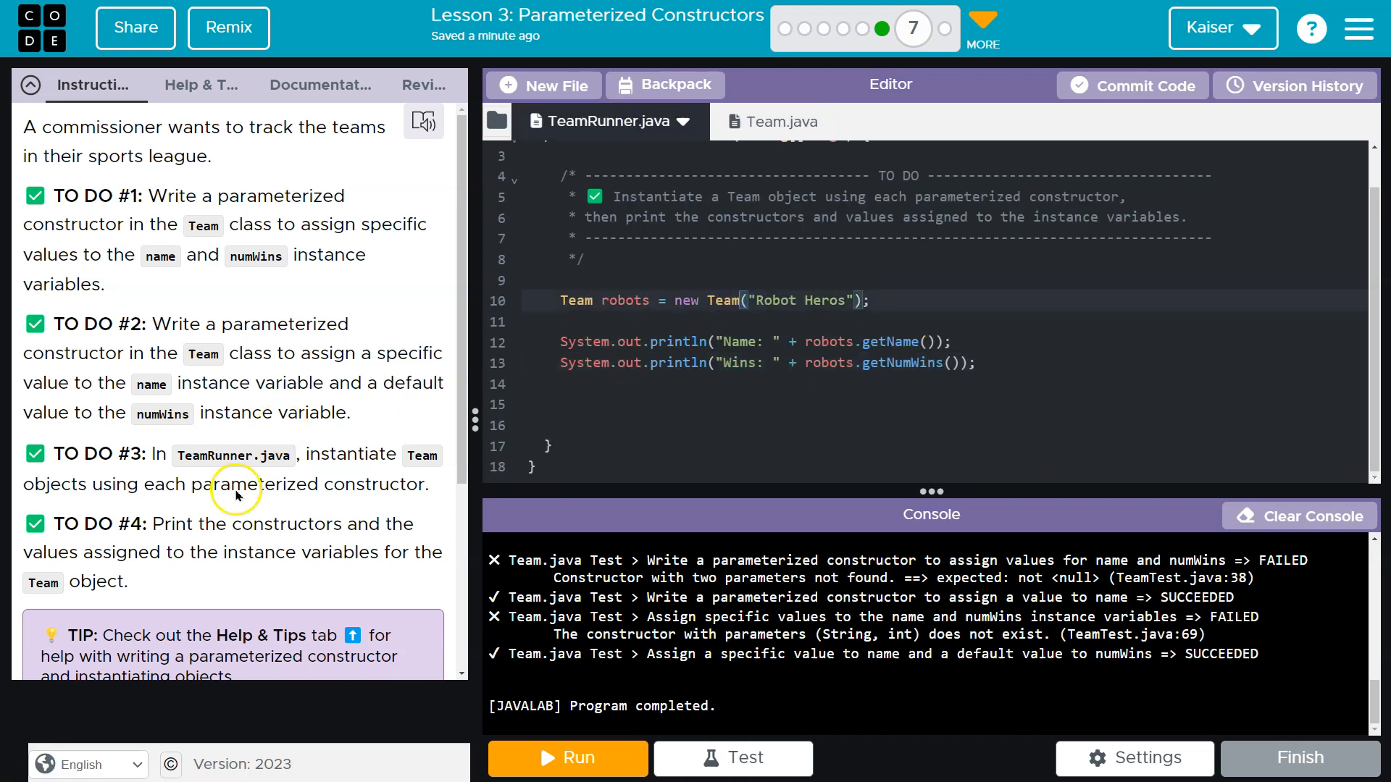
Step: Add zombies Team("Zombies Not Heros"), give robots 78 wins, print one Name/Wins line per team, and run
scroll("down", 3)
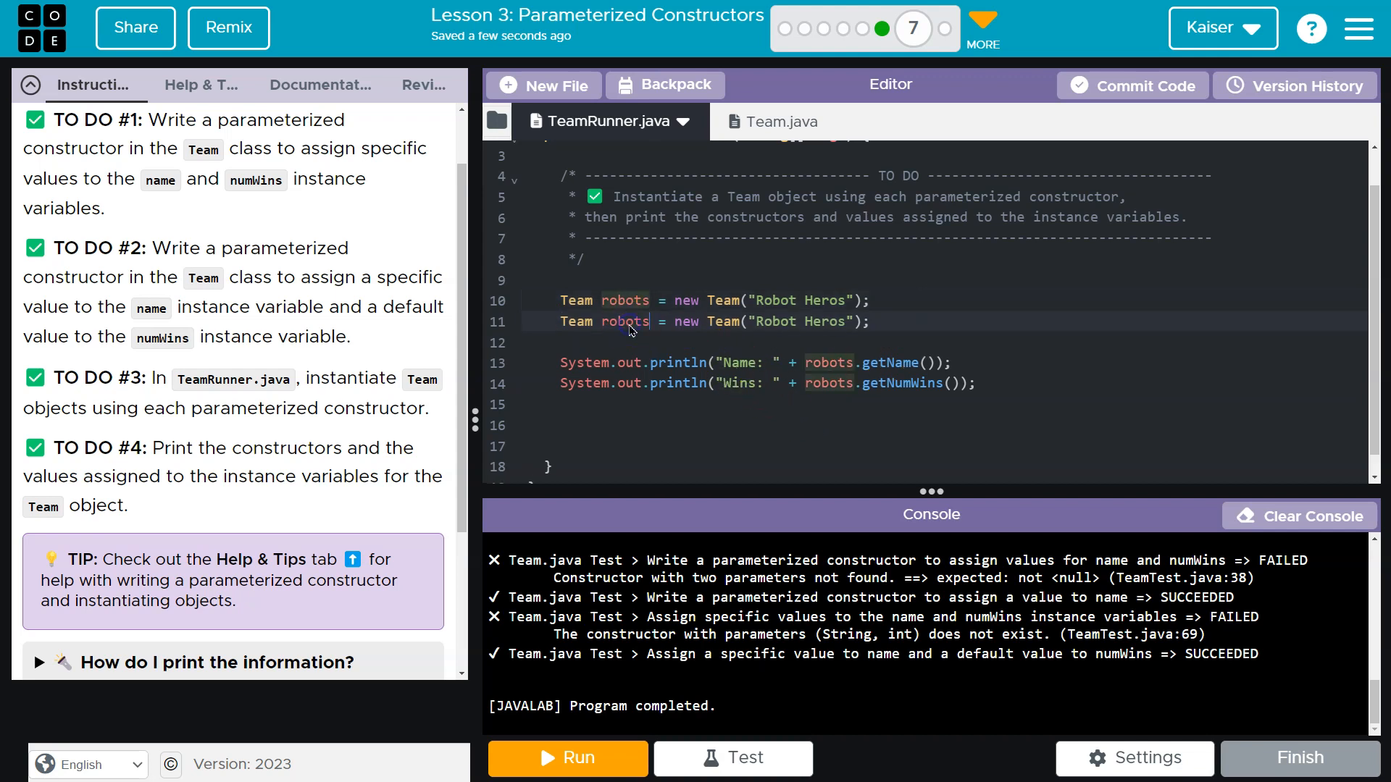
type("zombies")
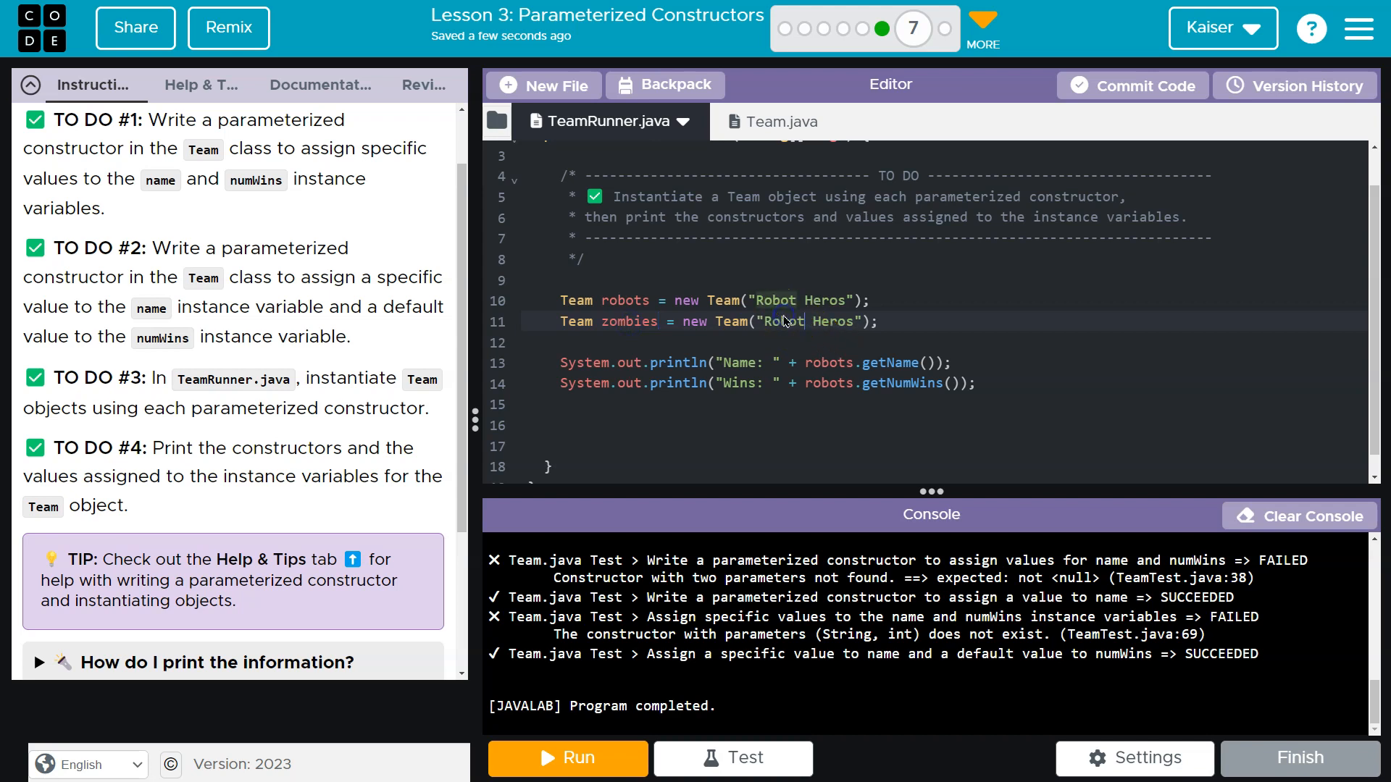
type("Zombies")
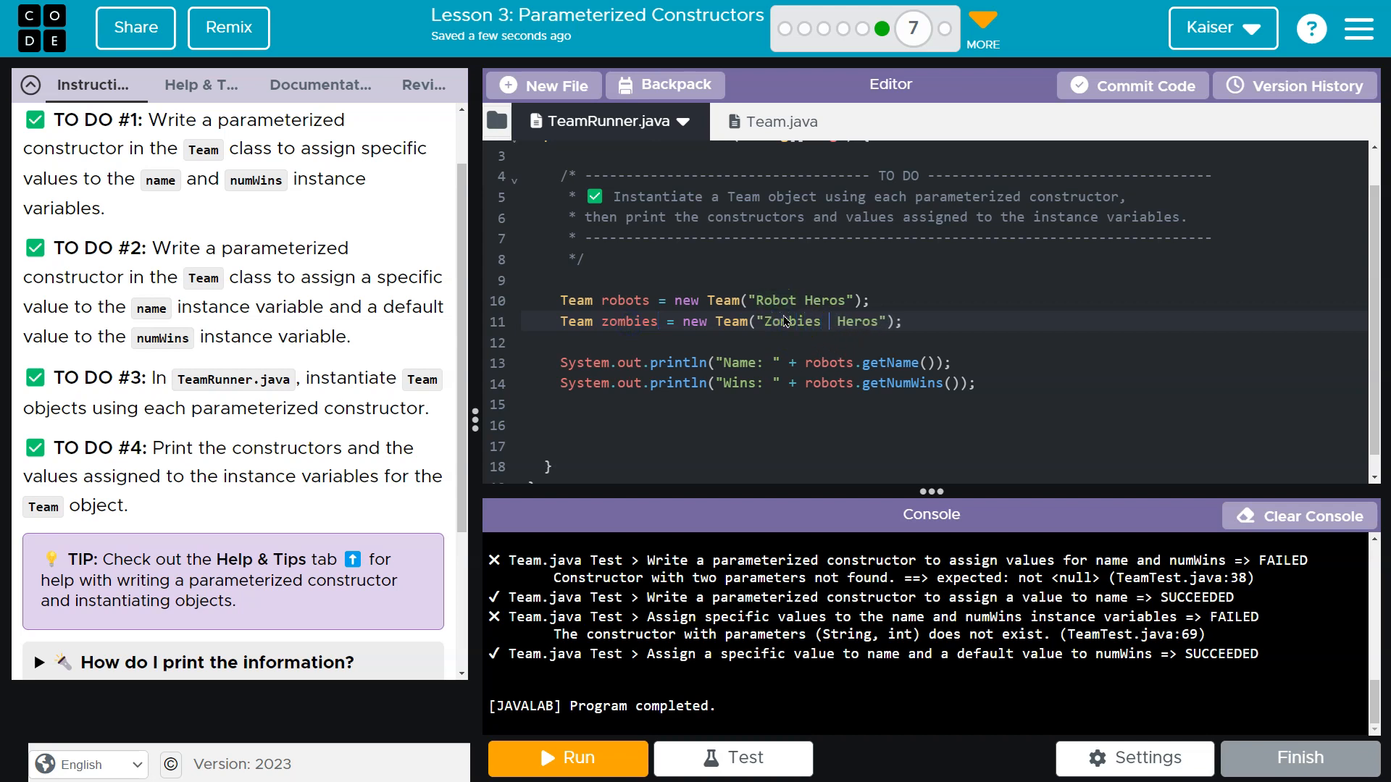
type("Not")
left_click(945, 300)
type(", 78")
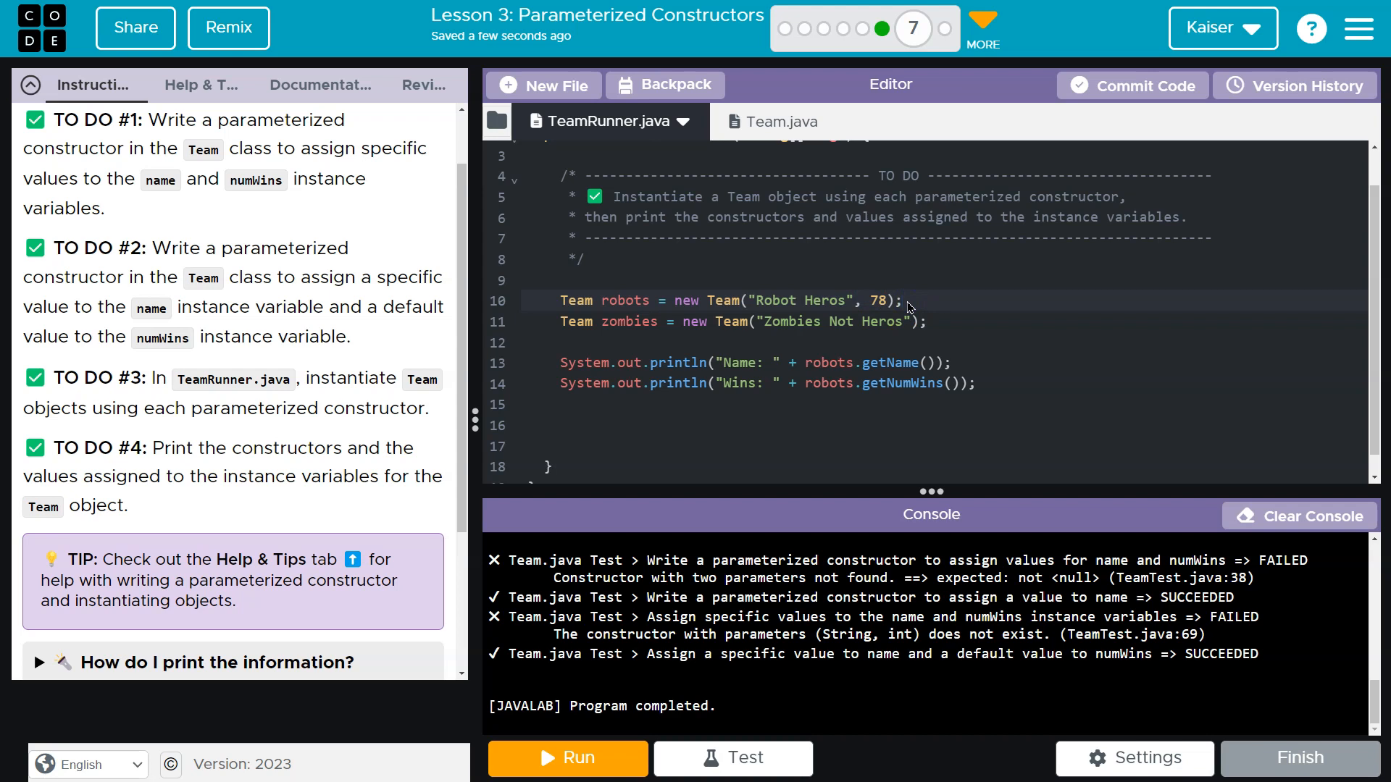
mouse_move(793, 358)
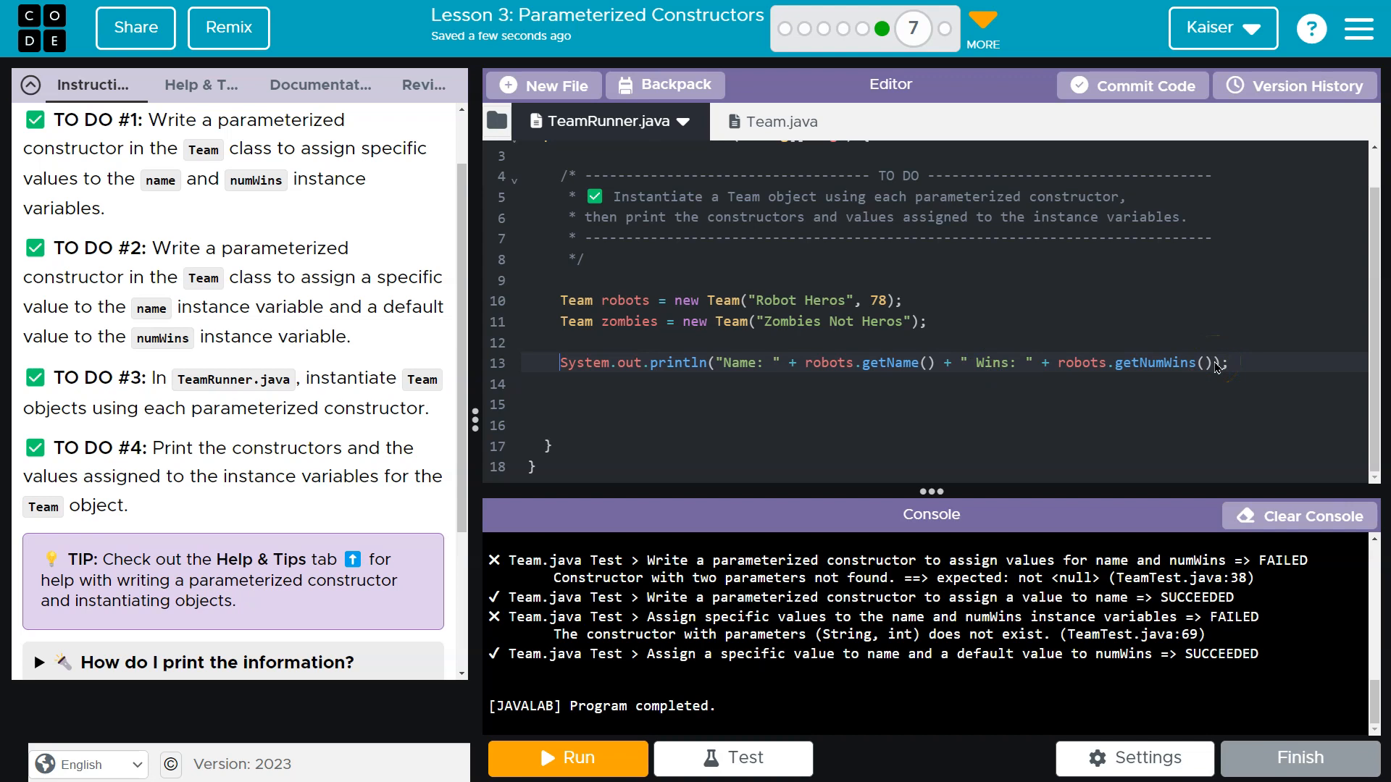
type("System.out.println(\"Name: \" + robots.getName() + \" Wins: \" + robots.getNumWins());")
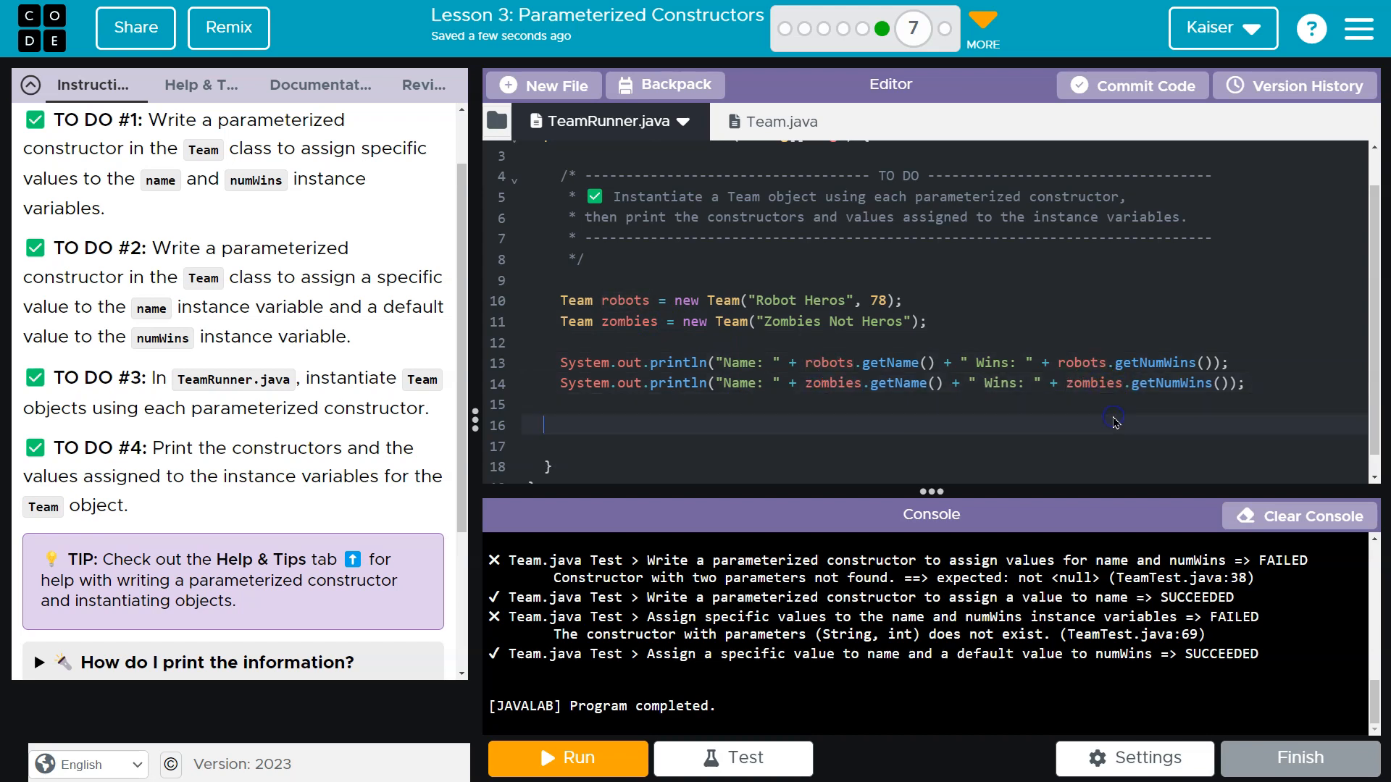
left_click(567, 758)
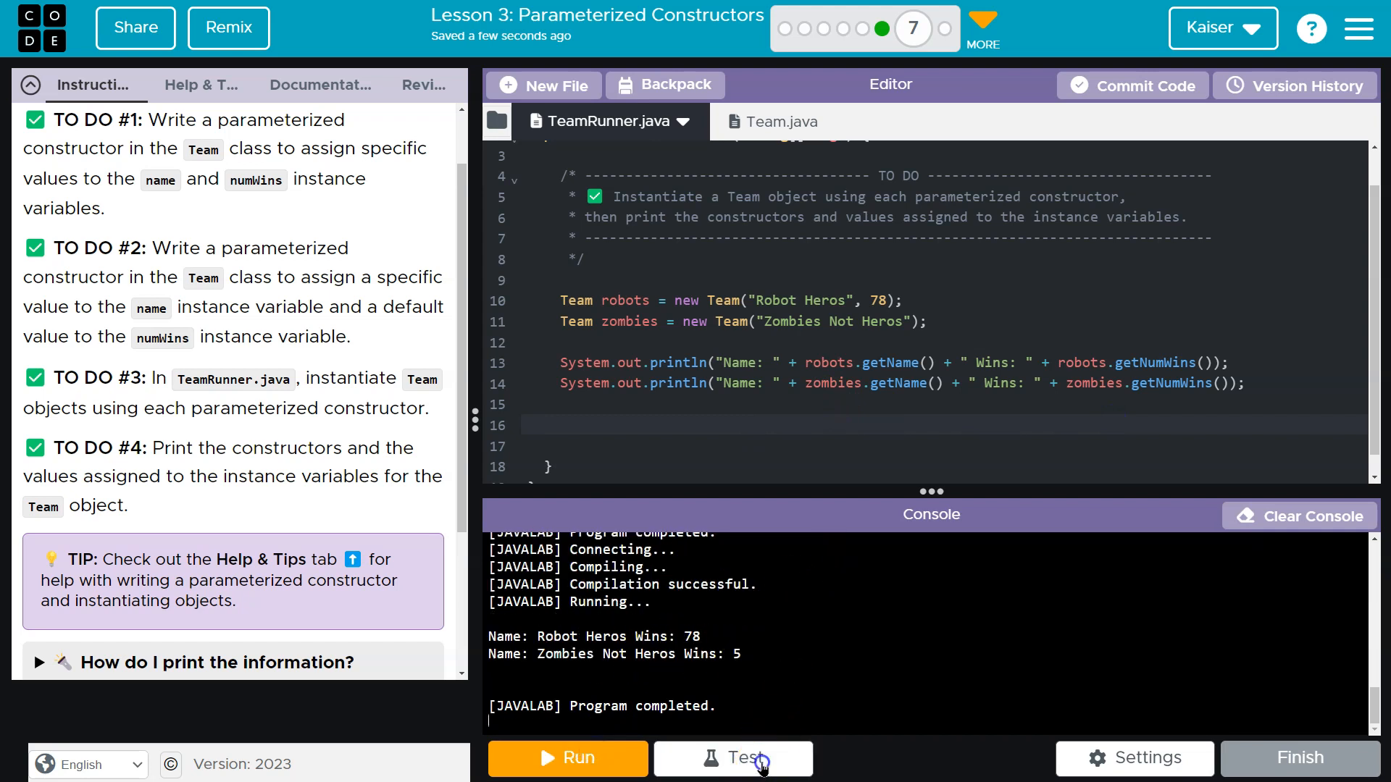
Step: Rerun the level tests (three pass) and examine the failed specific-values test reporting a null Team object
left_click(733, 758)
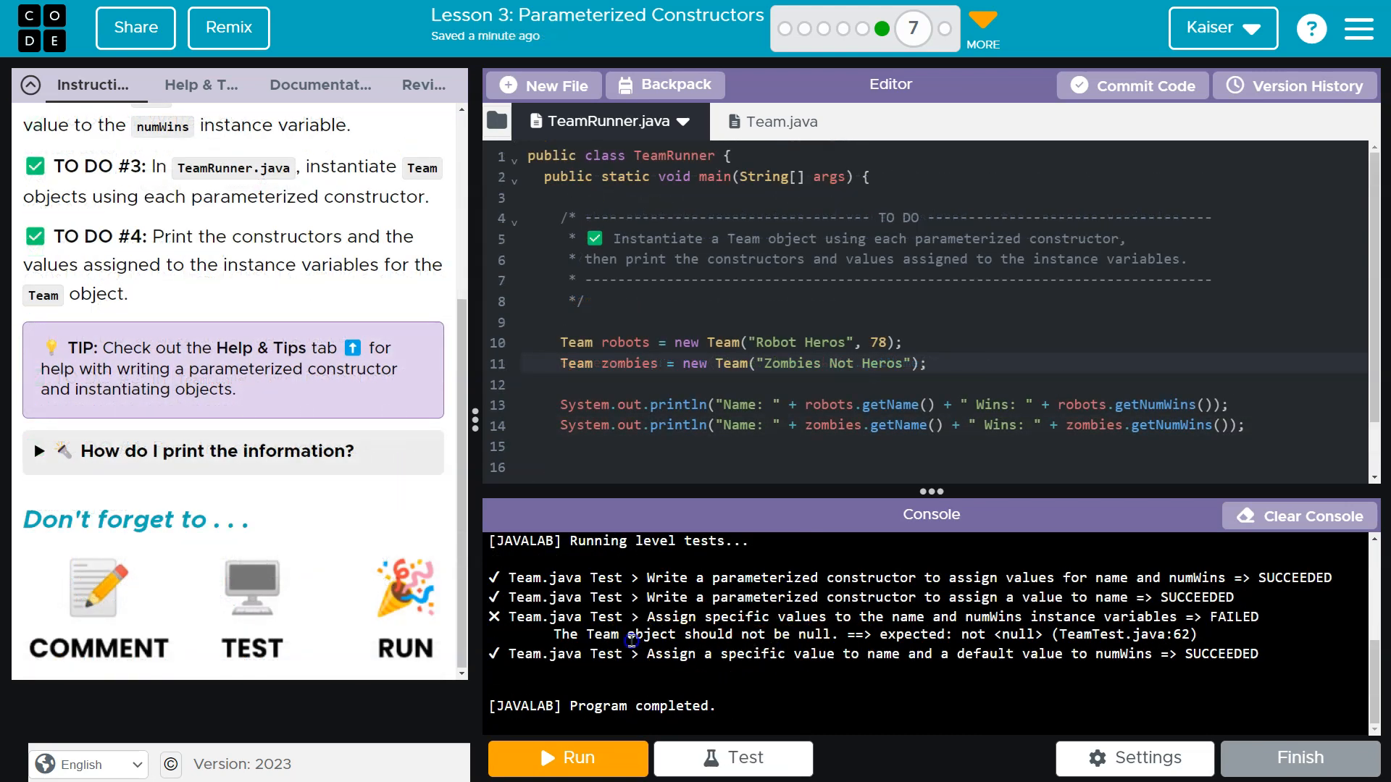
double_click(973, 634)
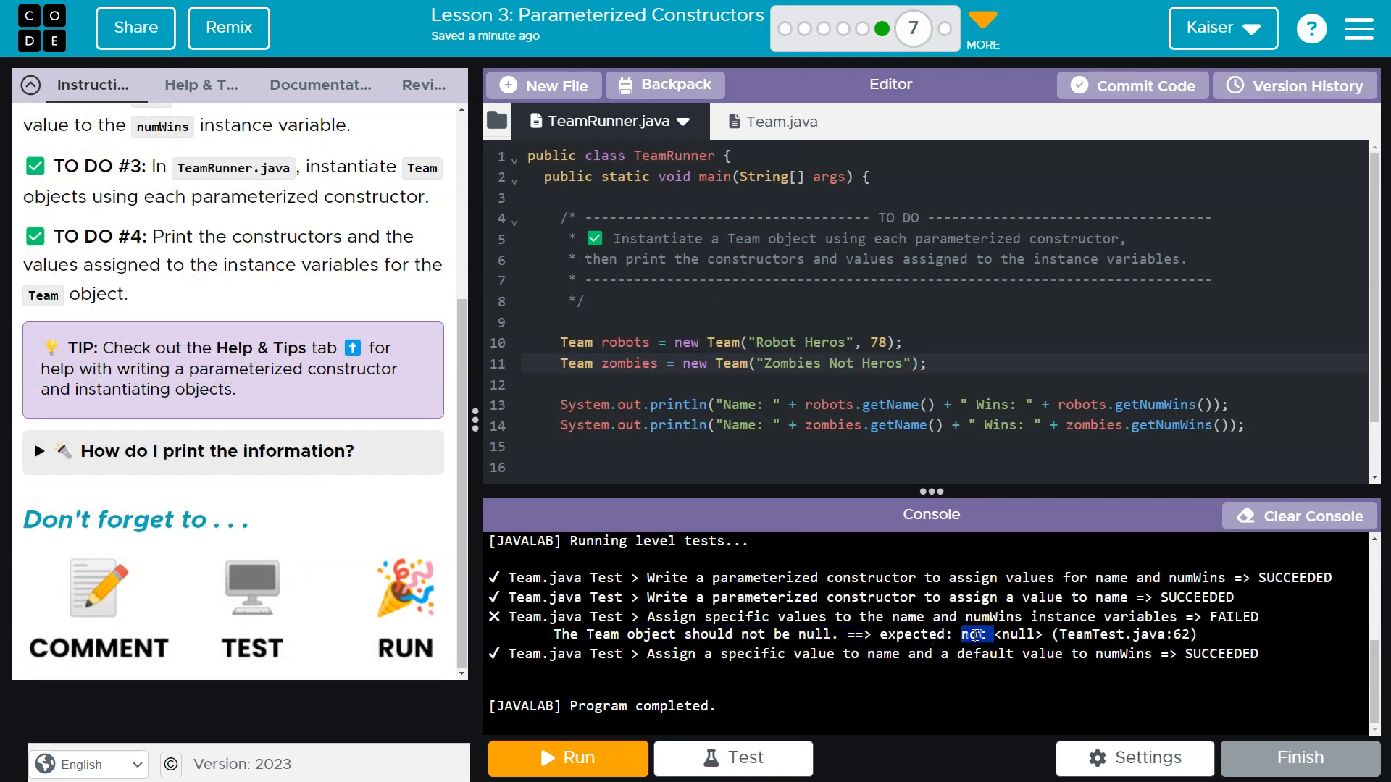
left_click(567, 758)
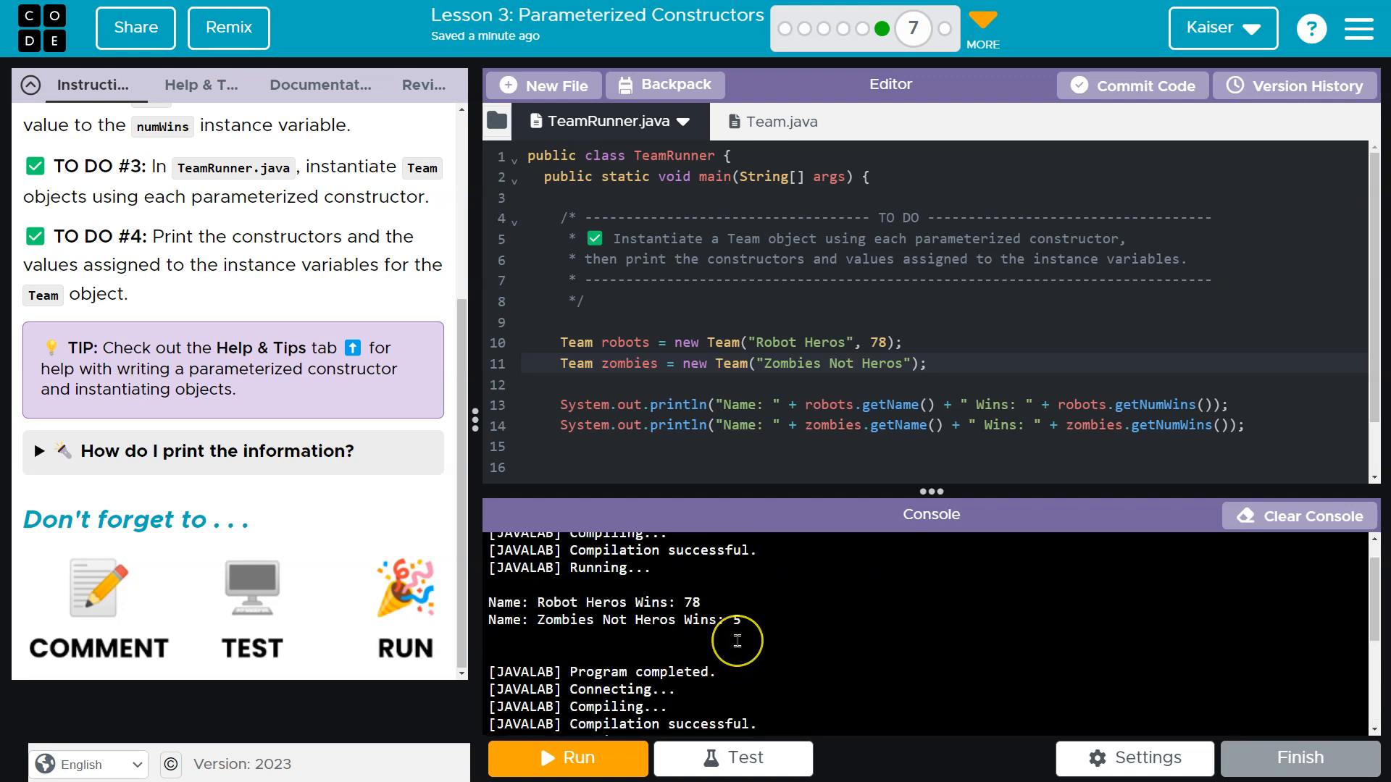
left_click(731, 757)
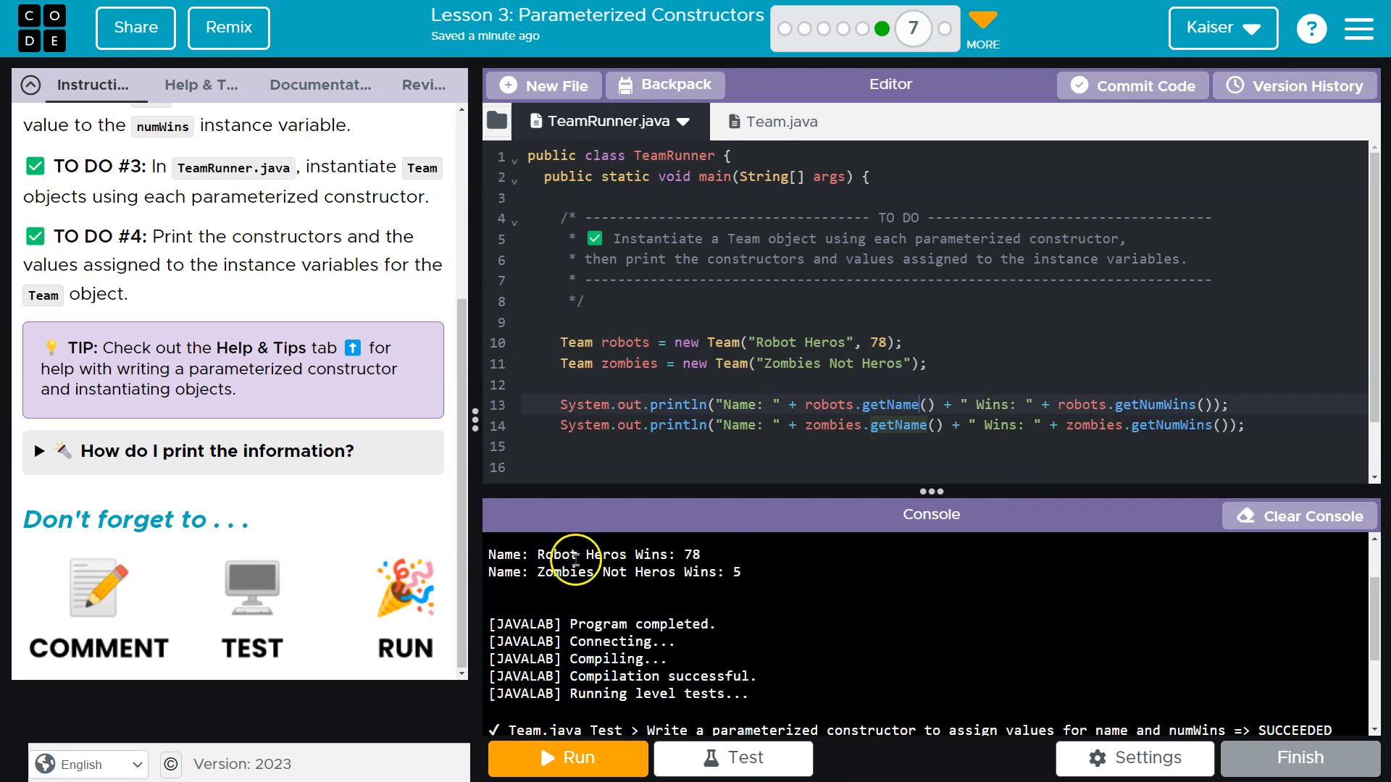
double_click(685, 555)
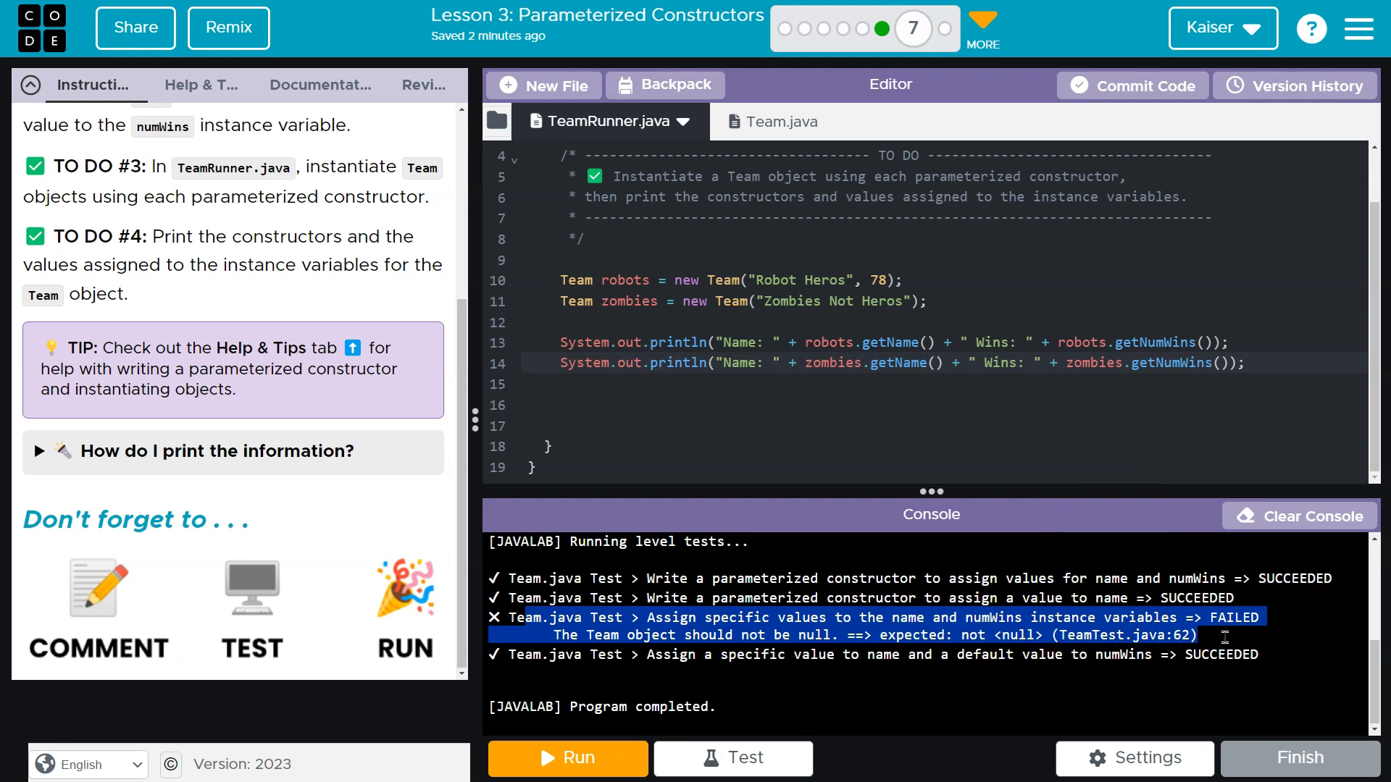
scroll("up", 3)
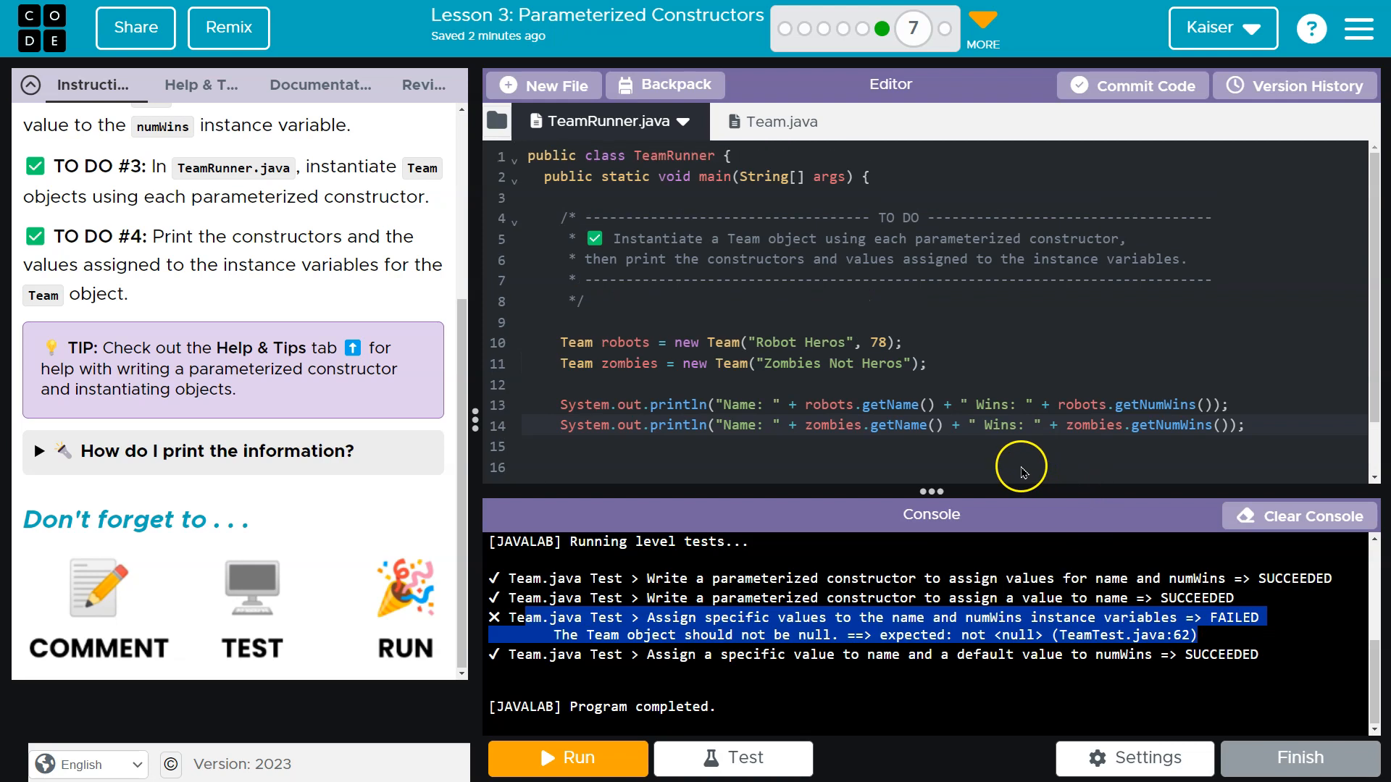